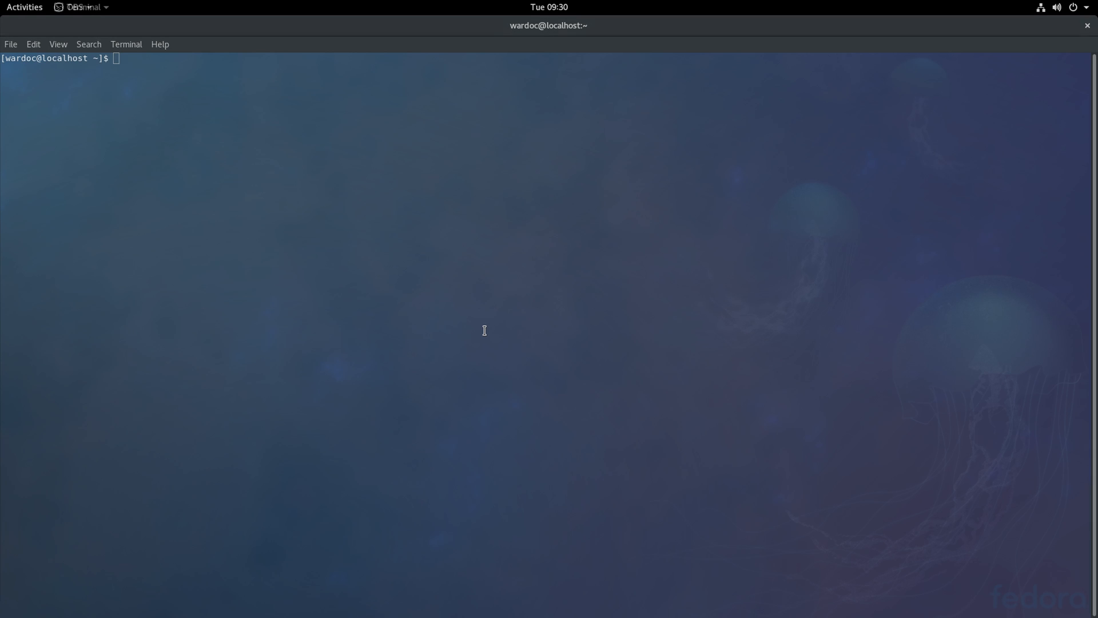
- Run 'sudo dnf install chrome-gnome-shell', supply the password and answer y to install the package
text(sudo)
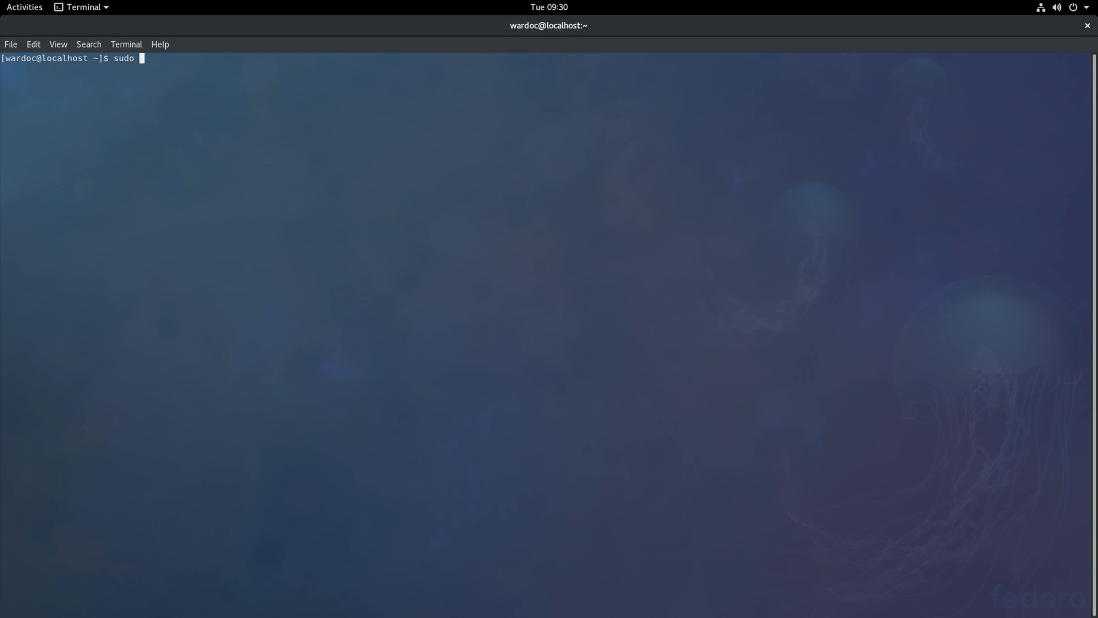
text(dnf imnstall chrome)
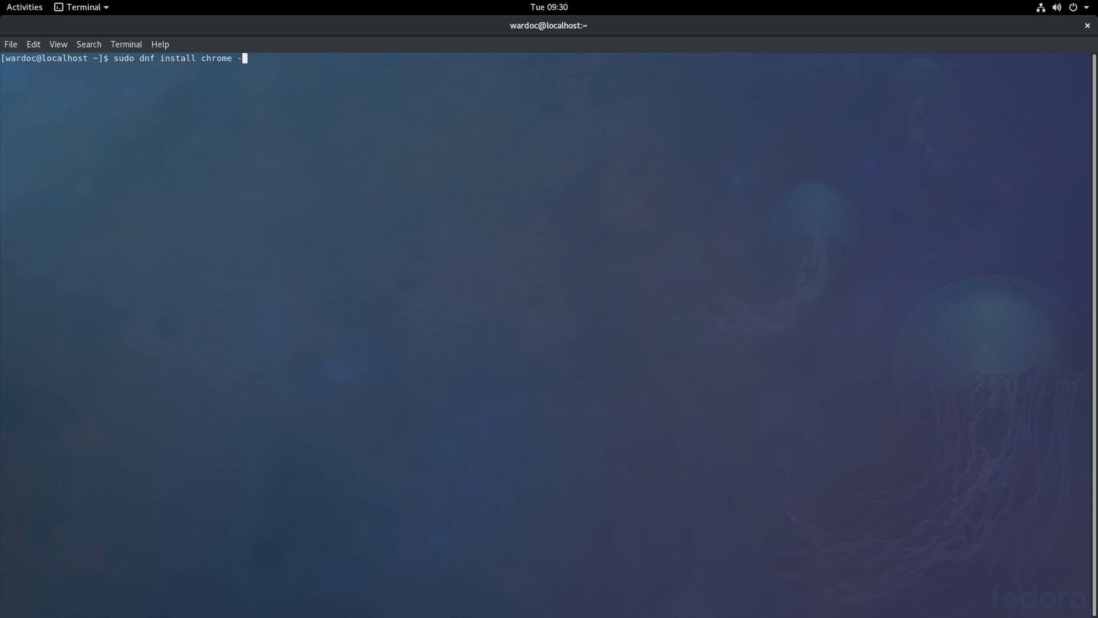
text(-)
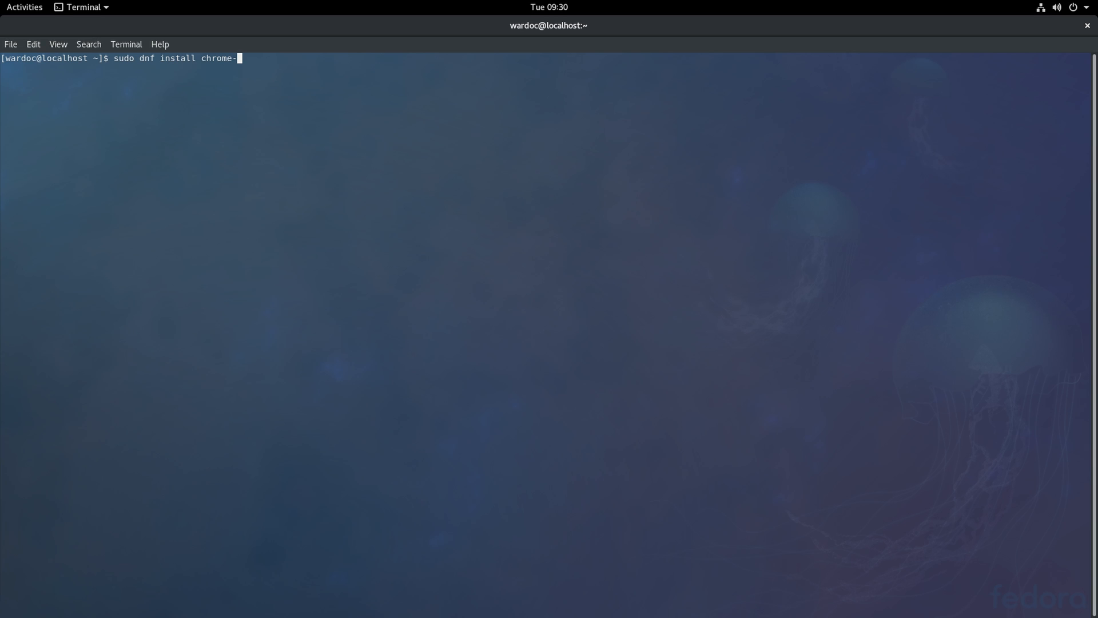
text(gnome-she)
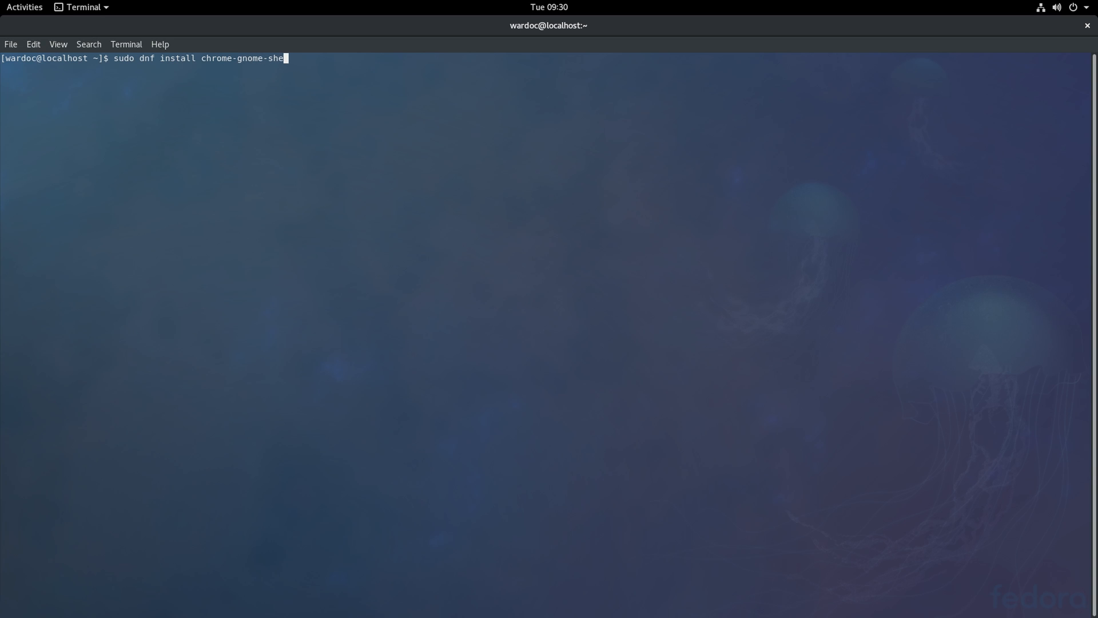
text(ll)
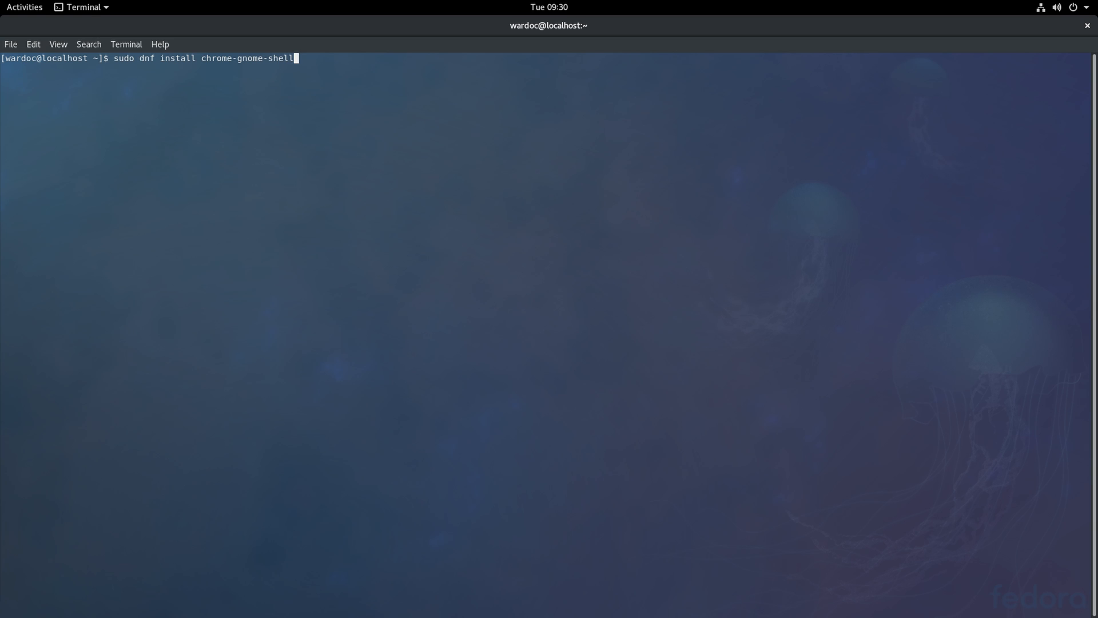
key(Return)
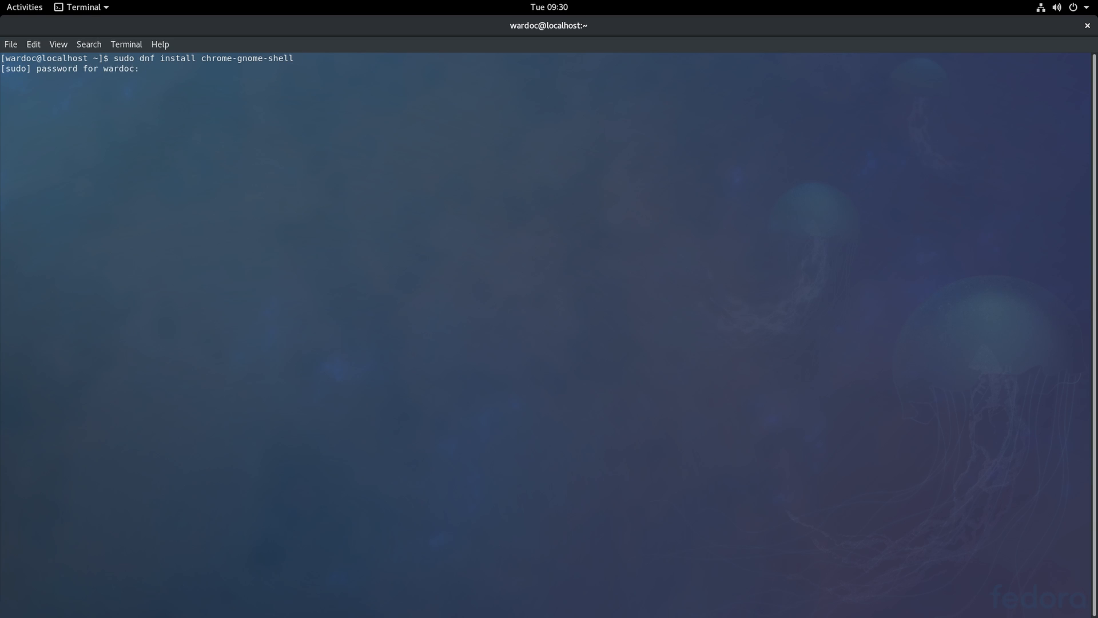
key(Return)
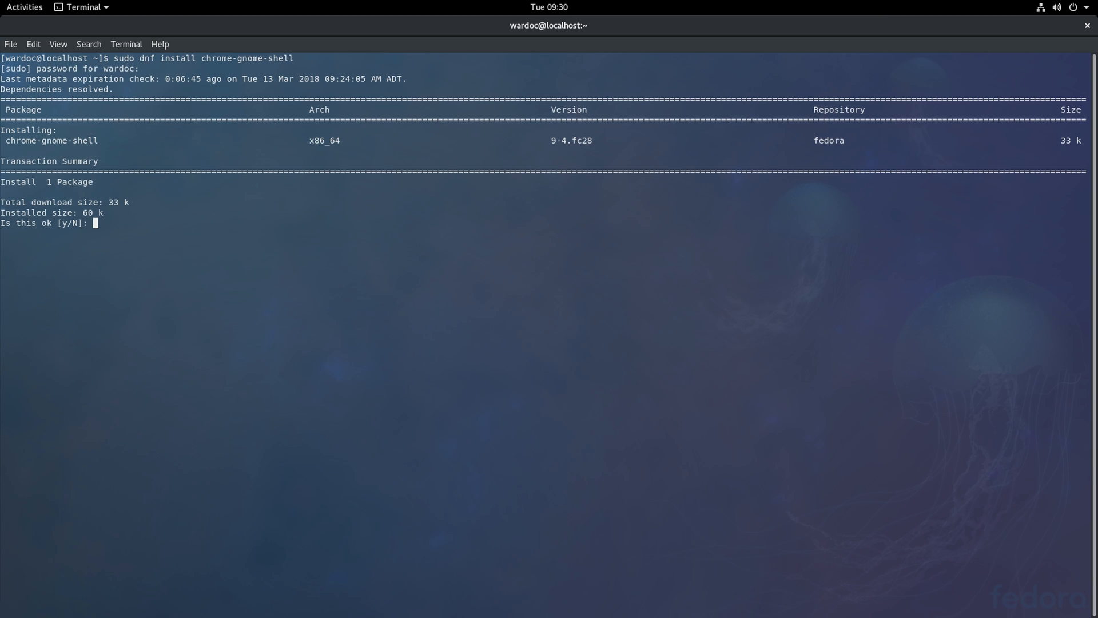
text(y)
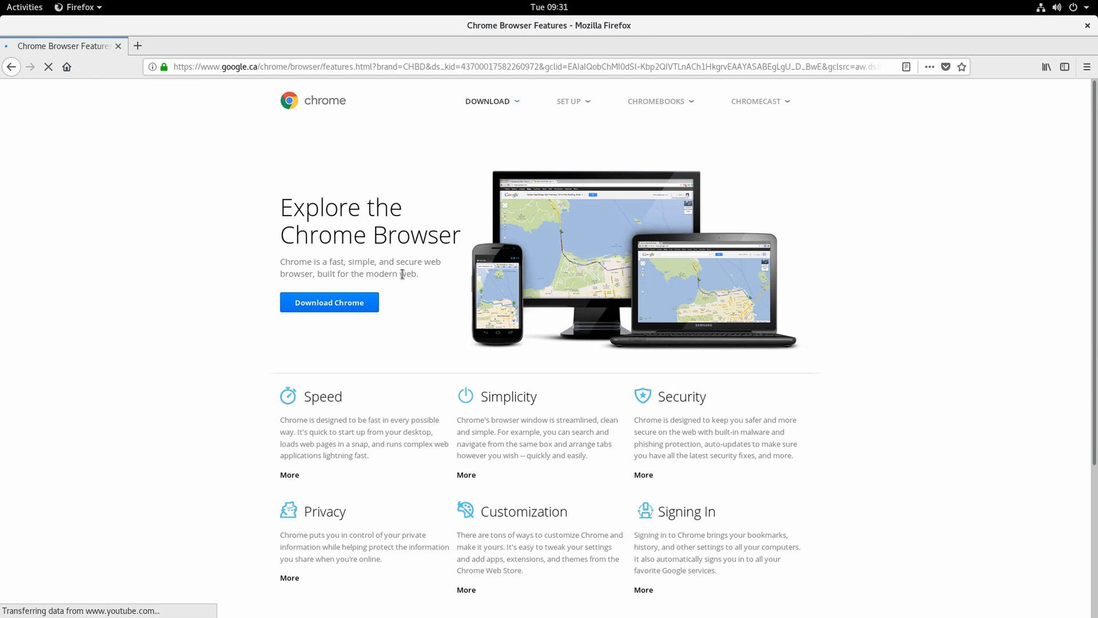
- Download the 64 bit .rpm Chrome package for Fedora/openSUSE and hand it to Software Install
click(329, 302)
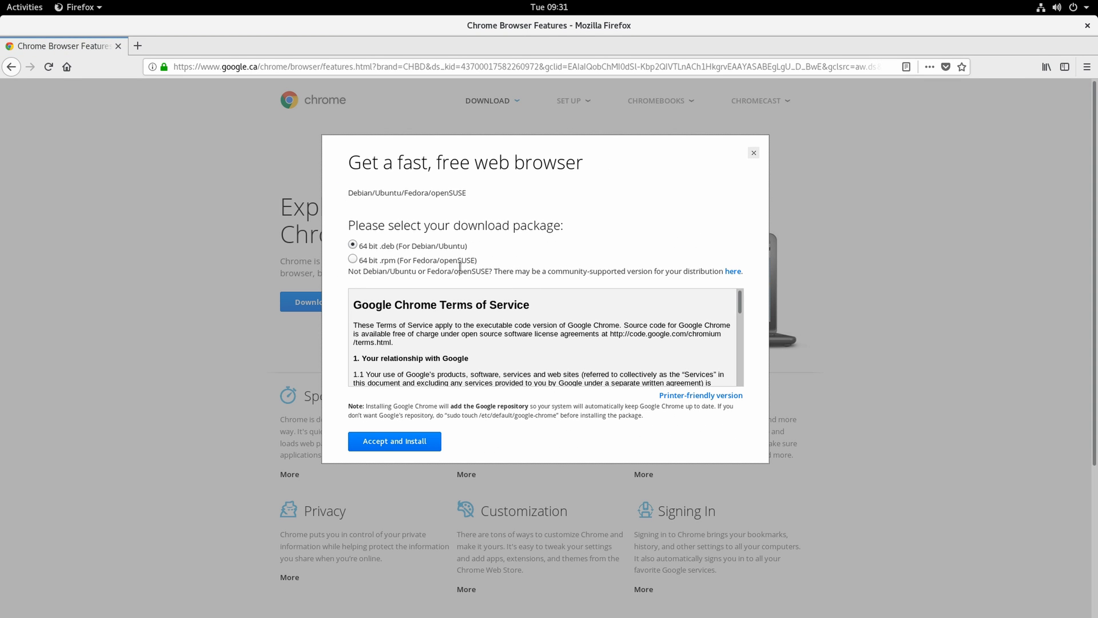
click(353, 259)
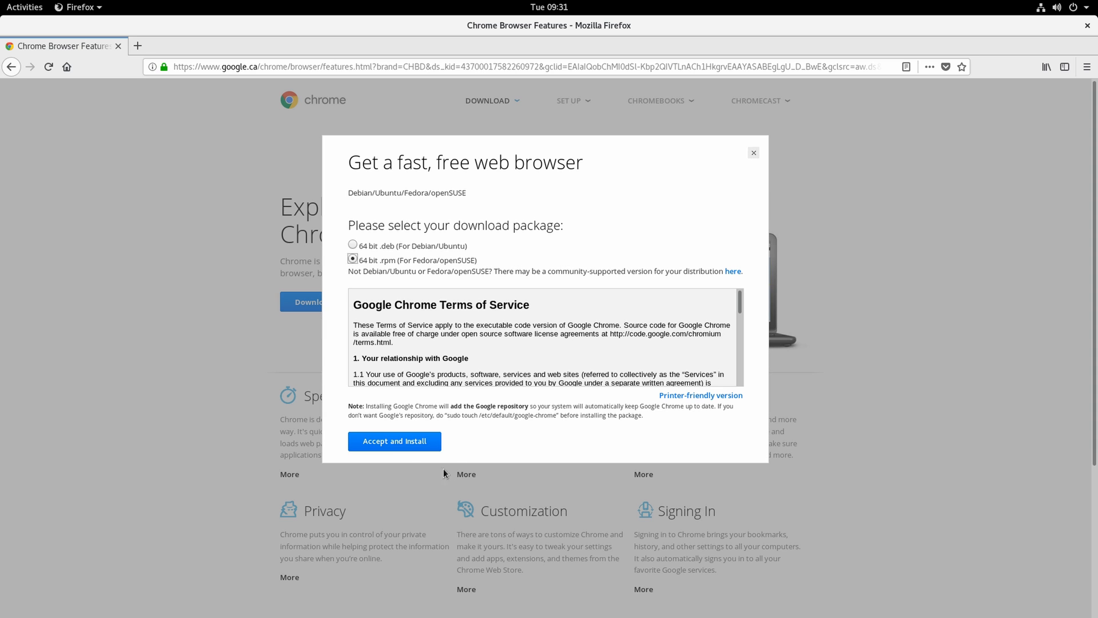
mouse_move(397, 476)
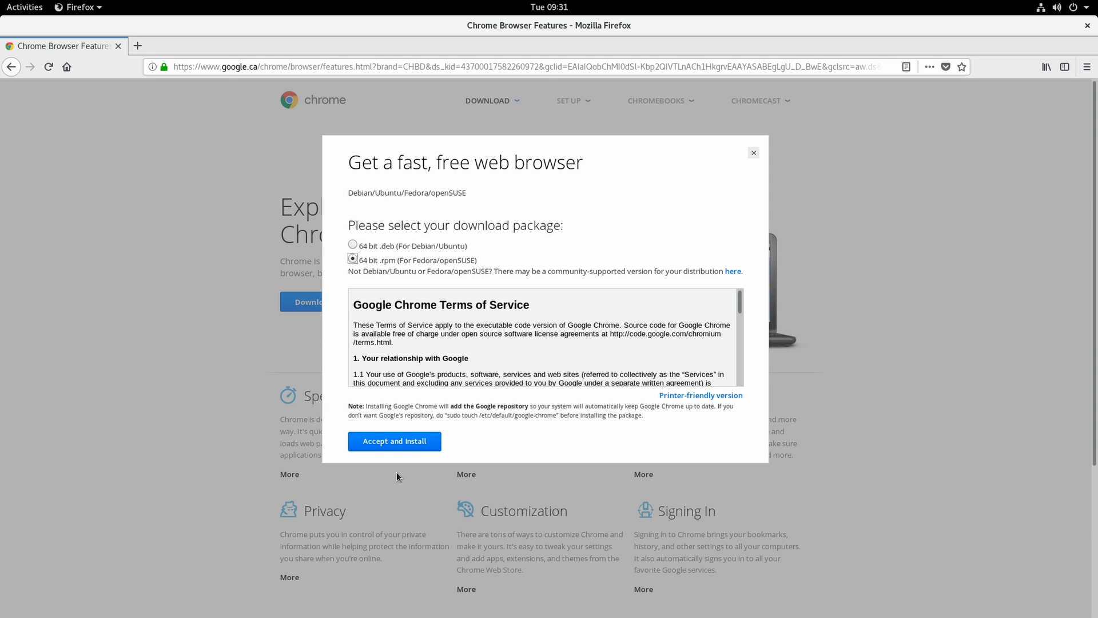
click(394, 442)
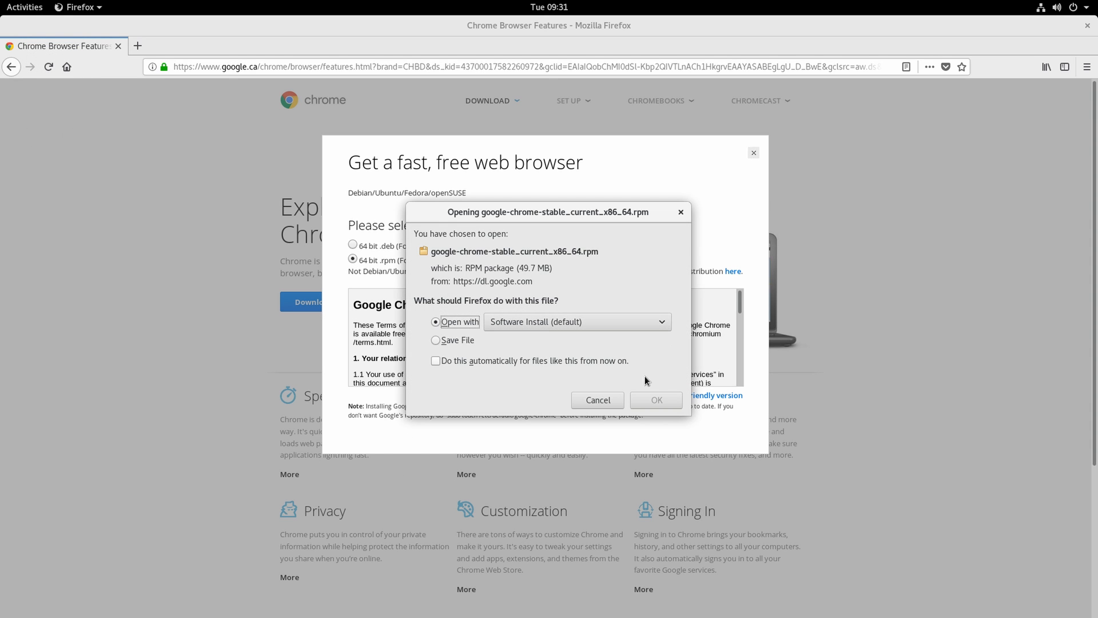
click(654, 401)
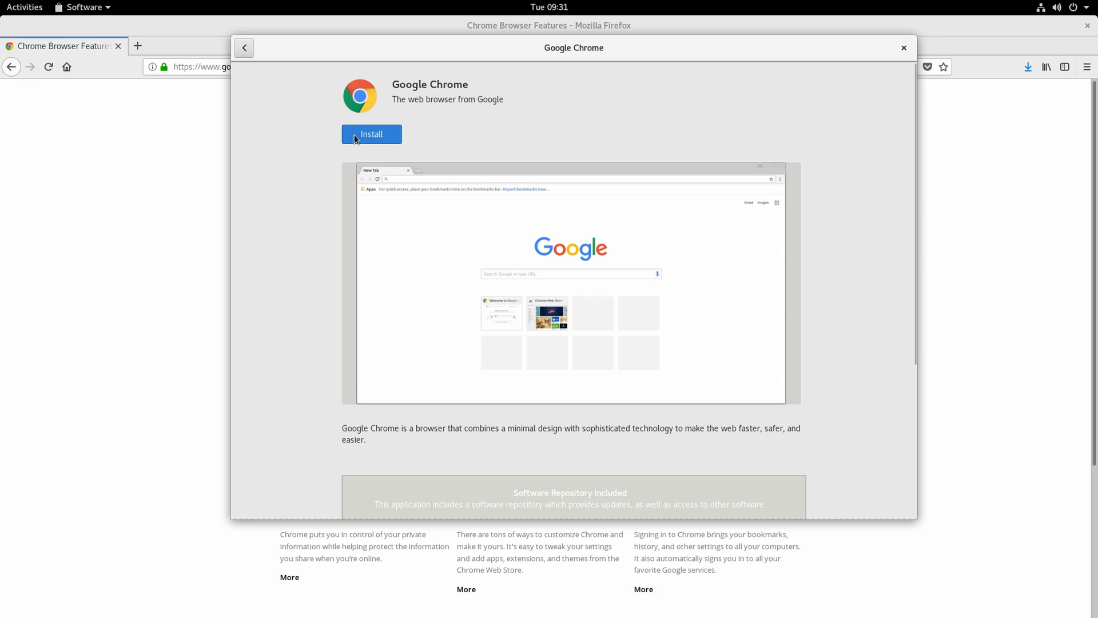
- Attempt the Google Chrome install in GNOME Software and dismiss the 'Unable to install' message
click(370, 134)
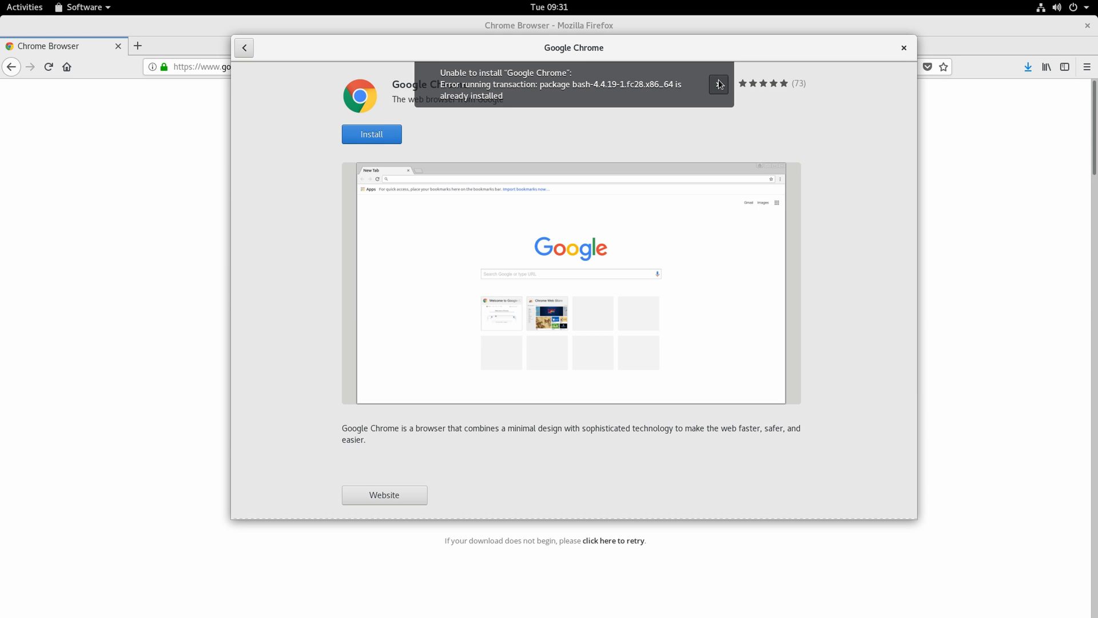
click(718, 84)
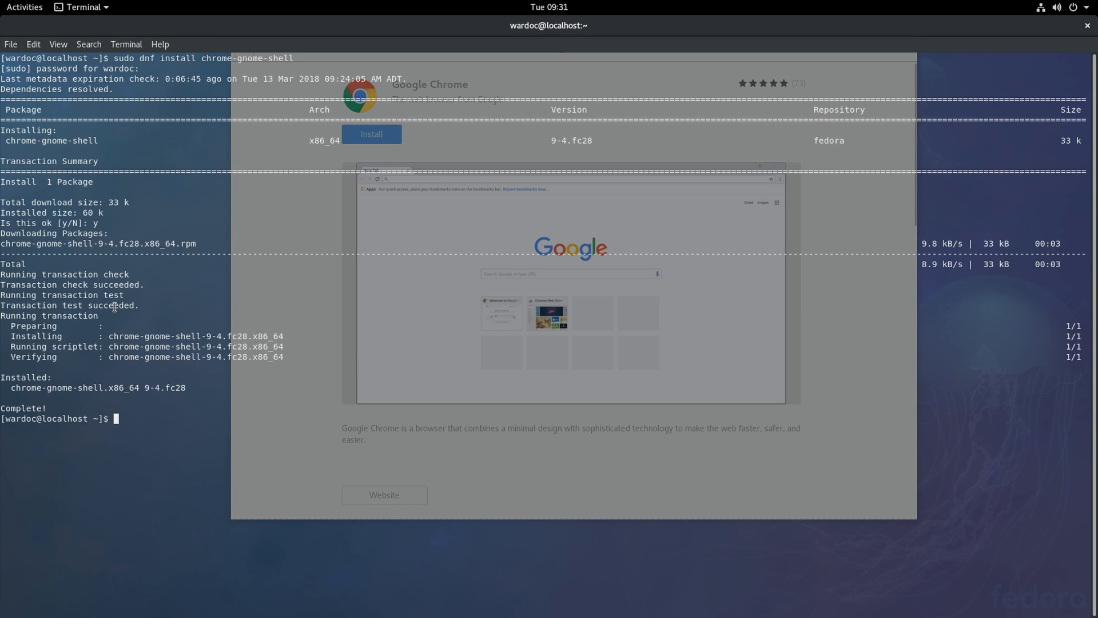
- Run 'sudo dnf remove bash', which dnf refuses as a protected package
text(sudo dnf install chrome-gnome-shell)
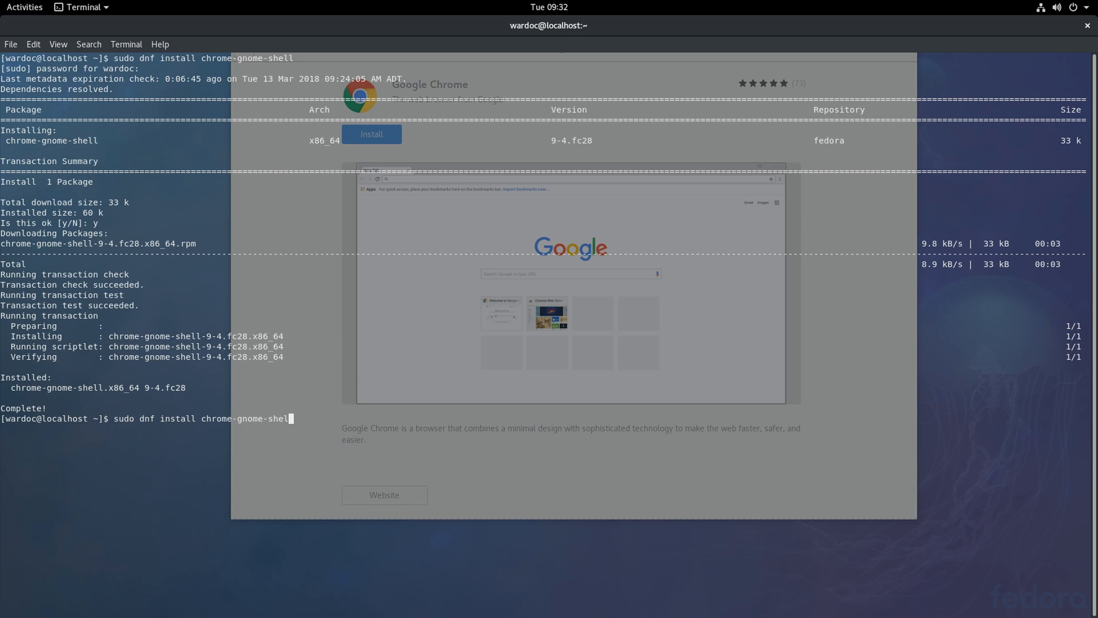
key(ctrl+u)
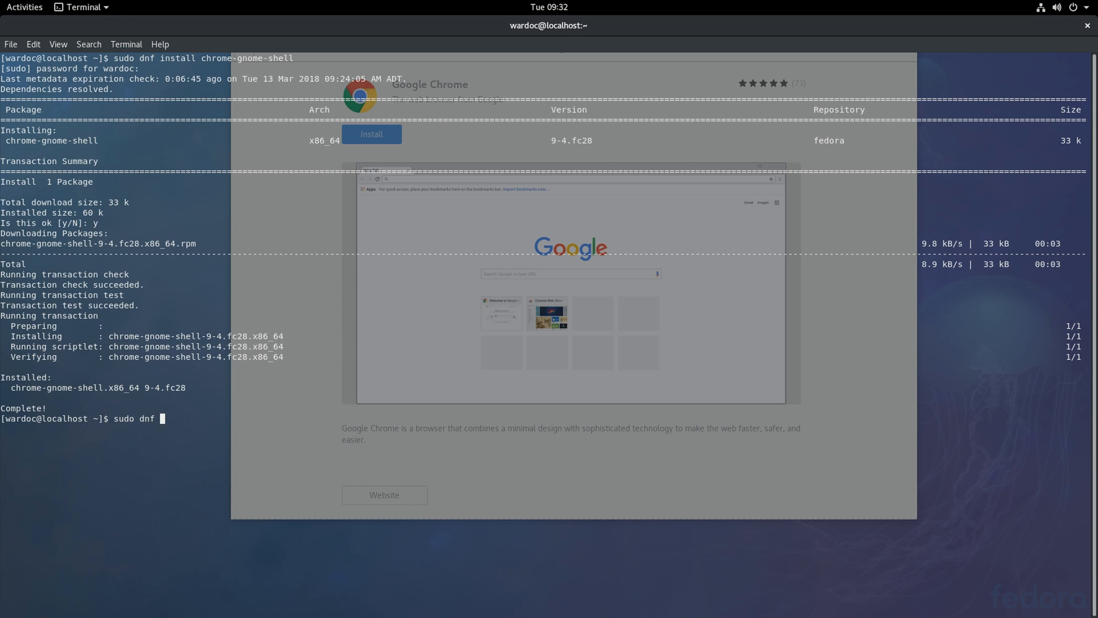
text(remove bas)
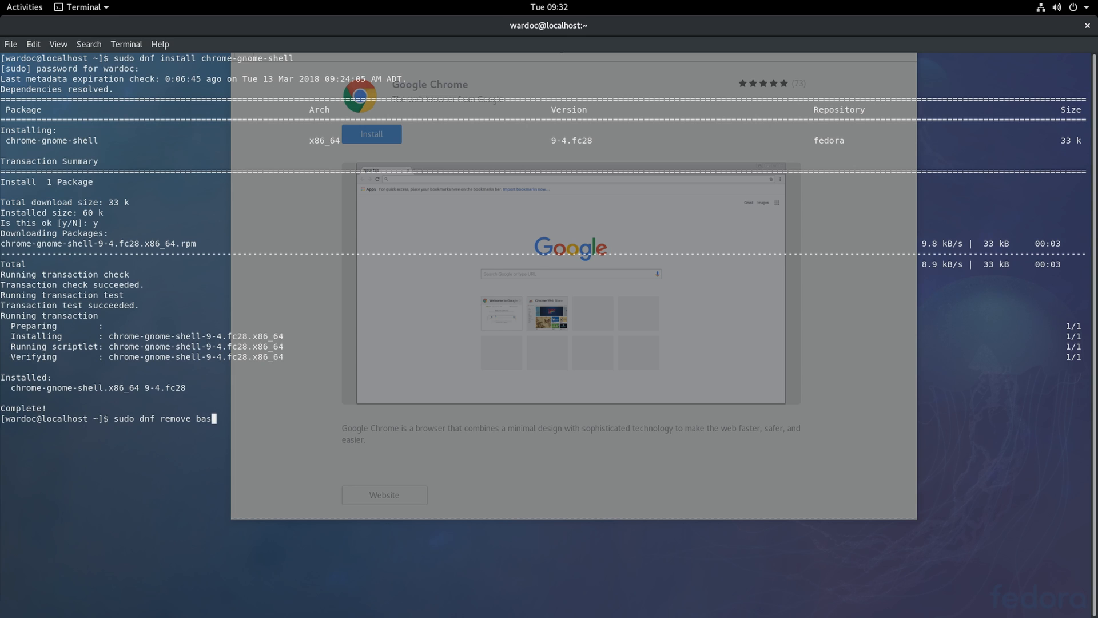
key(Return)
text(sudo dnf install chrom)
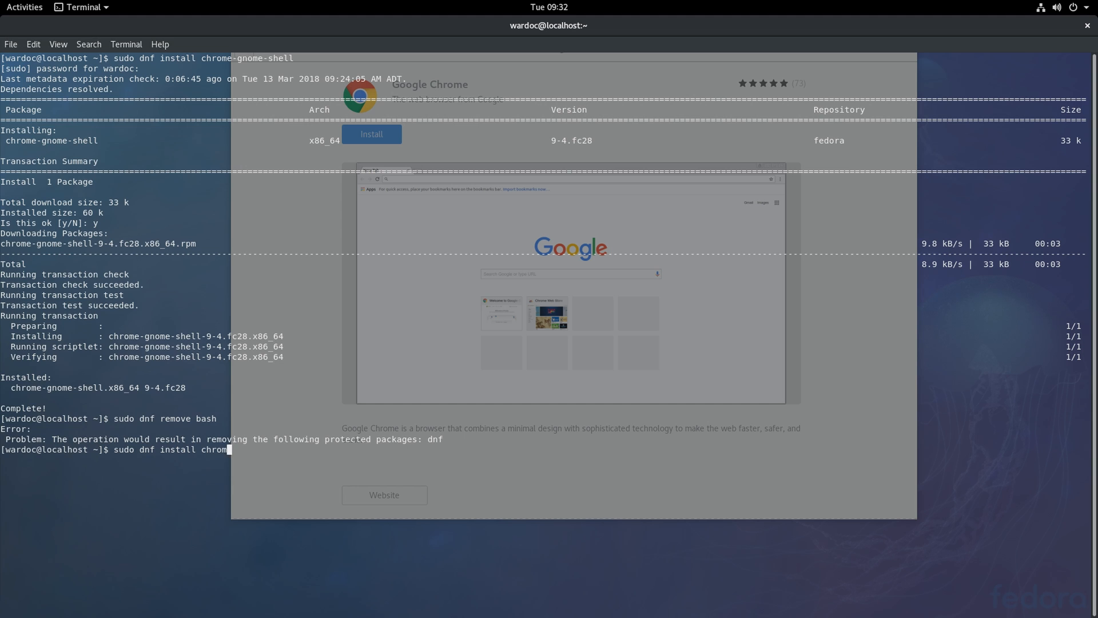
- Run 'sudo dnf install chromium' to install Chromium with its four dependencies
text(ium)
text(y)
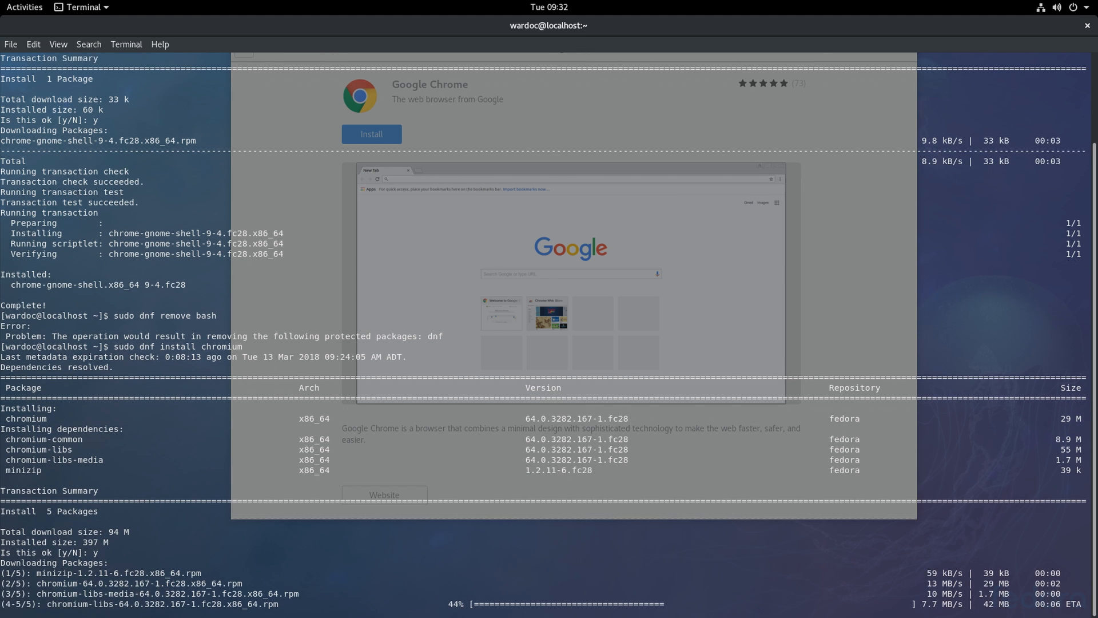
scroll(down, 3)
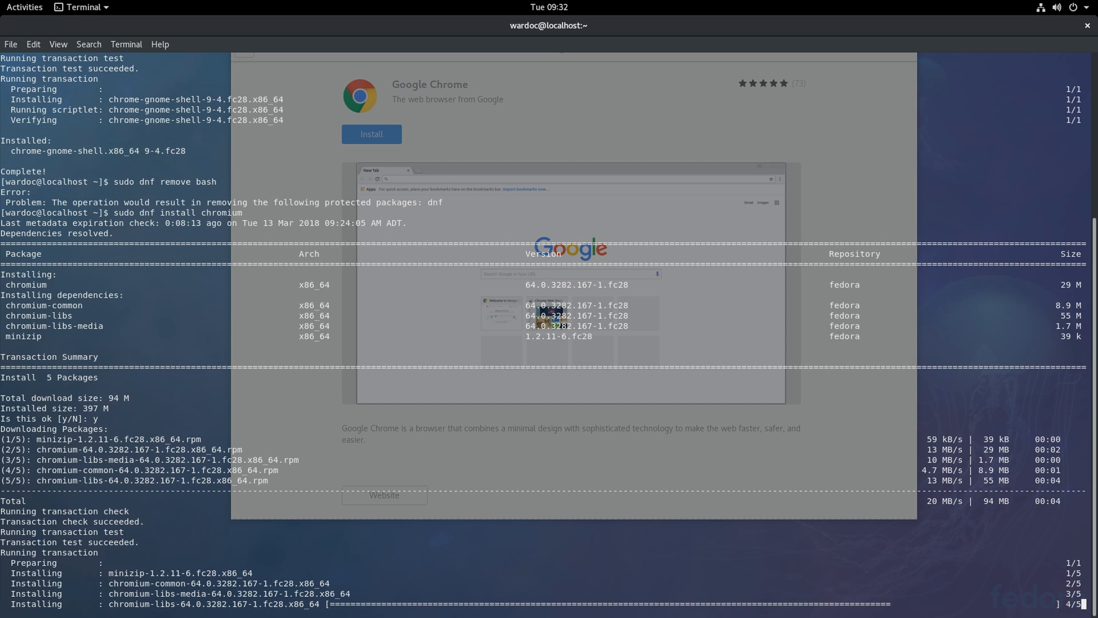
scroll(down, 3)
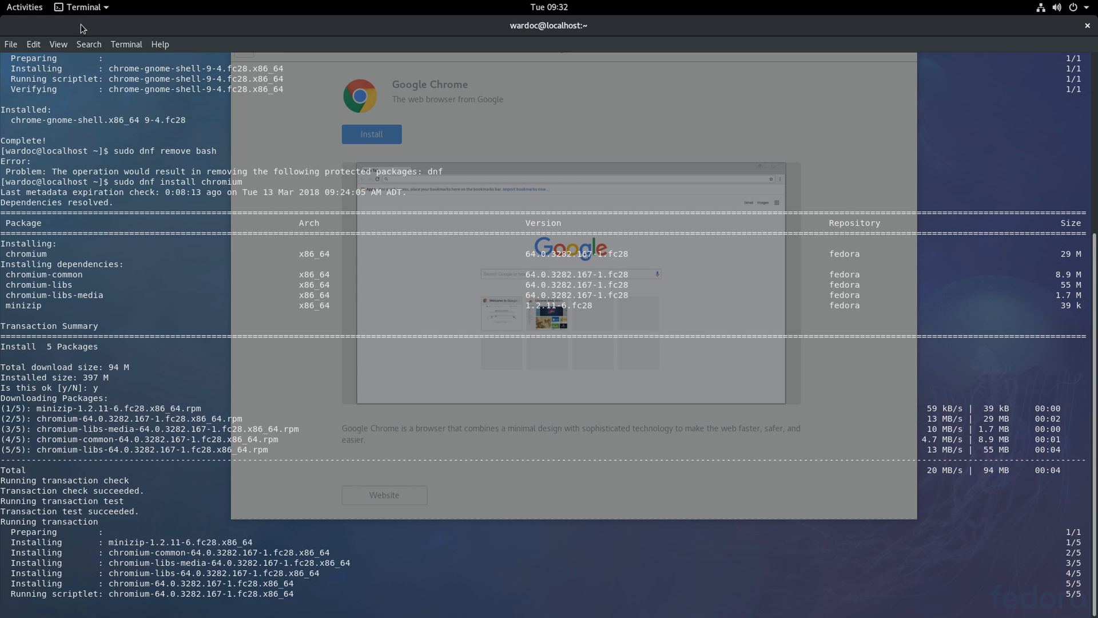
- In Profile Preferences, untick 'Use colors from system theme' so the terminal shows green on black
click(32, 44)
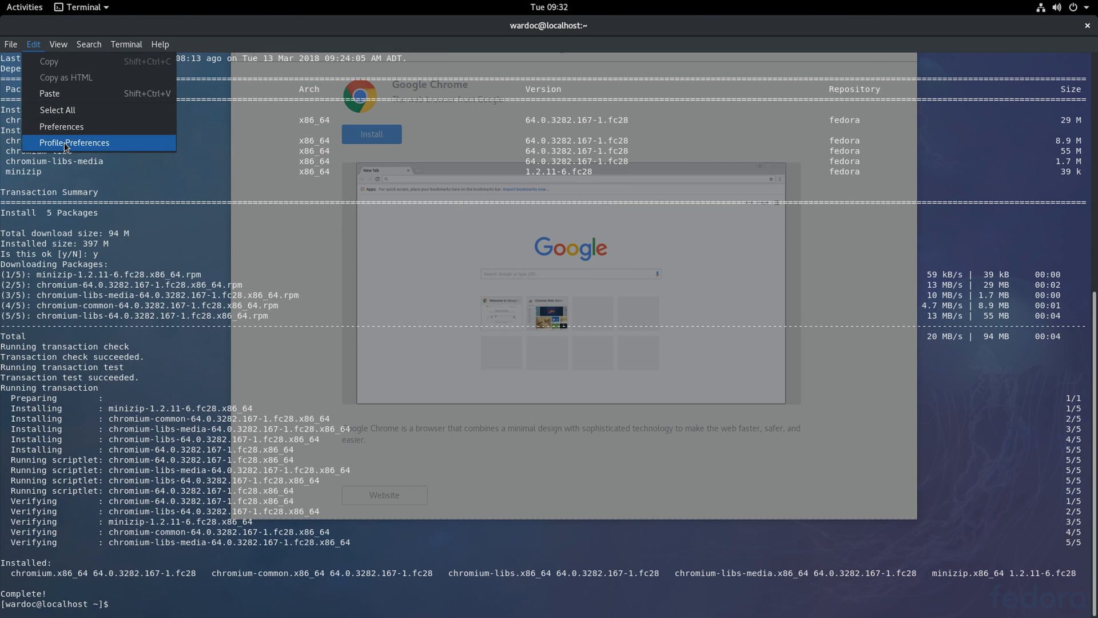
click(73, 142)
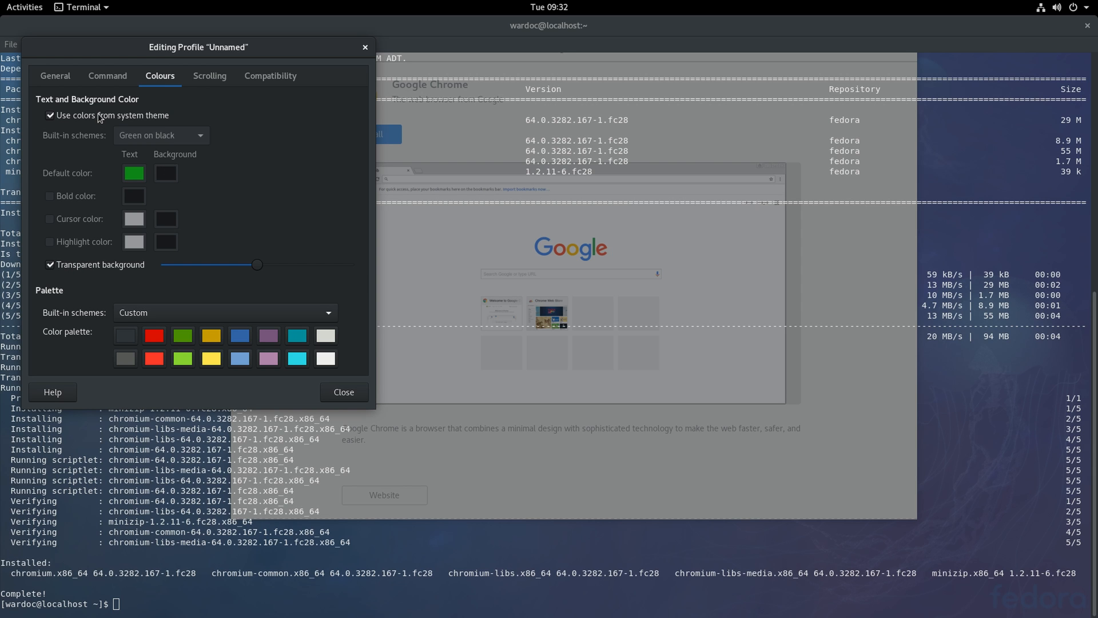
click(50, 115)
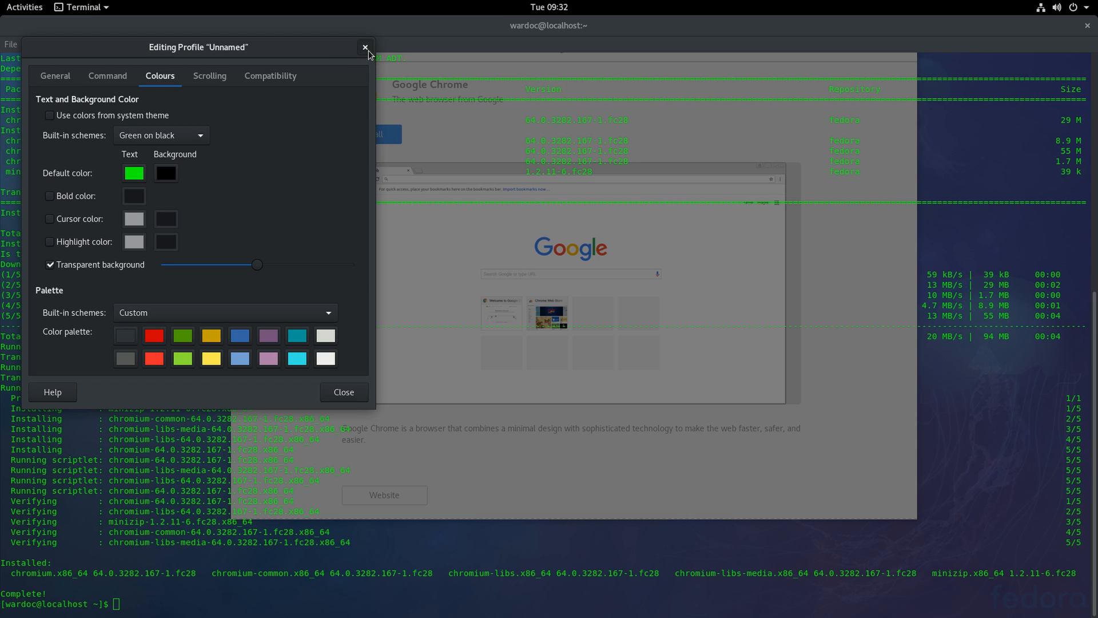
click(365, 47)
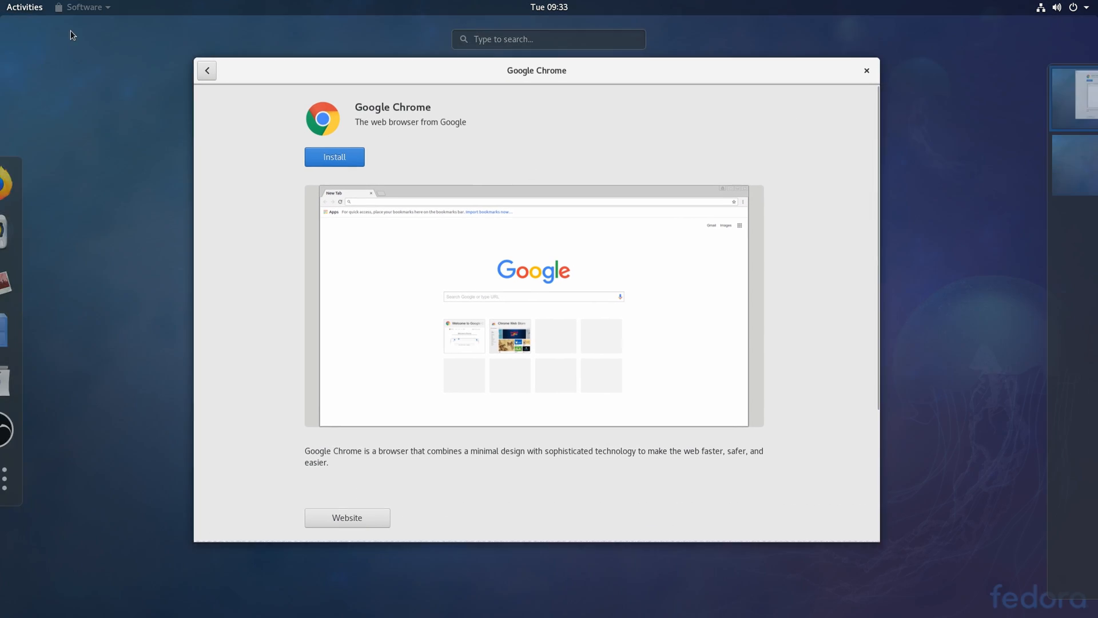
- Search GNOME Software for 'tweak', then bring the Software window back from Activities
click(205, 70)
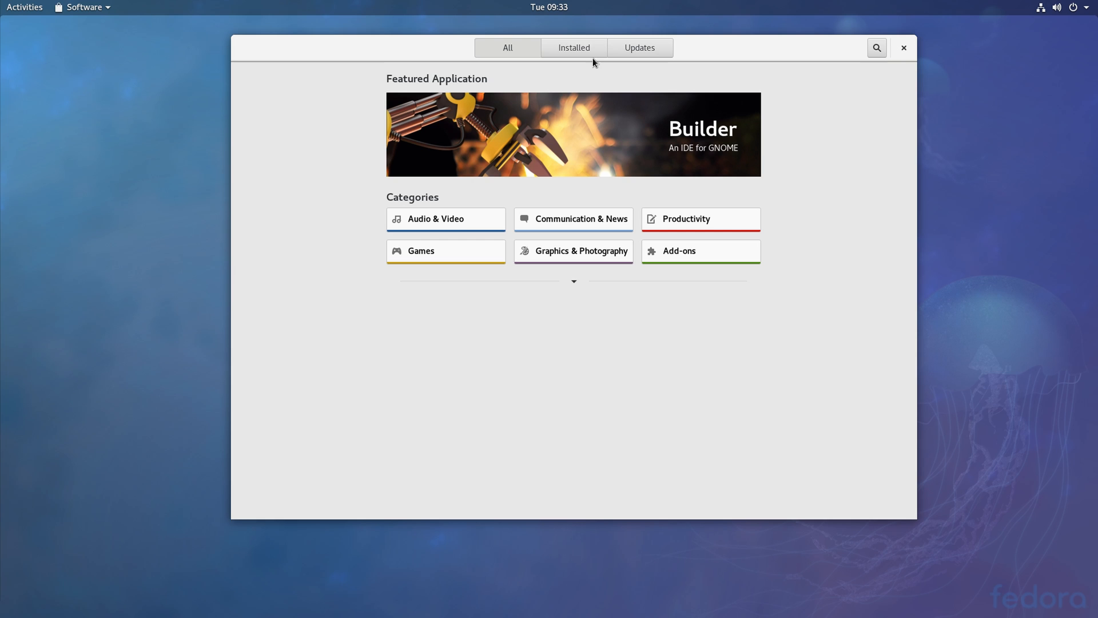
click(876, 48)
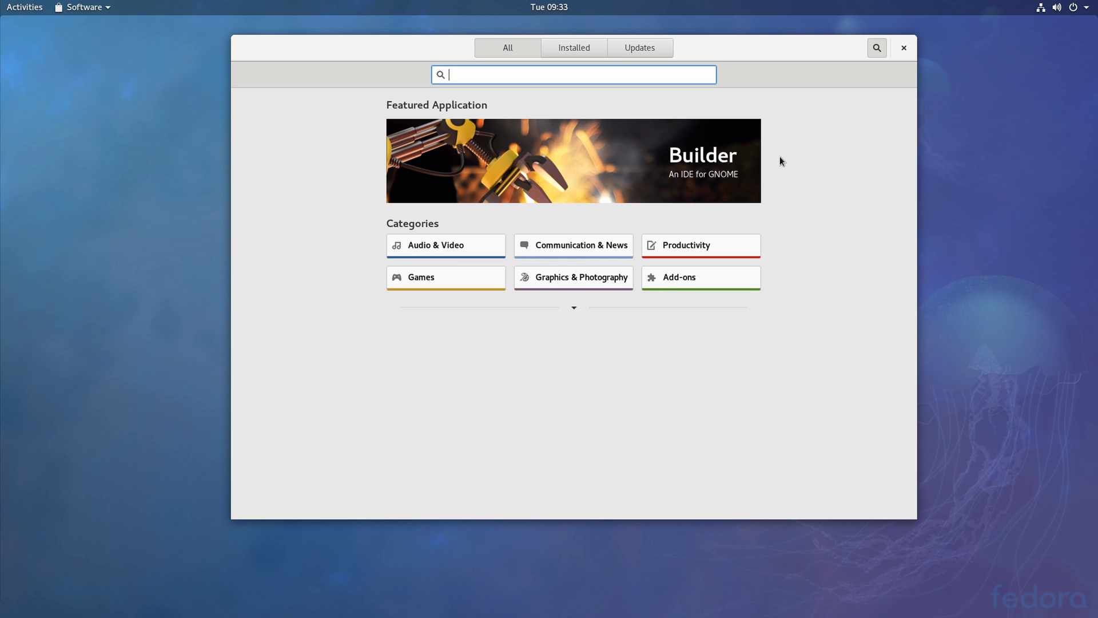
text(tweak)
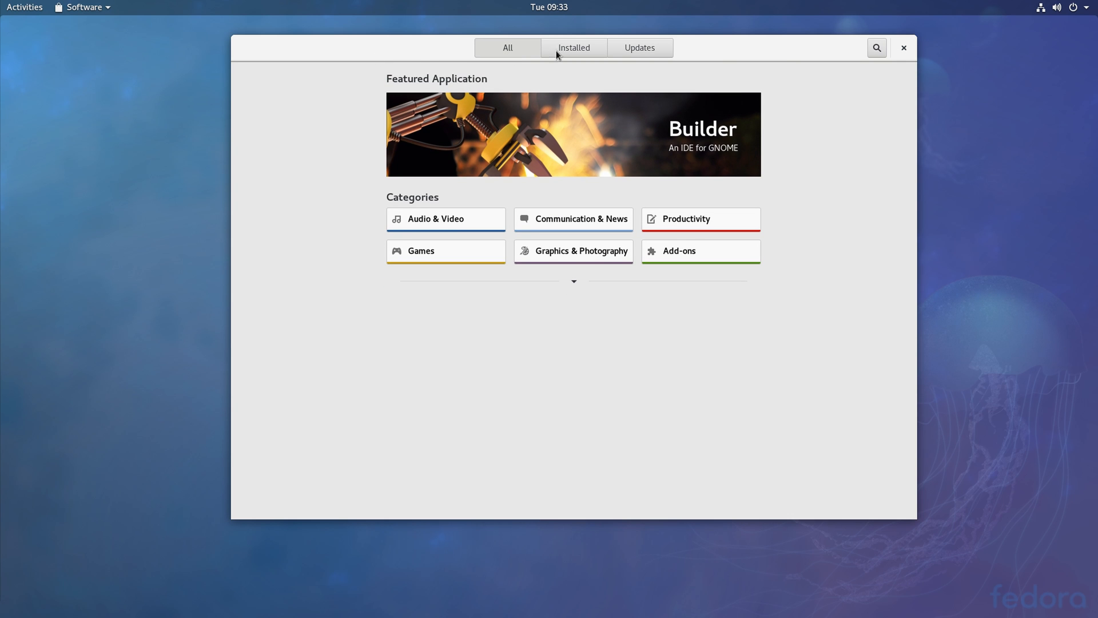
click(24, 7)
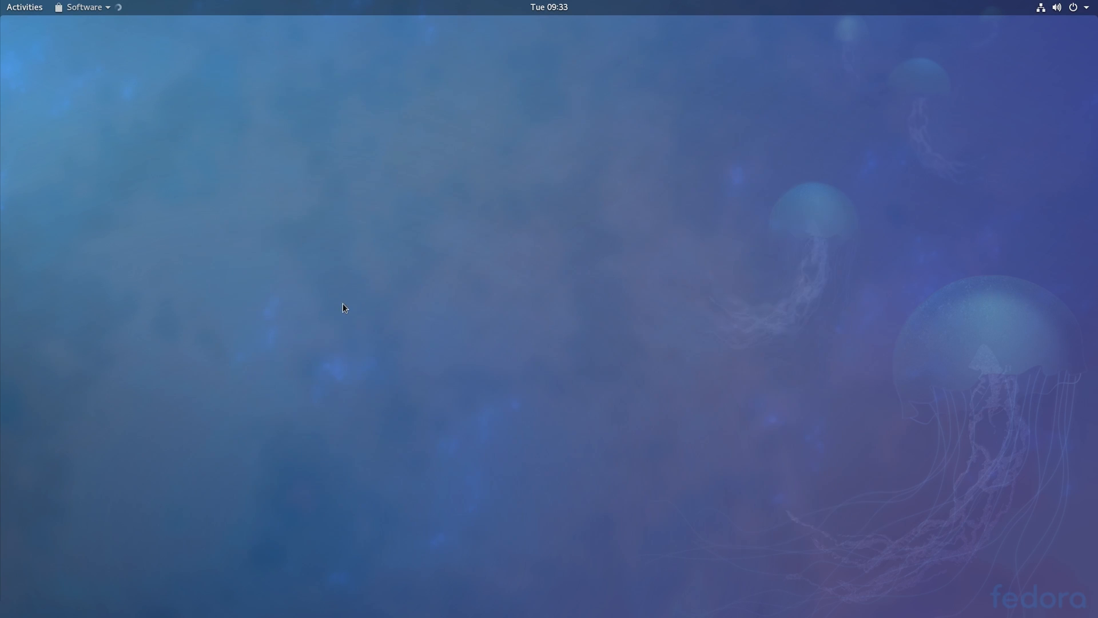
click(82, 7)
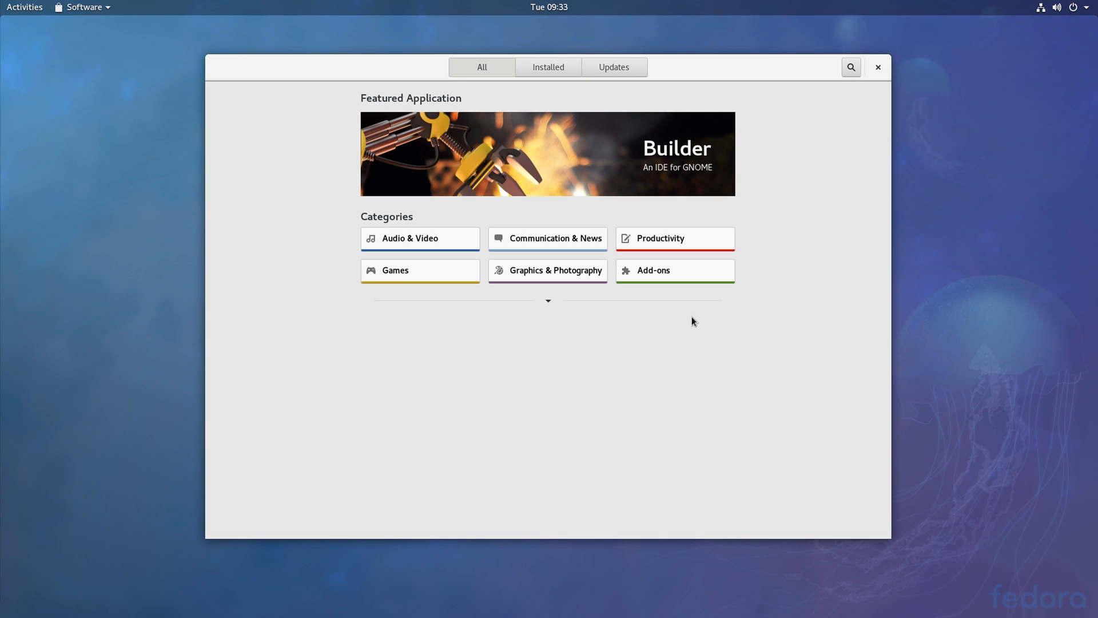
- Search the catalogue for 'gnome' to list the shell extensions, then clear the search text
click(850, 67)
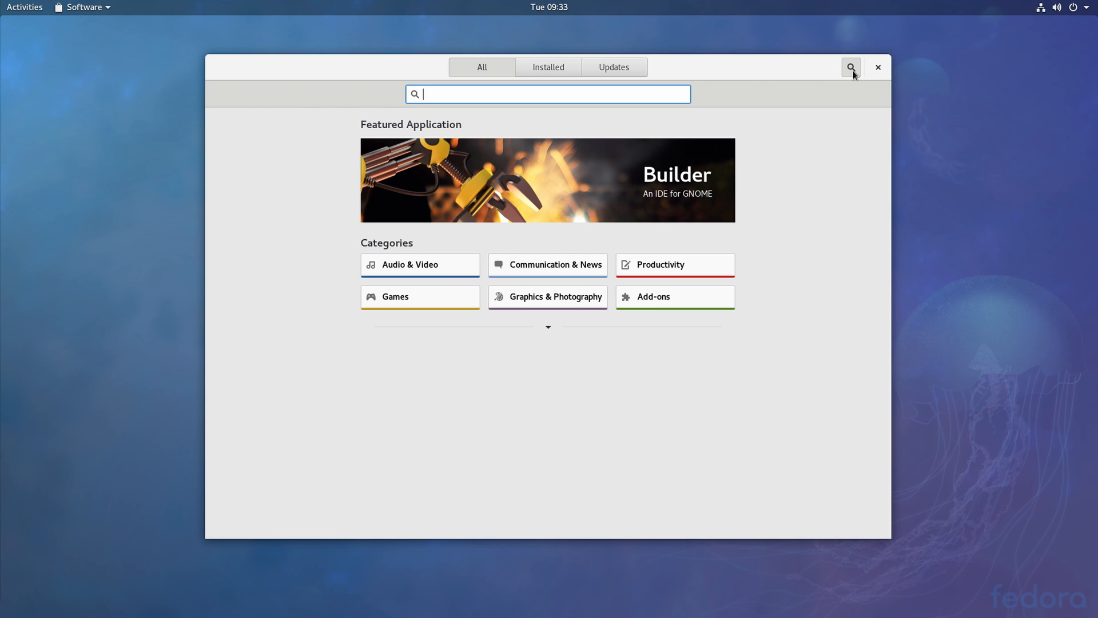
text(gno,m)
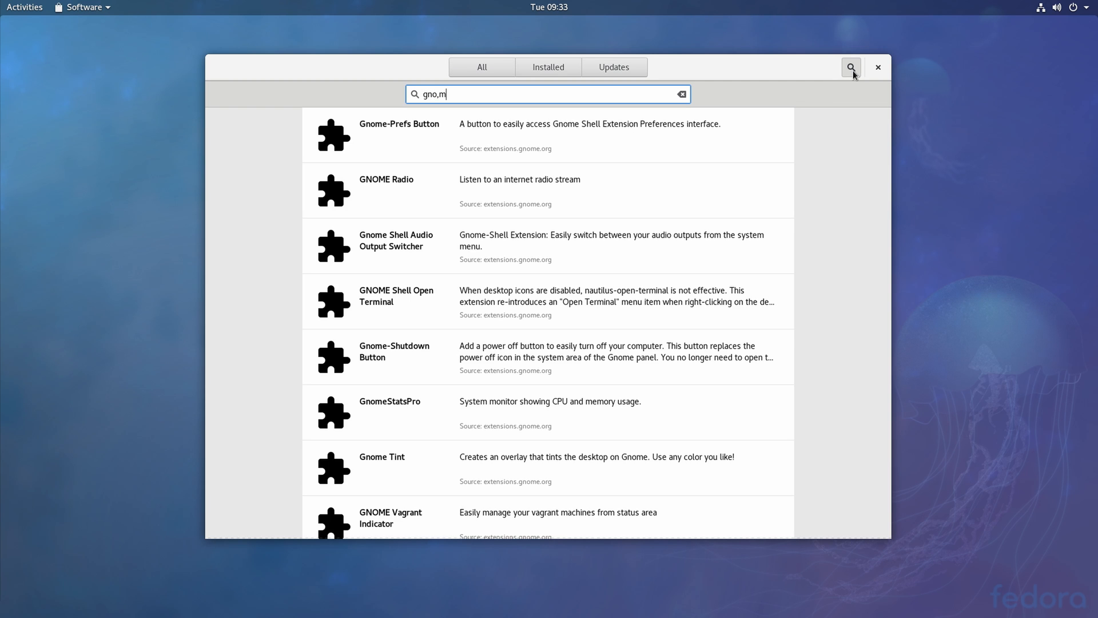
text(gnome)
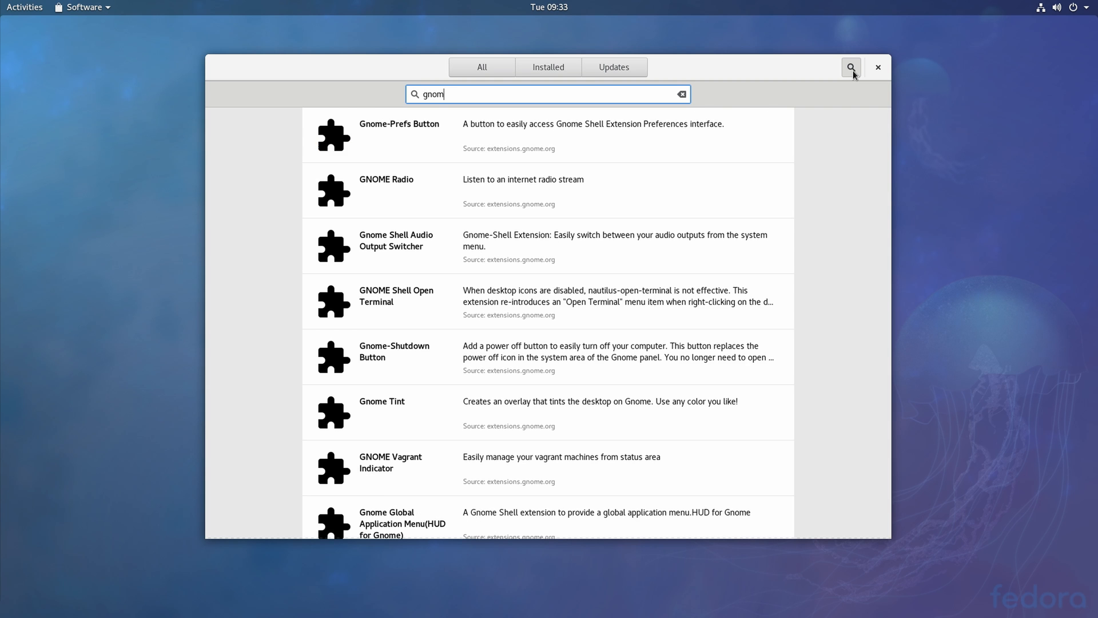
click(680, 94)
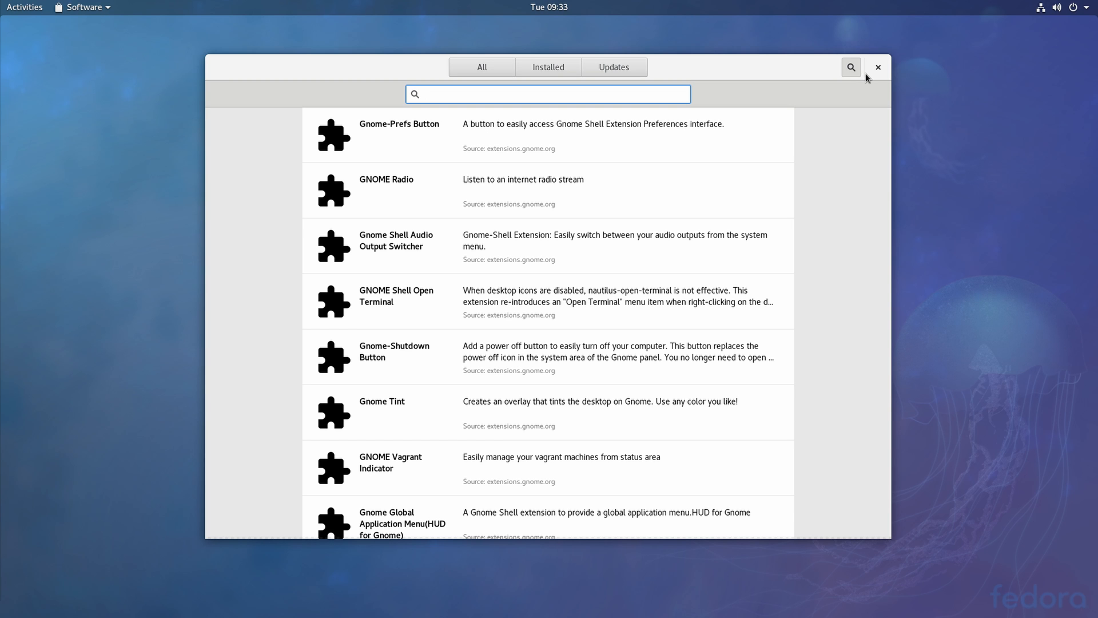
- Close GNOME Software and launch Terminal from the Activities search 'te'
click(878, 66)
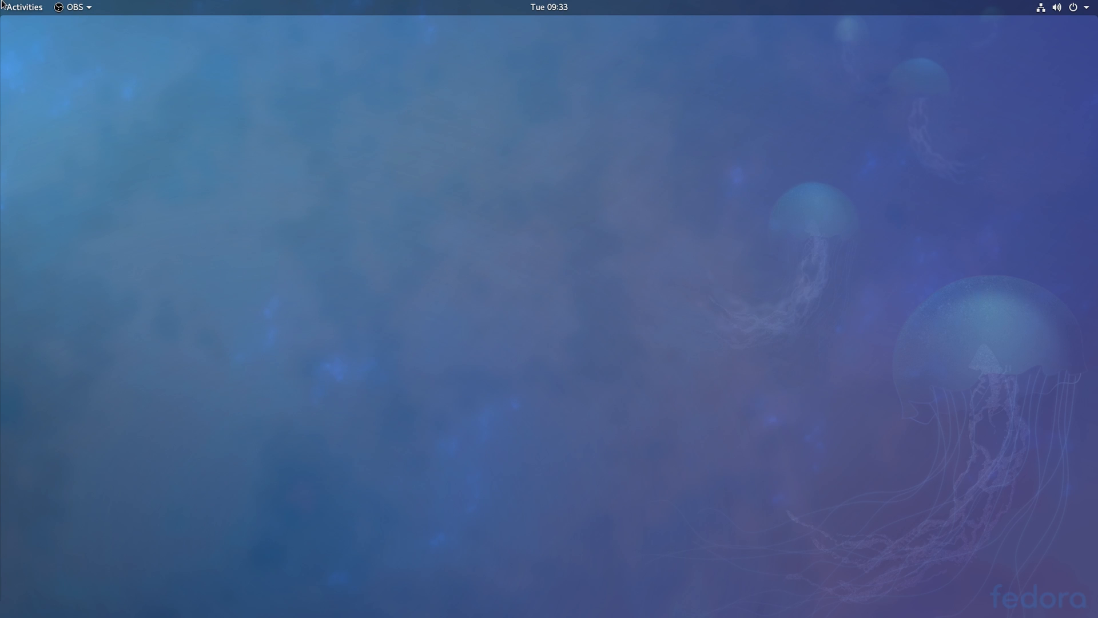
click(24, 6)
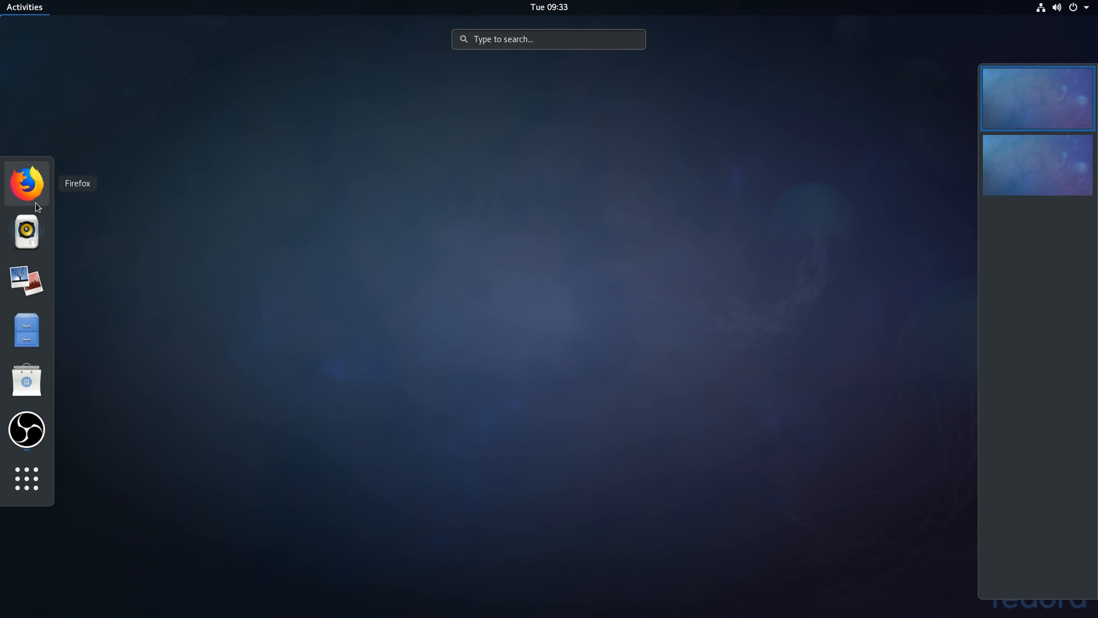
mouse_move(37, 198)
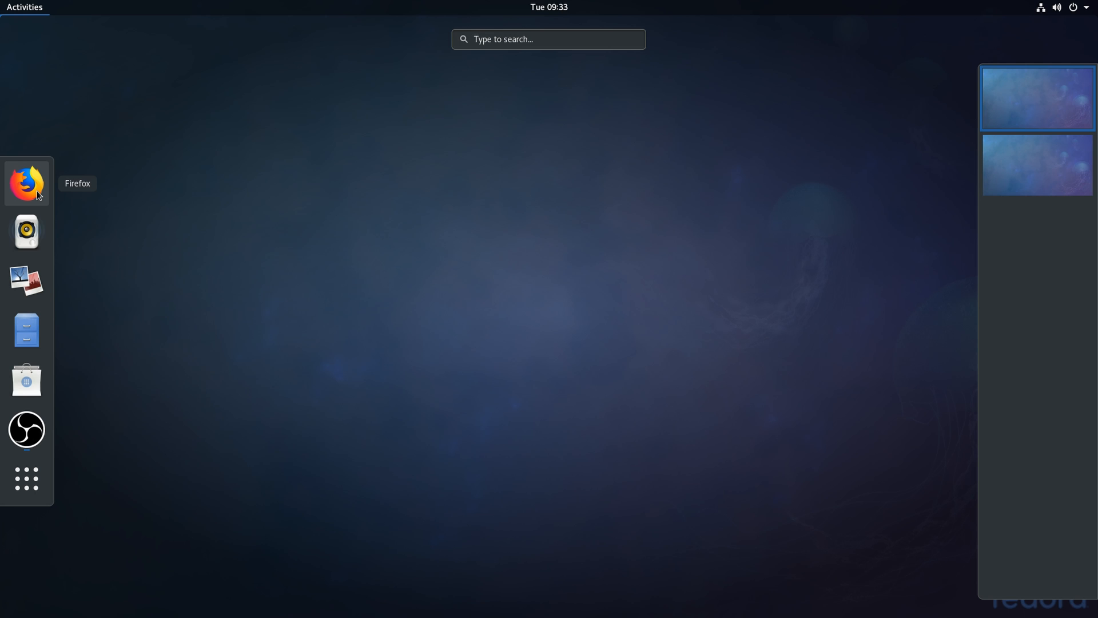
text(te)
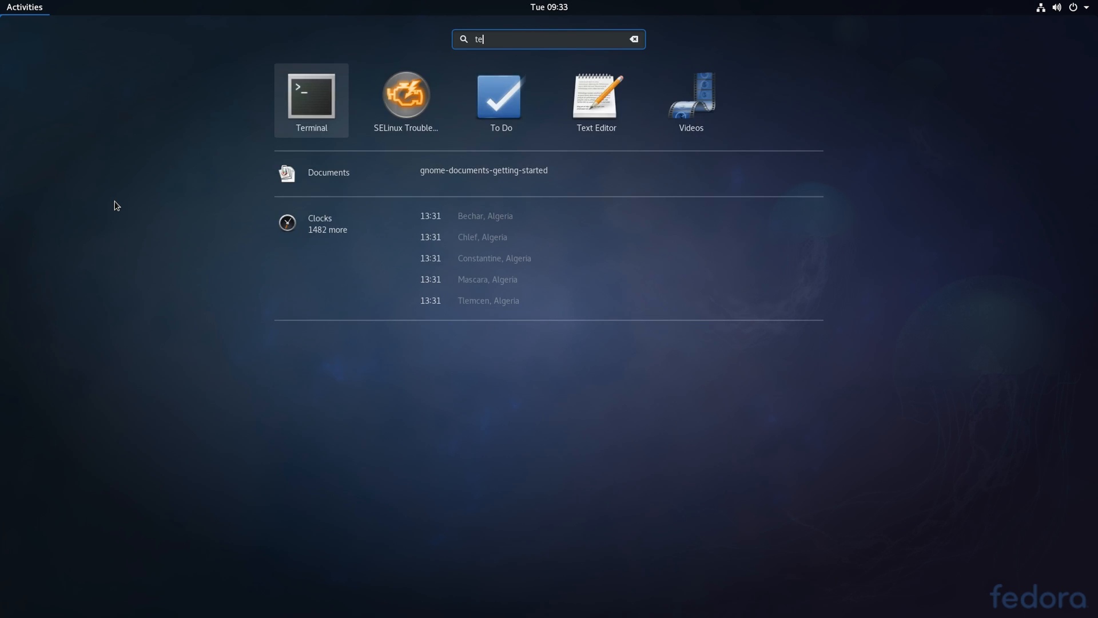
click(311, 96)
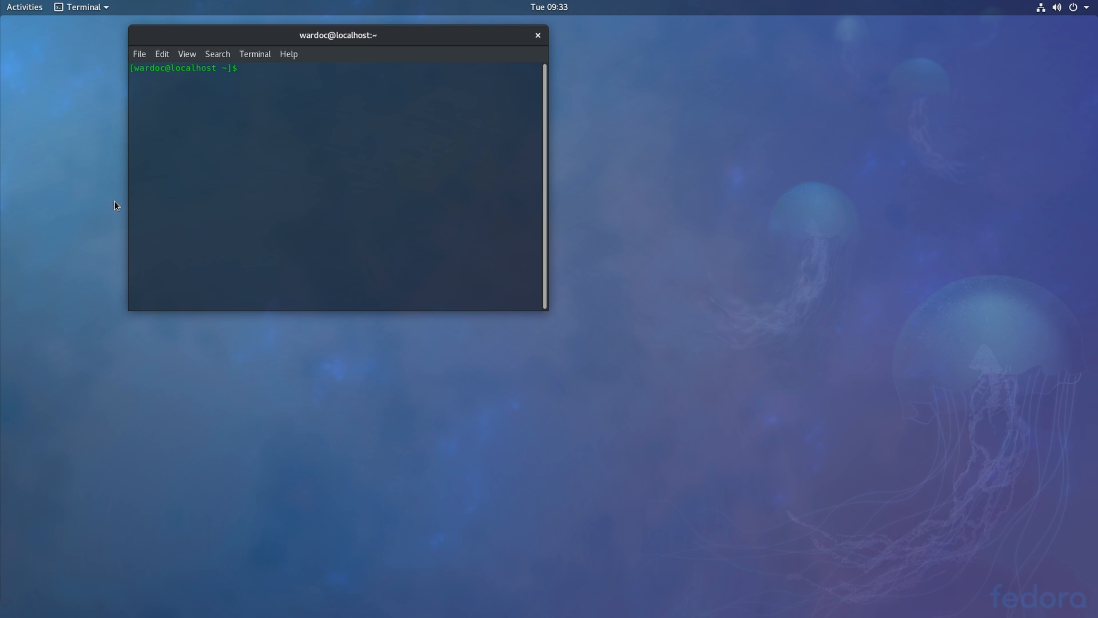
- Run 'sudo dnf install gnome-tweak-tool', give the password and confirm with y
text(sudo dnf install c)
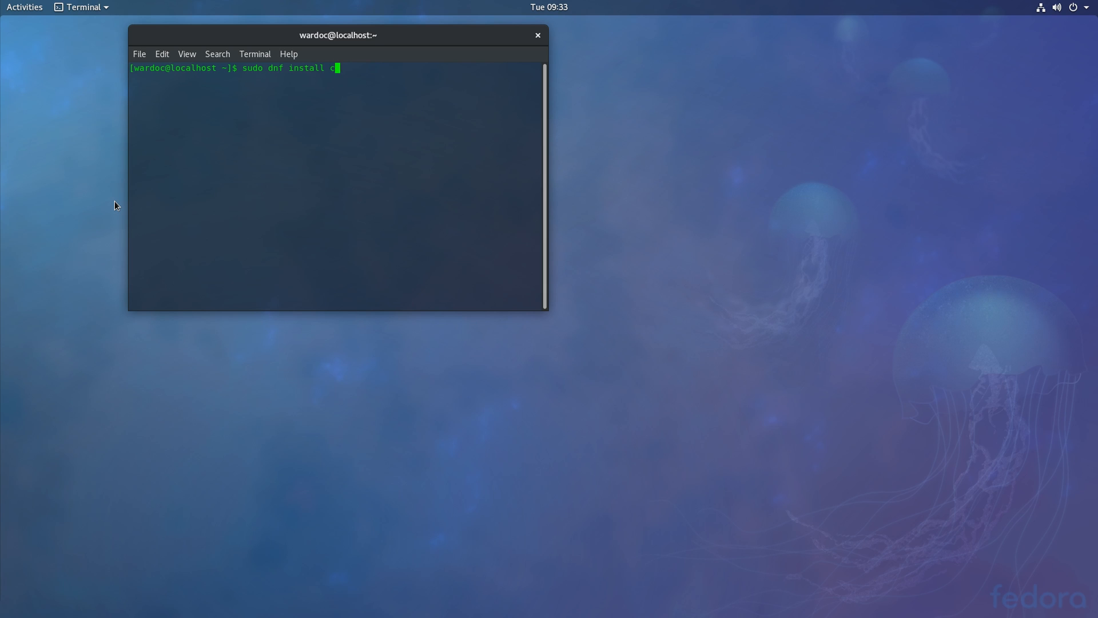
text(nome)
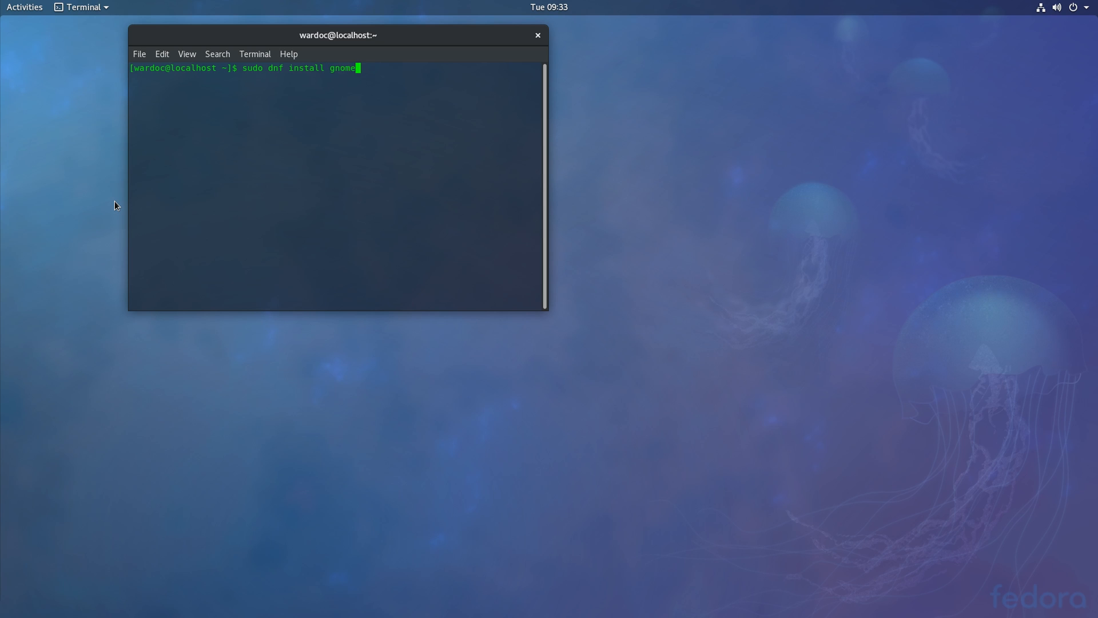
text(-tweak-tool)
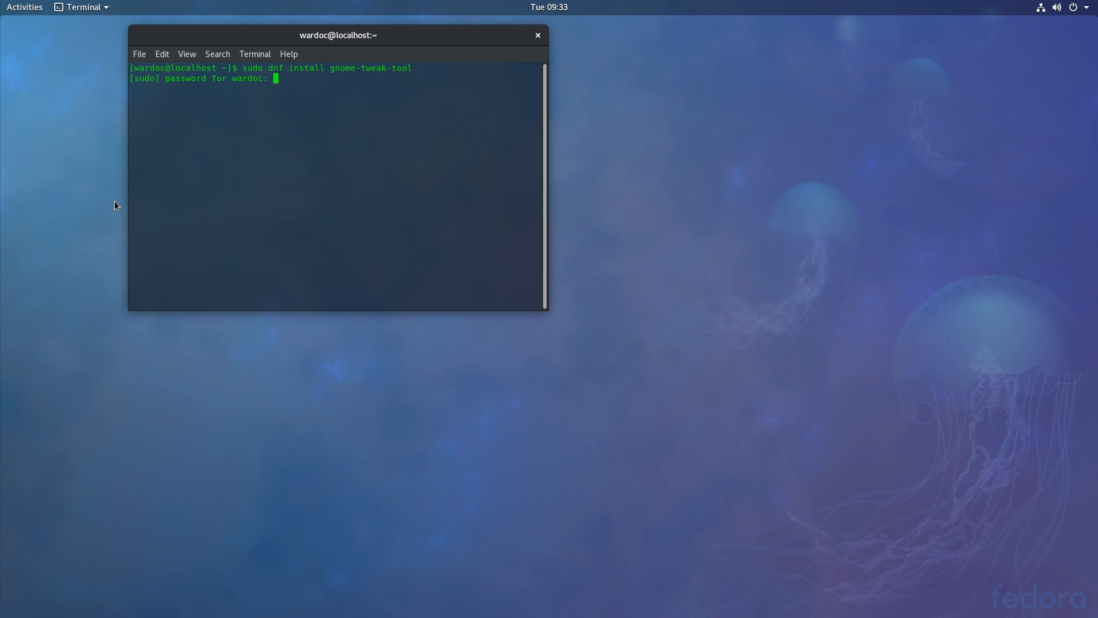
key(Return)
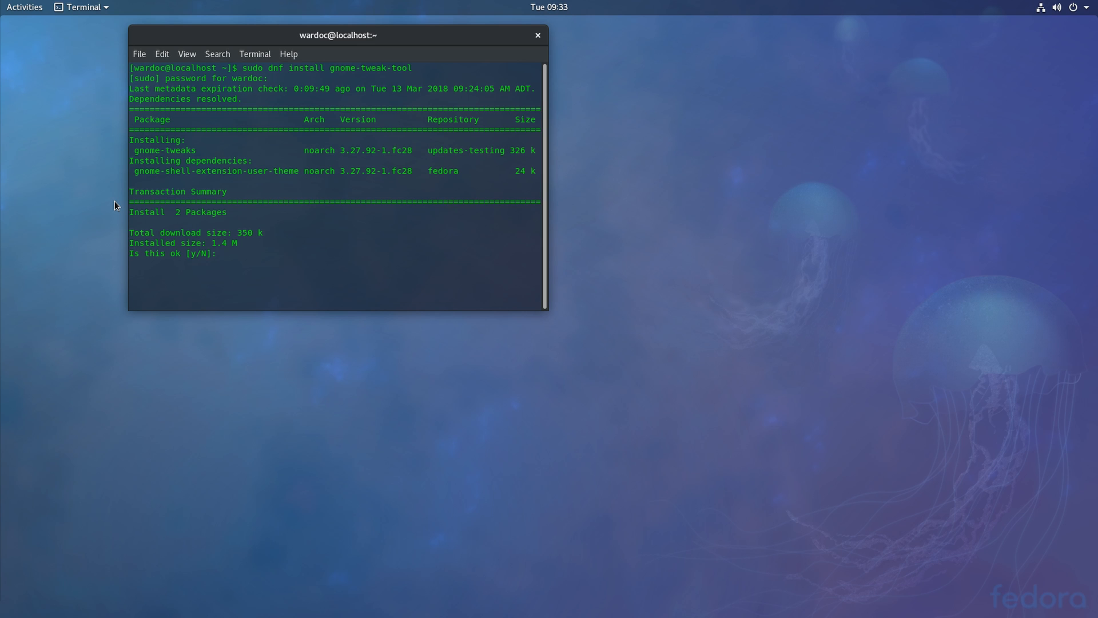
text(y)
text(twe)
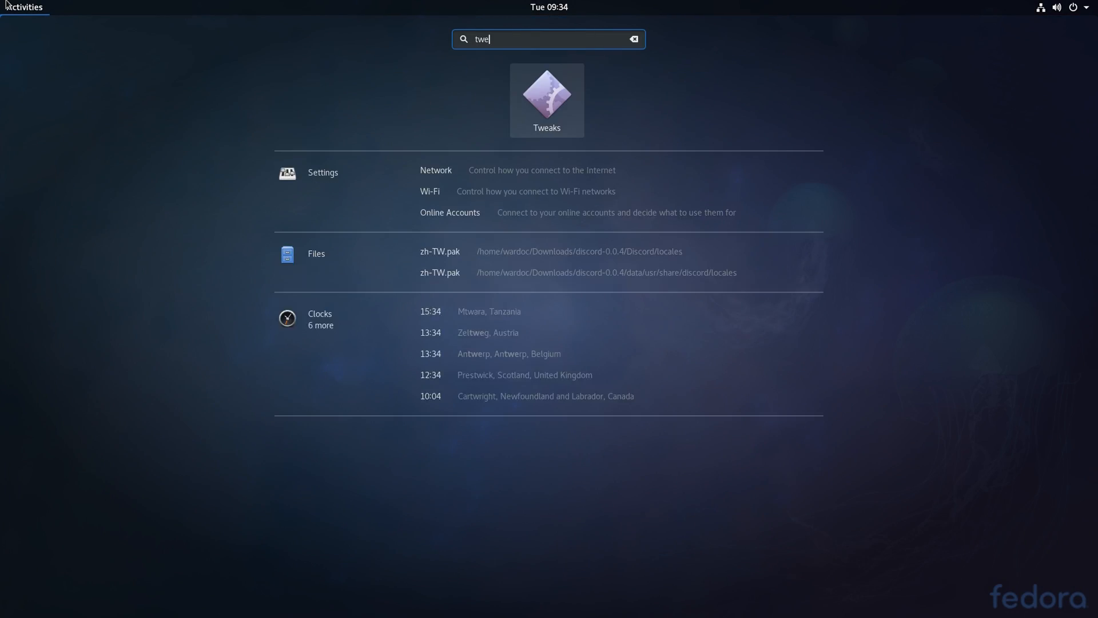
- Launch Tweaks, show its Extensions page of built-in shell extensions, and return to Activities
click(547, 95)
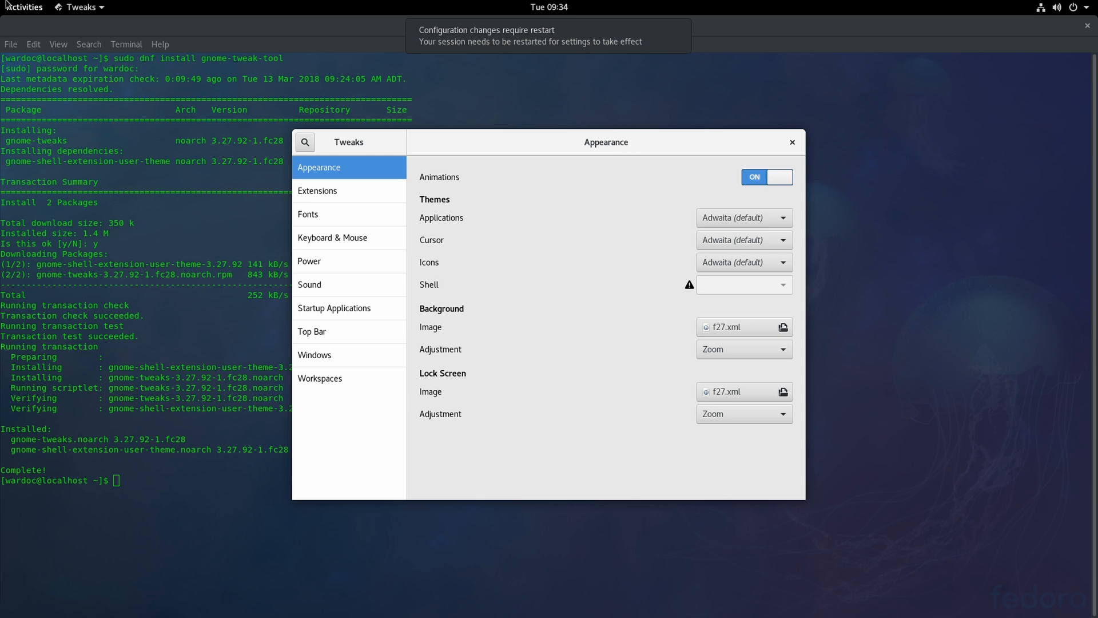
mouse_move(604, 142)
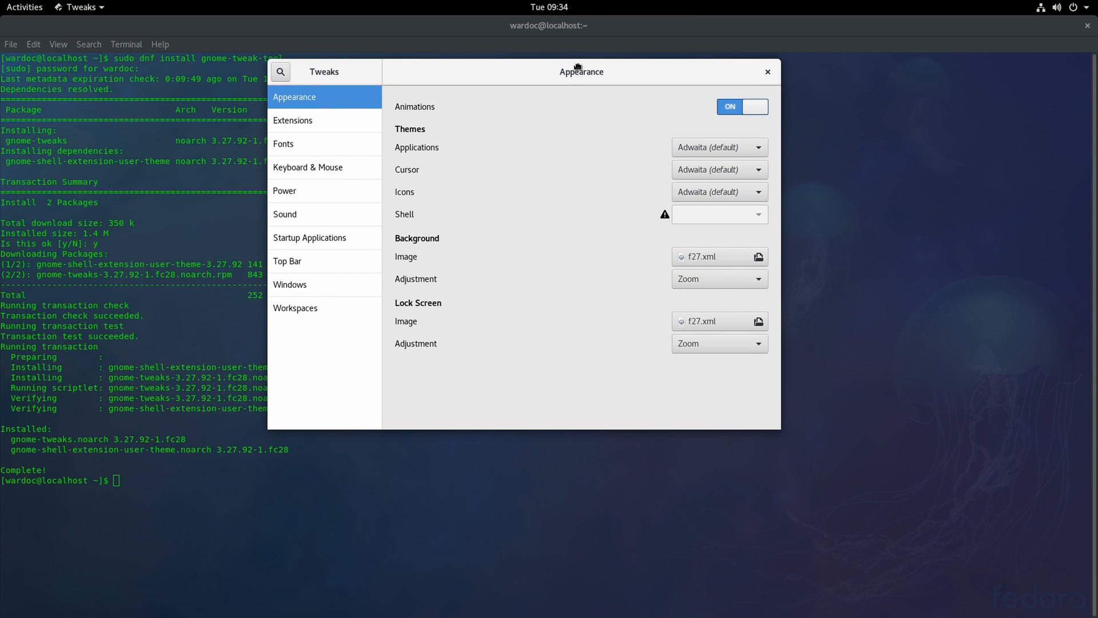
mouse_move(697, 263)
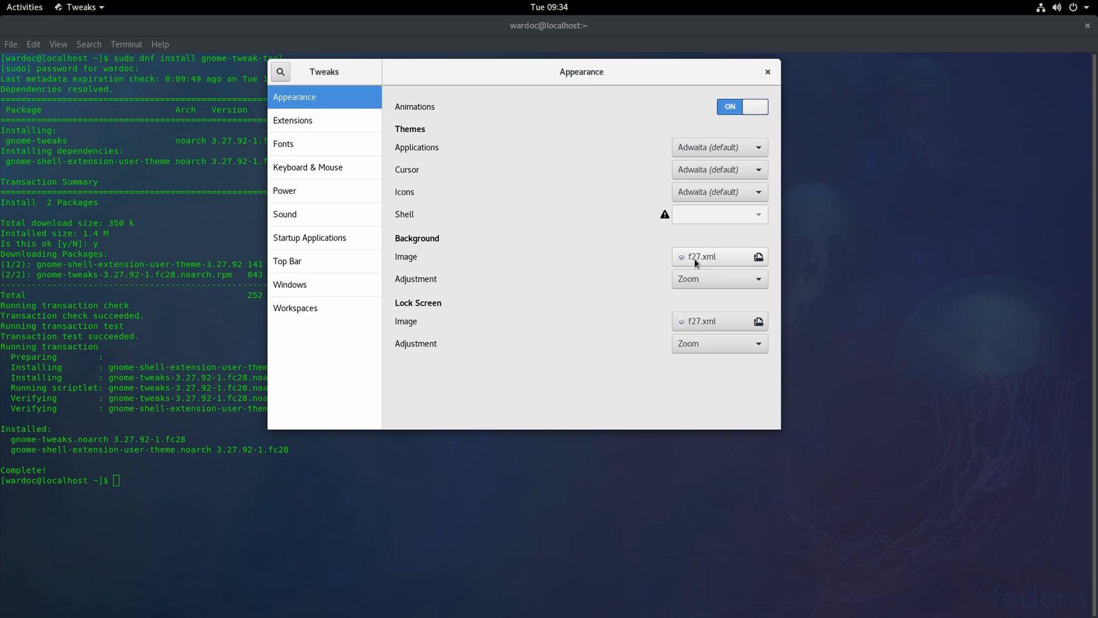
mouse_move(704, 308)
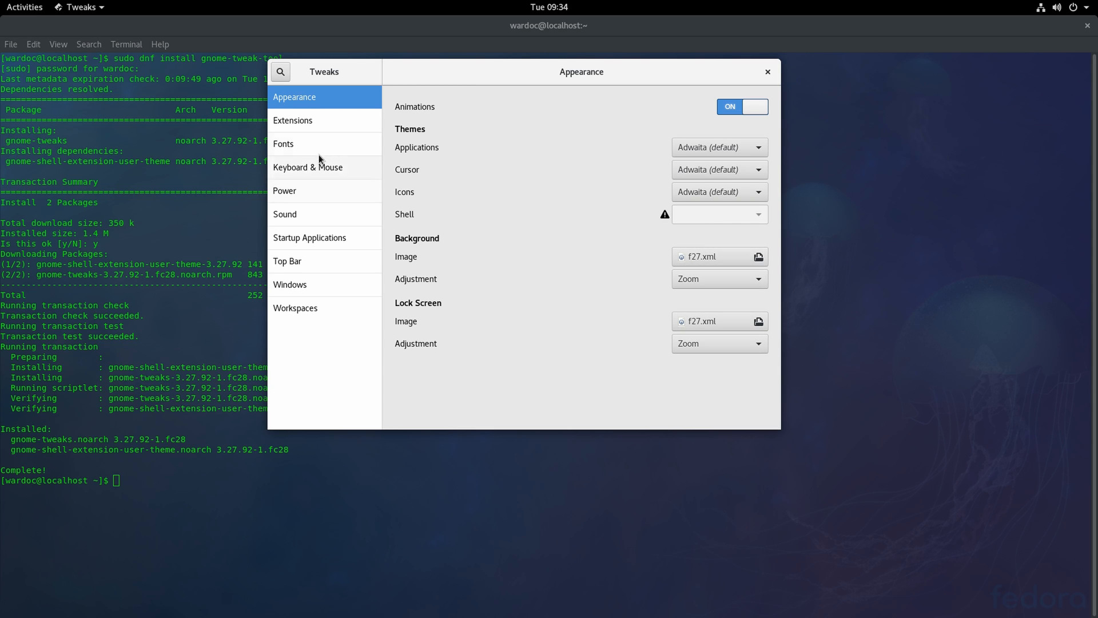
click(292, 120)
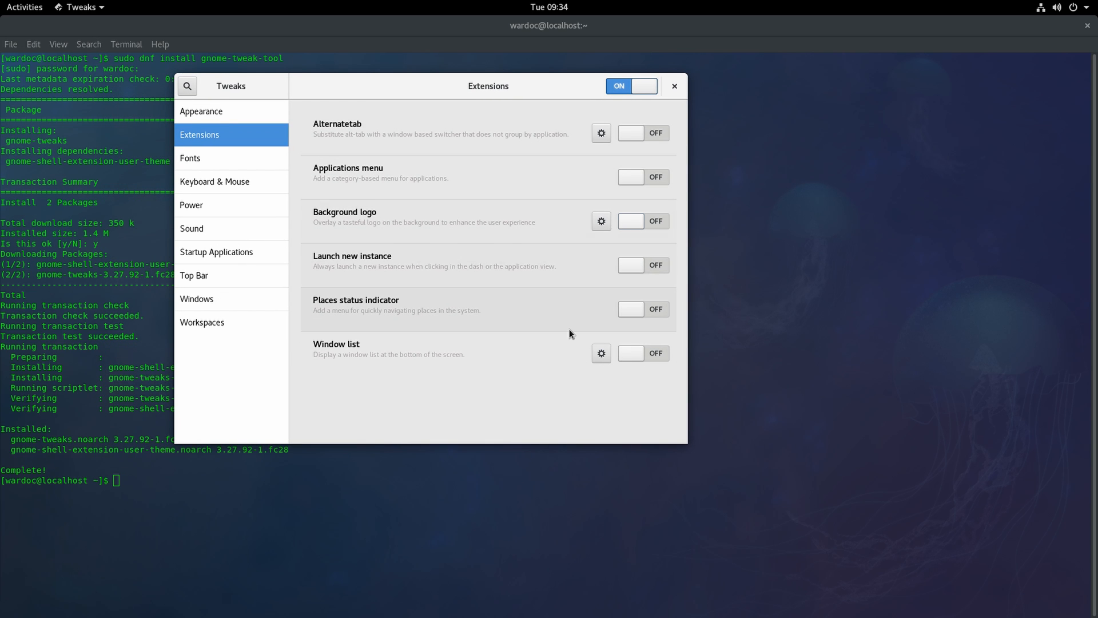
mouse_move(468, 246)
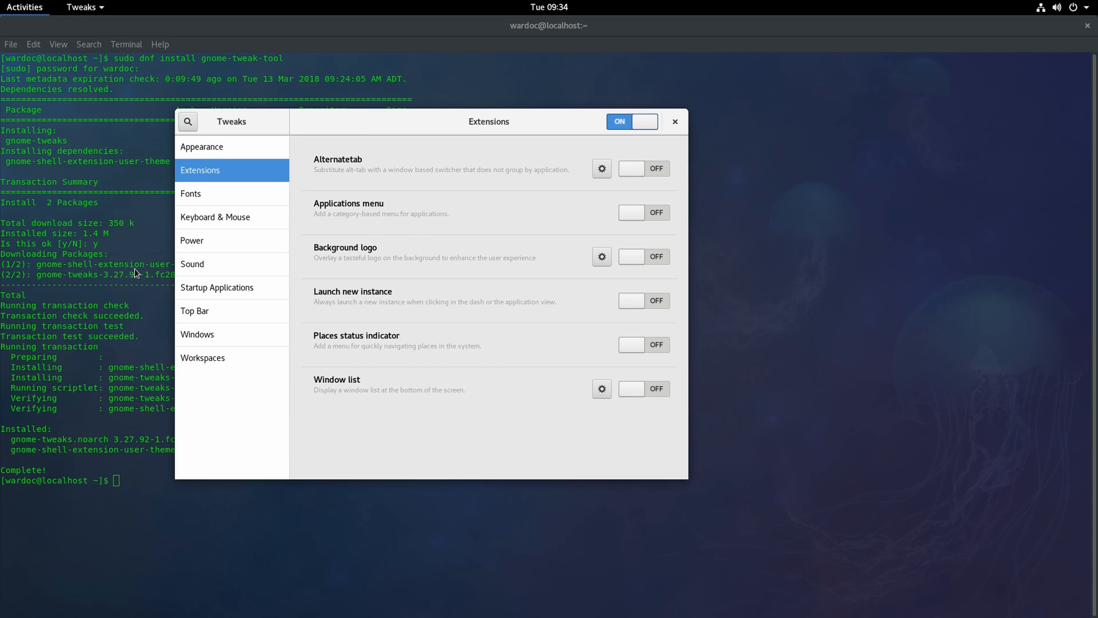
click(24, 7)
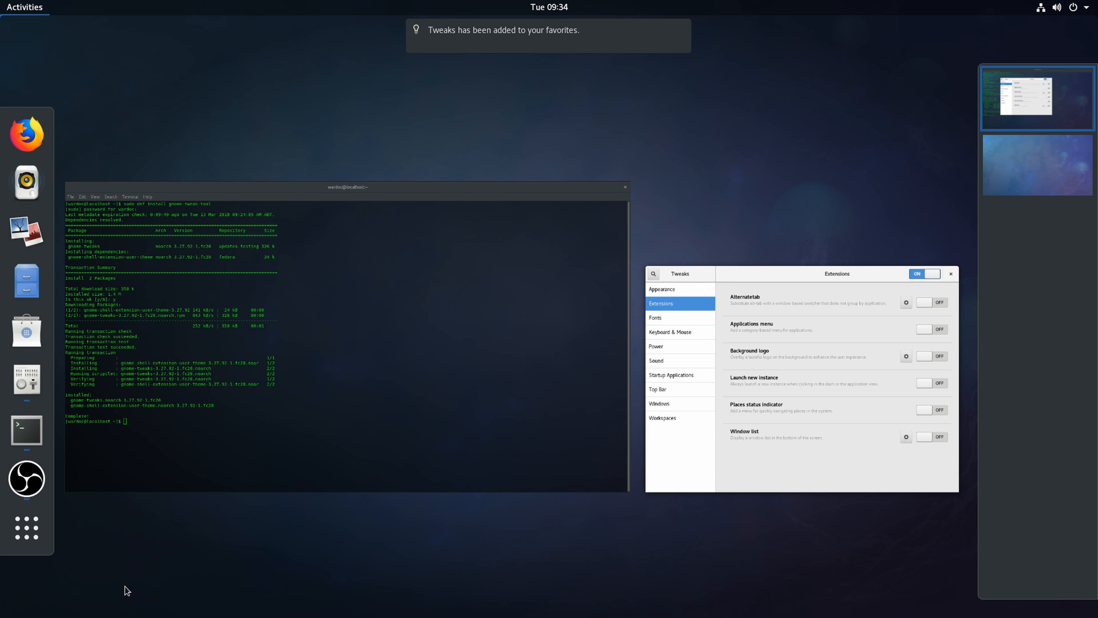
- Launch Chromium from the Activities search 'chrom'
text(chrom)
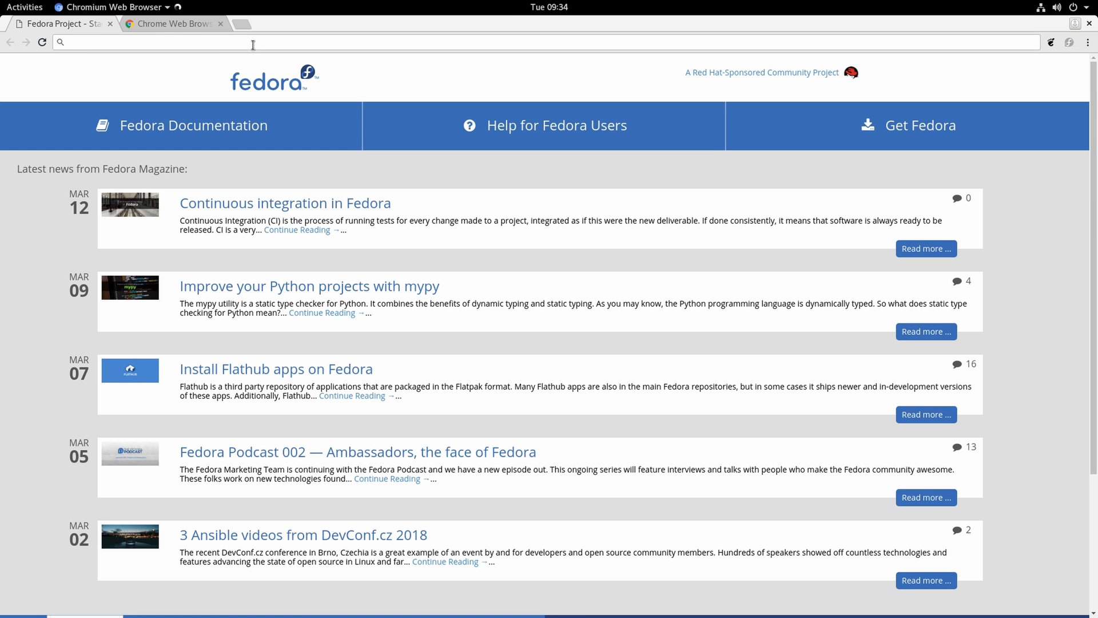
- Search Google for 'gnome extensions' and open the GNOME Shell Extensions website
text(gnome ex)
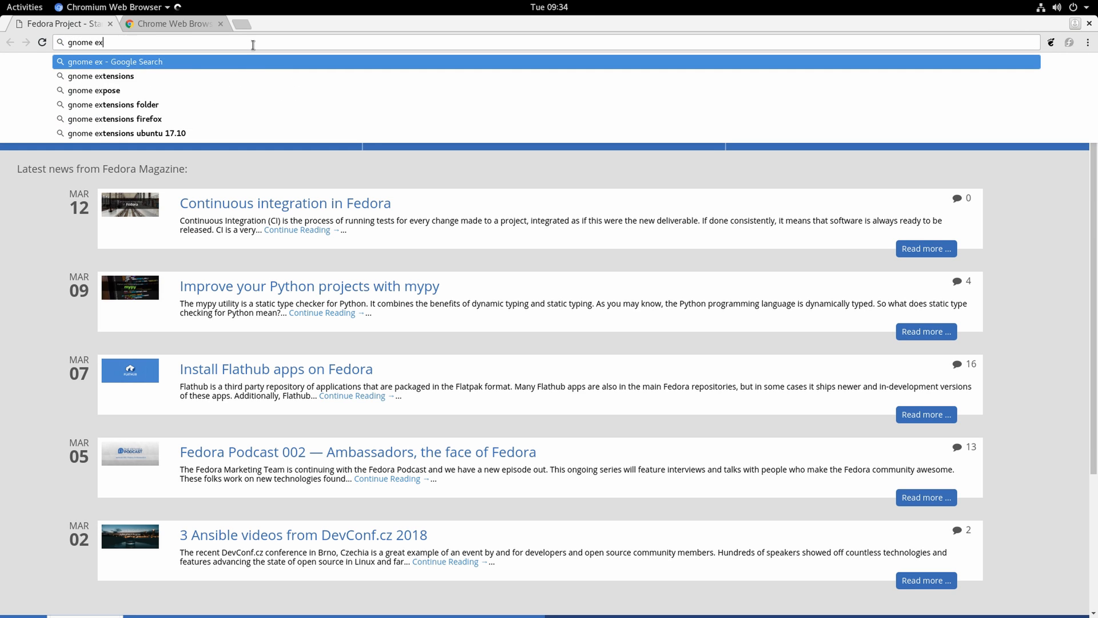
click(101, 75)
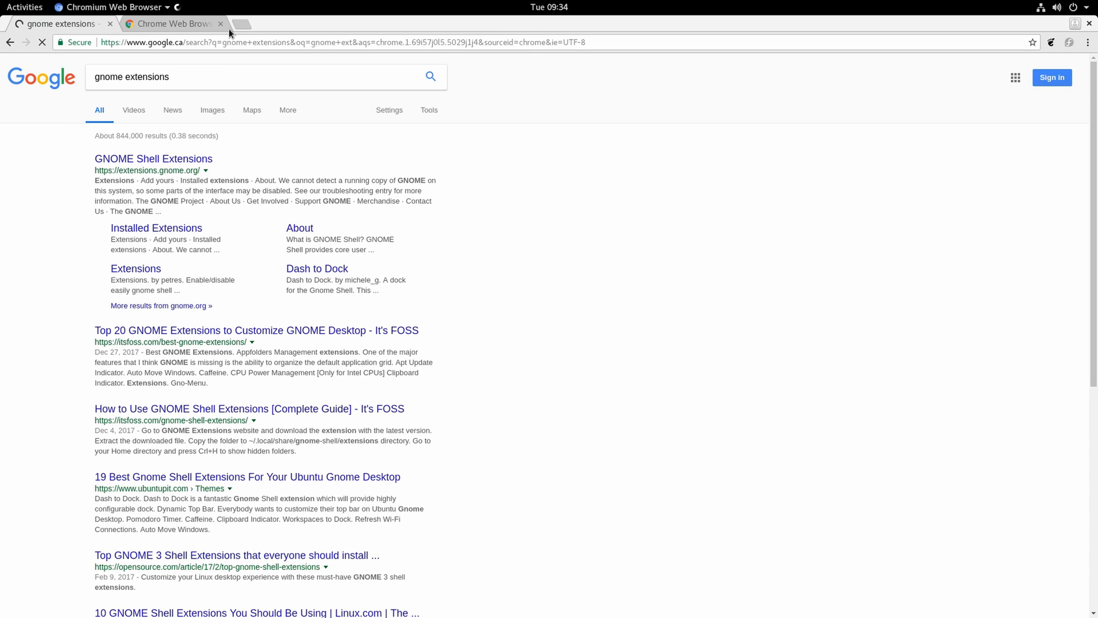
mouse_move(153, 158)
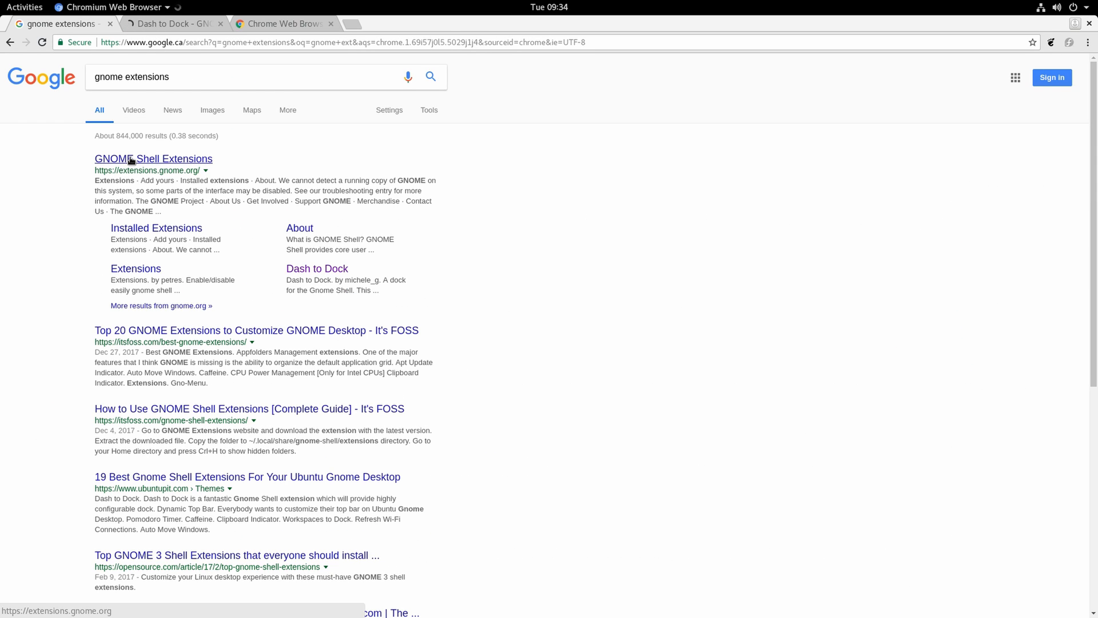
click(153, 158)
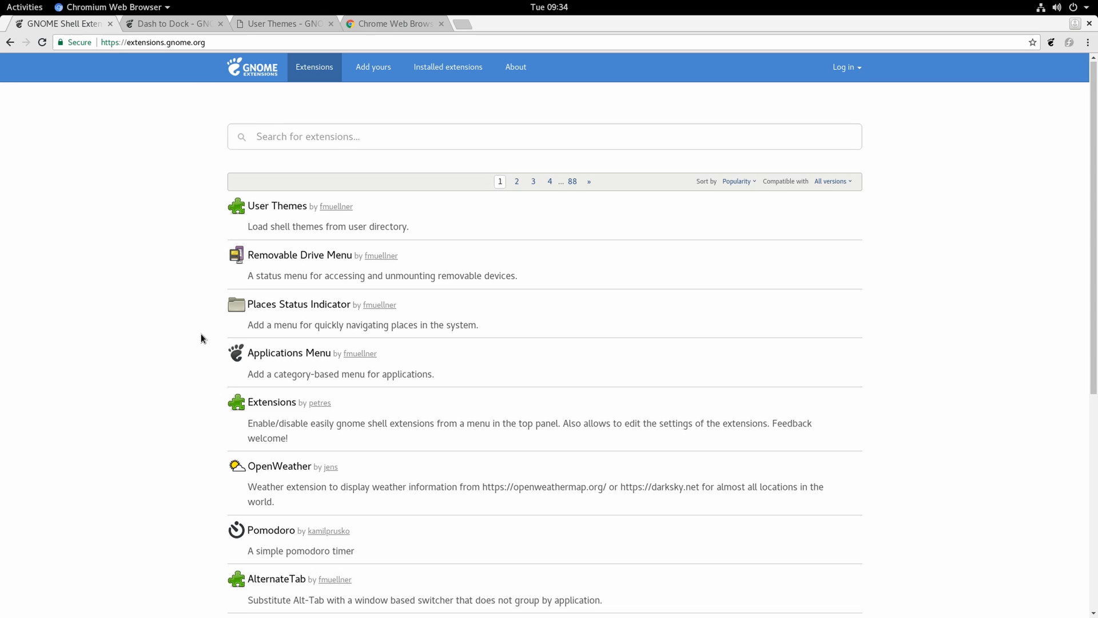
- Open the OpenWeather and No Topleft Hot Corner extension pages in new tabs
scroll(down, 3)
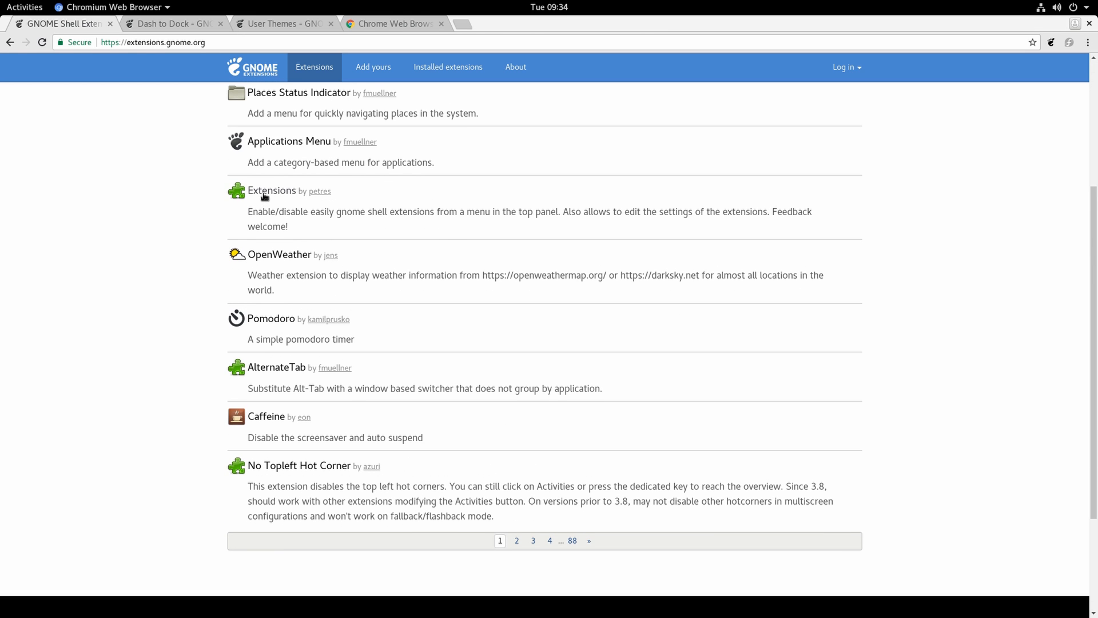
click(273, 190)
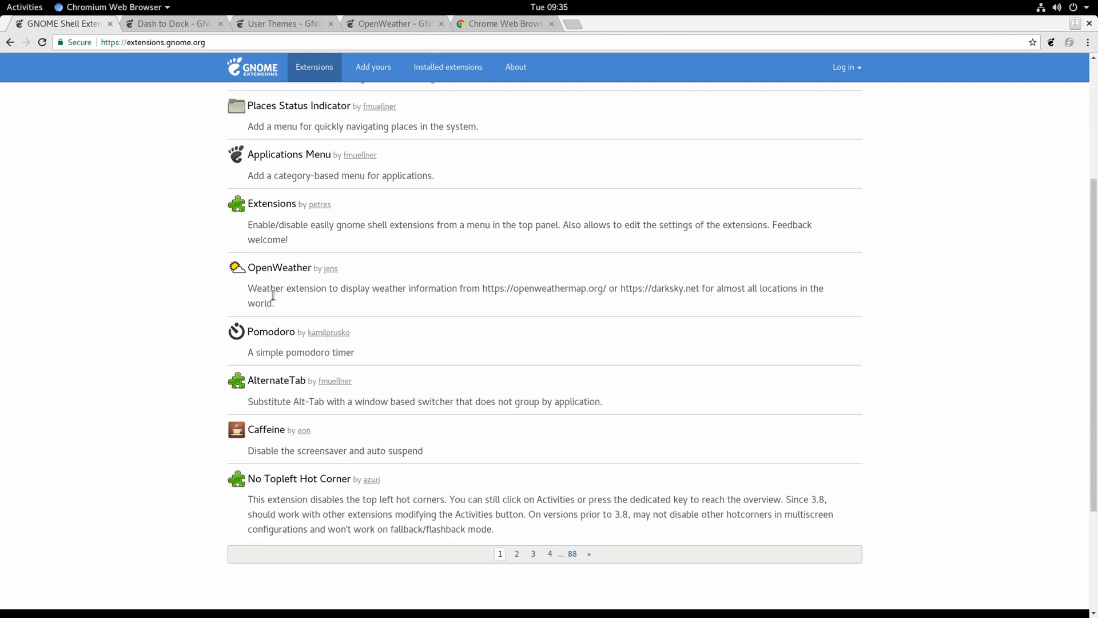
click(24, 7)
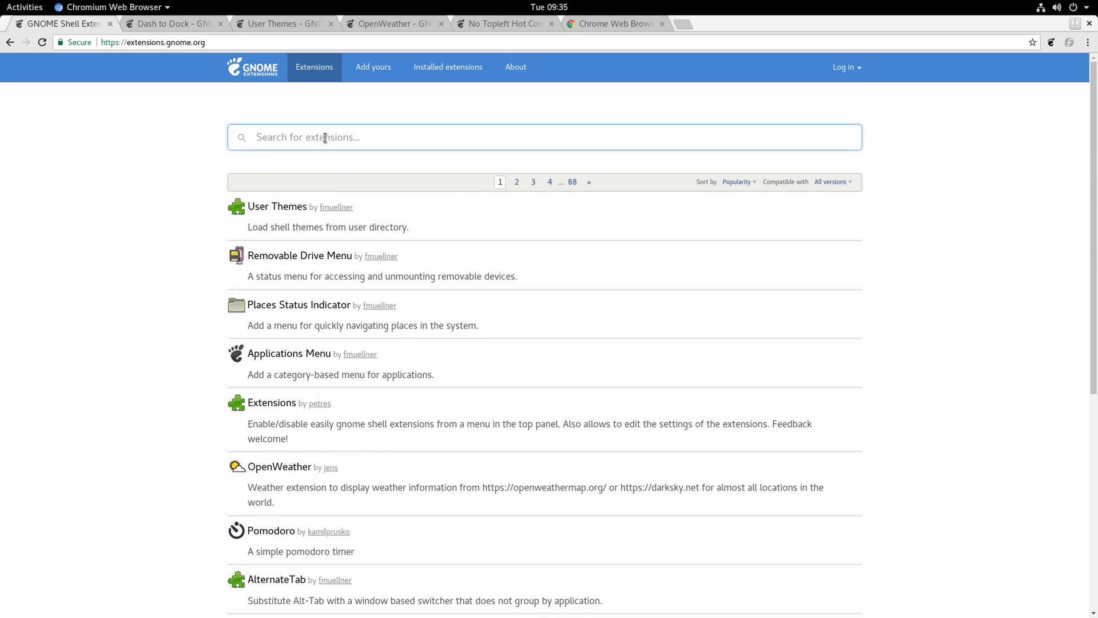
- Search 'sou' and open the Sound Input & Output Device Chooser page in a new tab
text(sound)
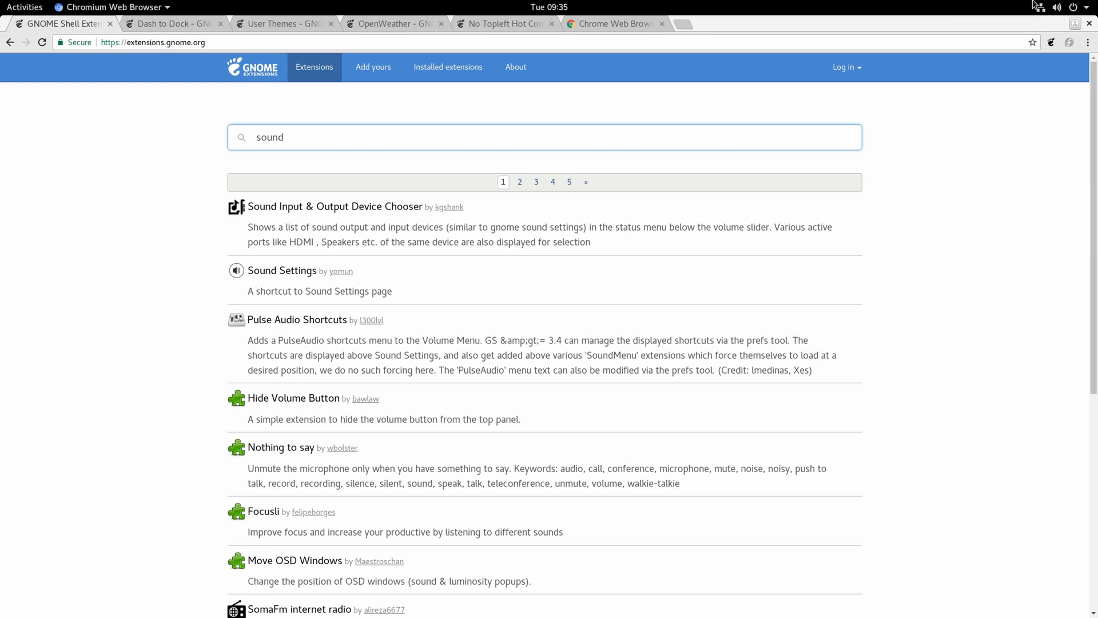
click(1059, 6)
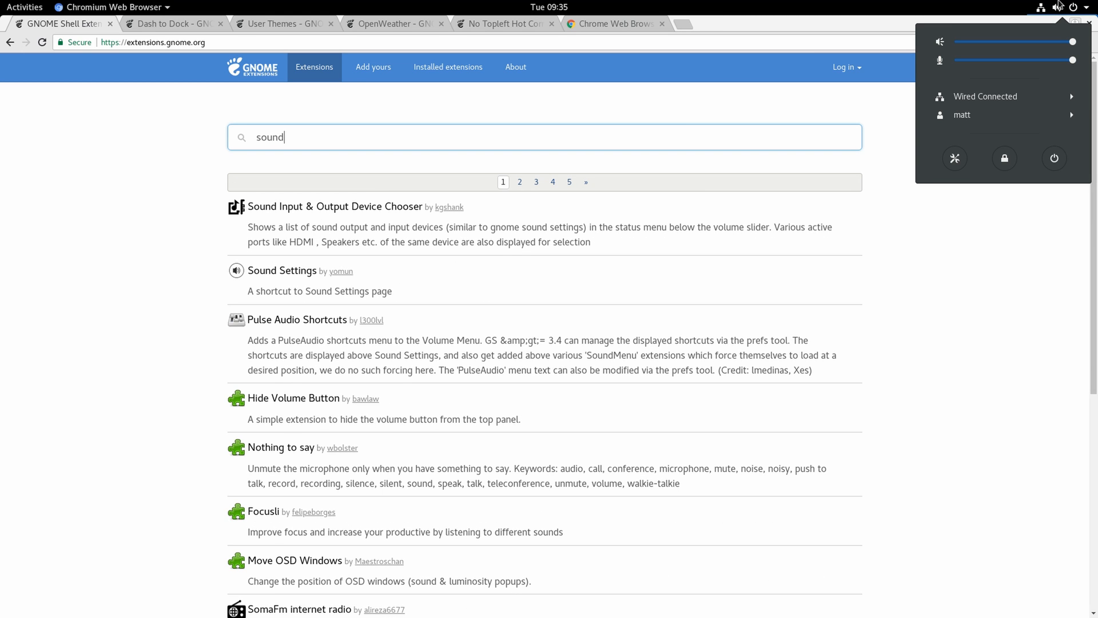
right_click(335, 206)
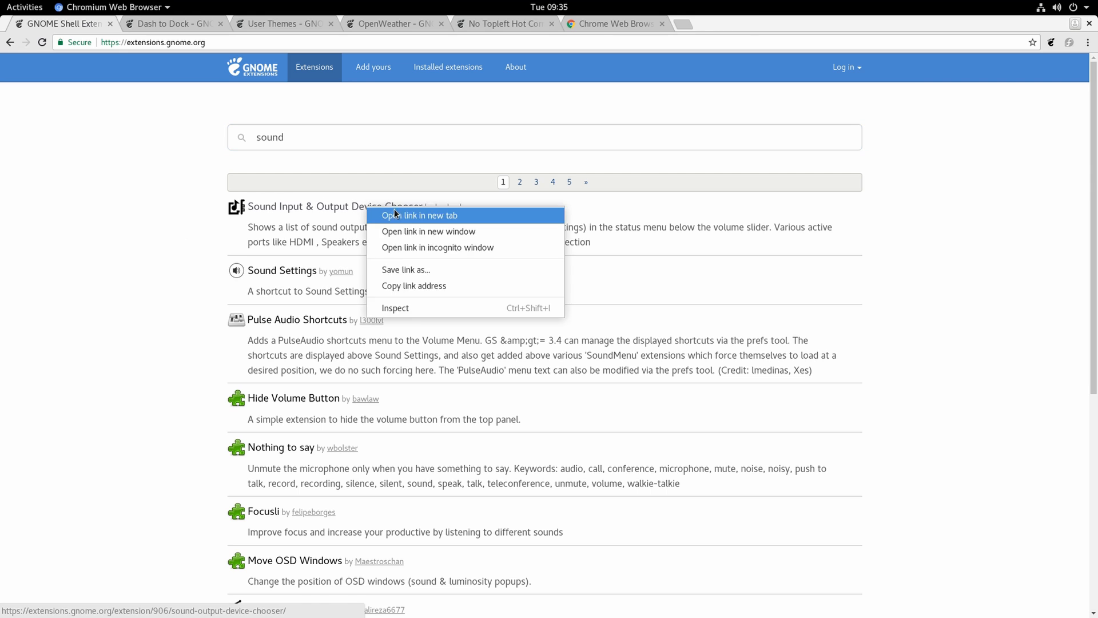
click(418, 215)
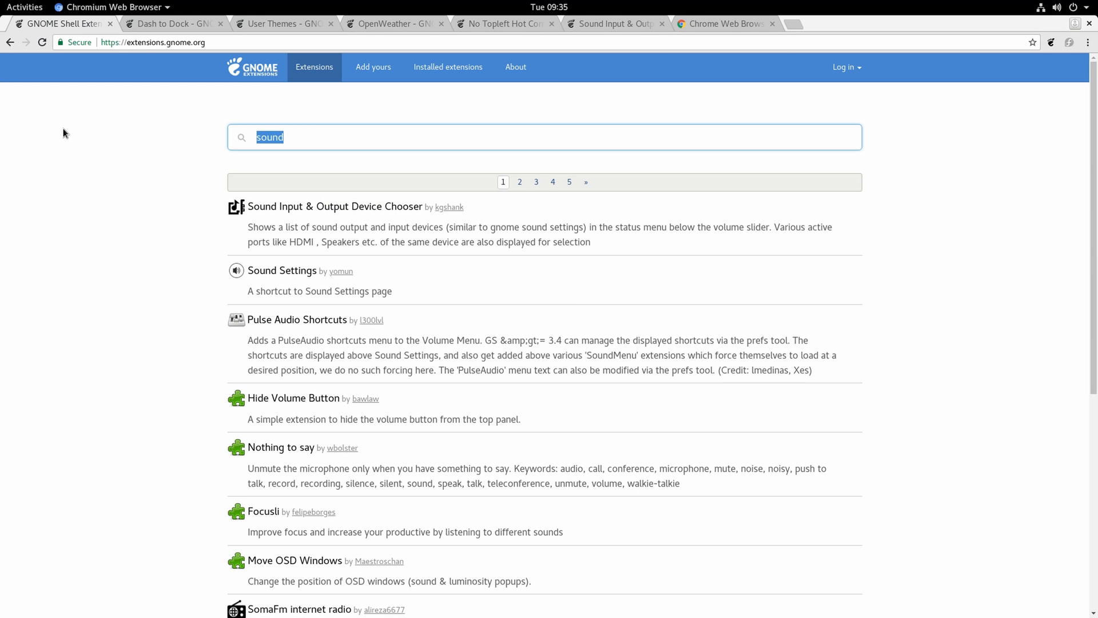
- Search 'arro', 'syste' and 'gnome' to open Remove Dropdown Arrows, System Monitor, System Info and Glassy GNOME tabs
text(arro)
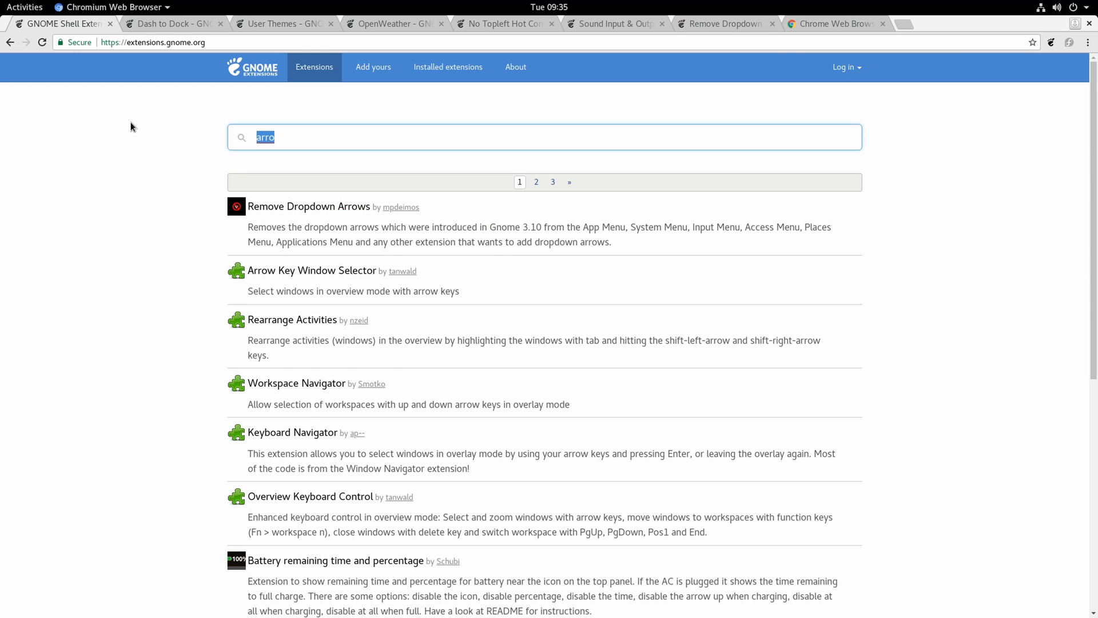
text(syste)
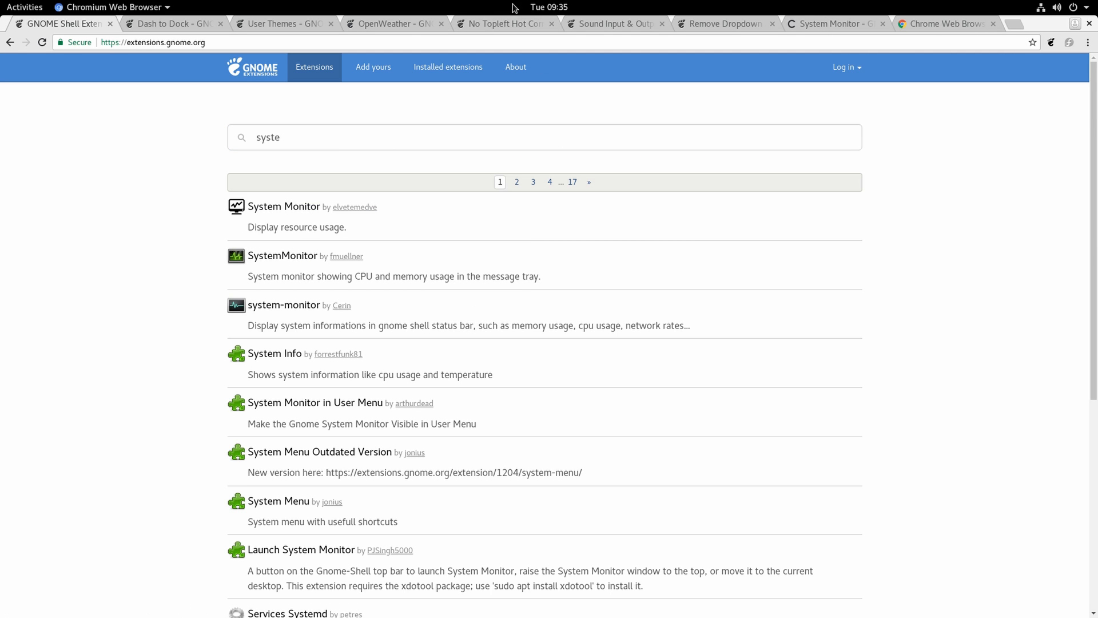
mouse_move(369, 127)
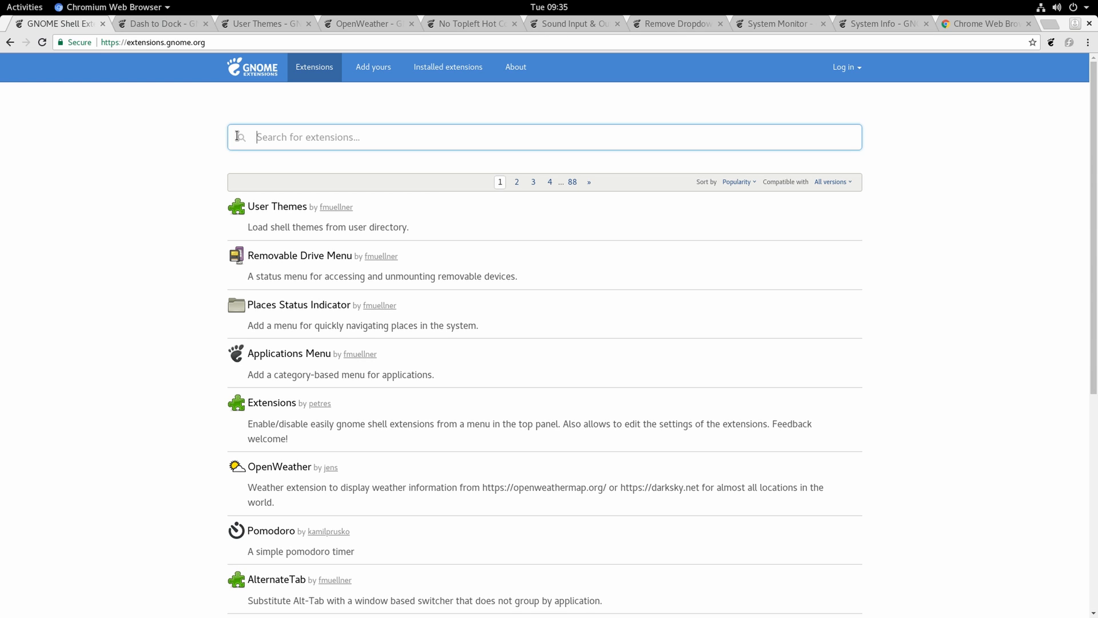
text(gnome tran)
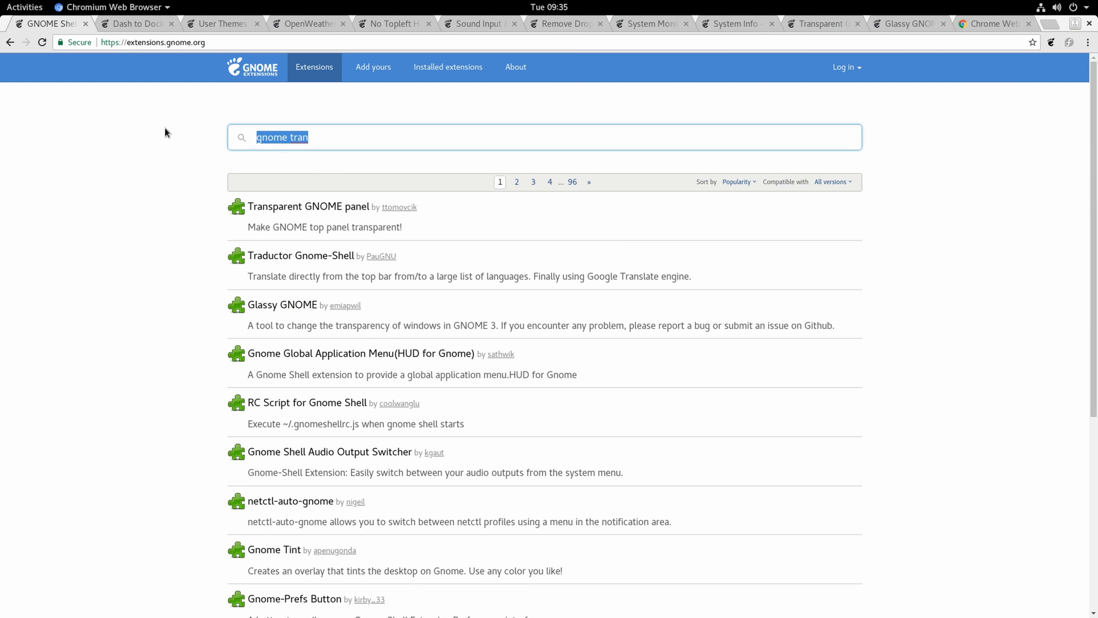
- Search 'fr' to open the Freon page in a new tab, then search 'cpu' for cpufreq
text(freon)
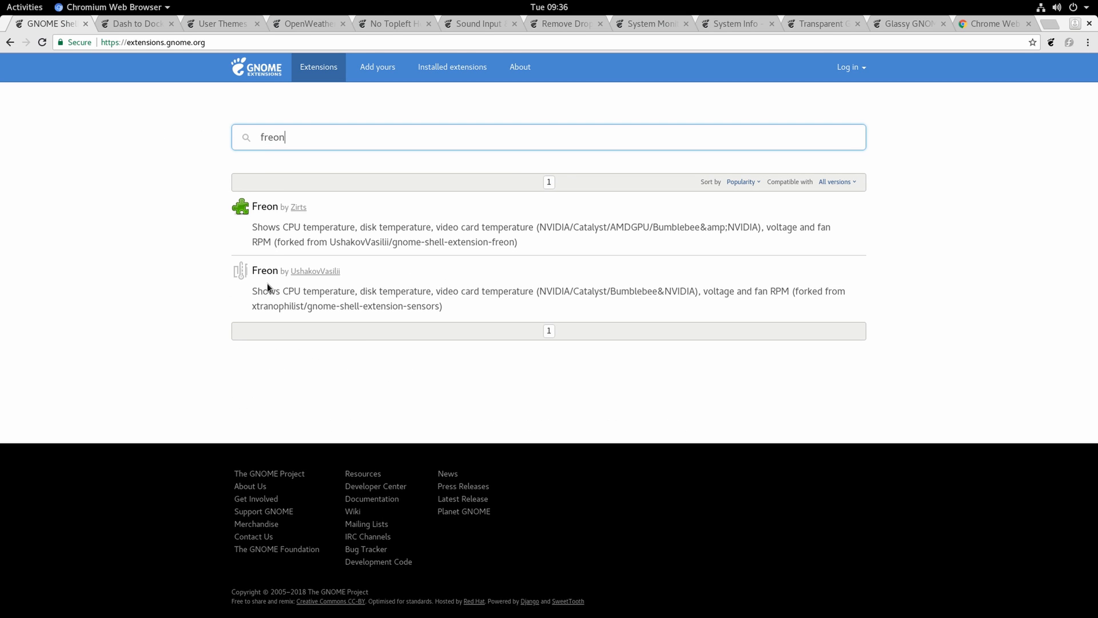
mouse_move(265, 271)
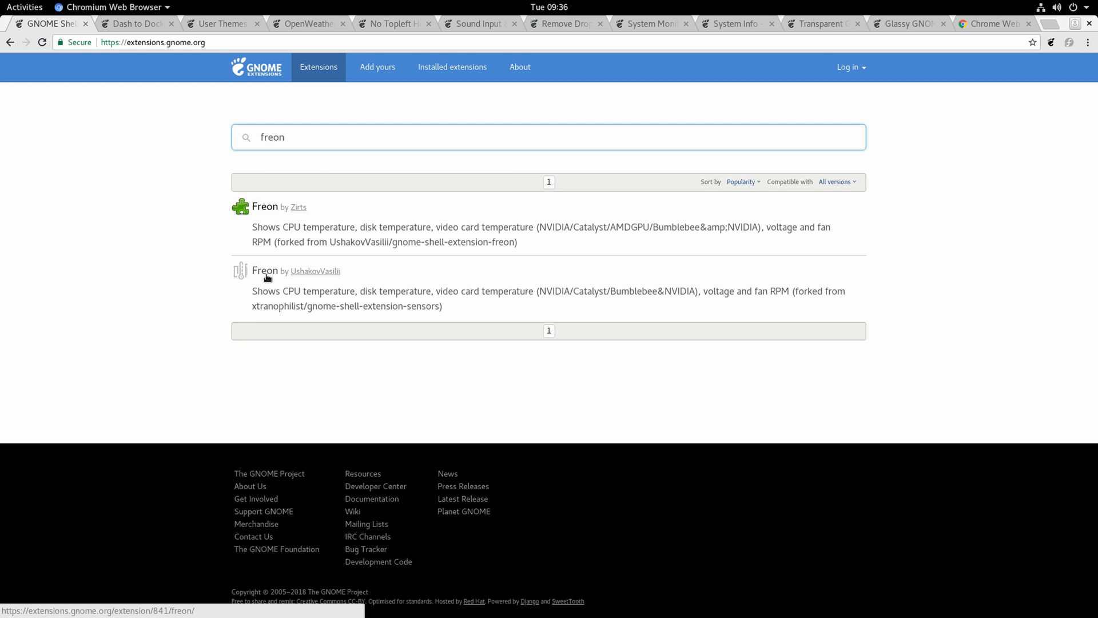
click(265, 207)
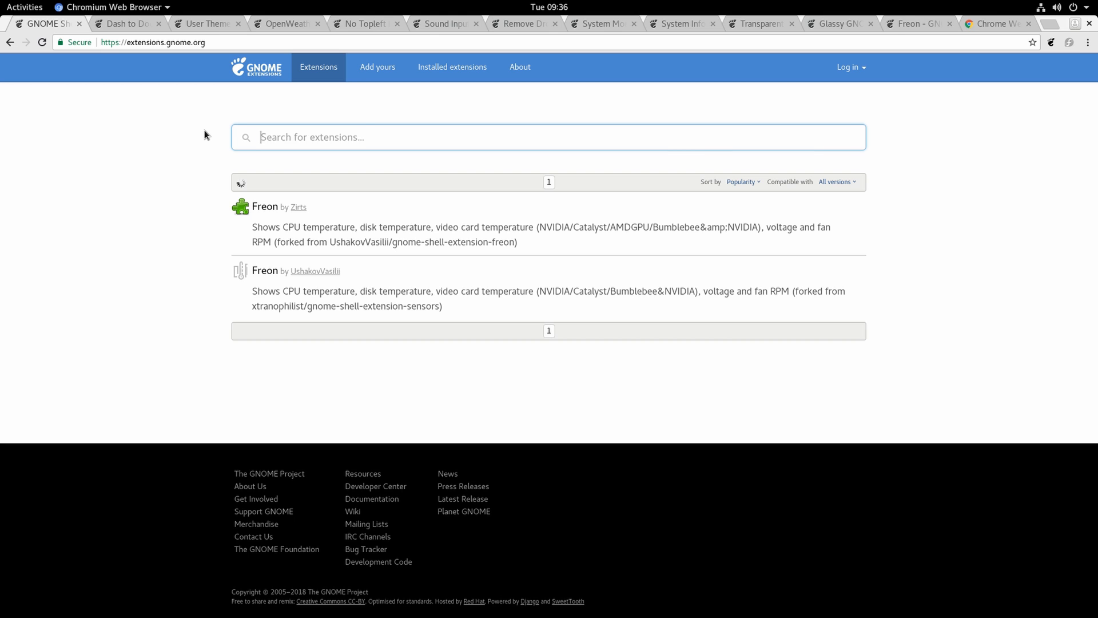
text(cpu)
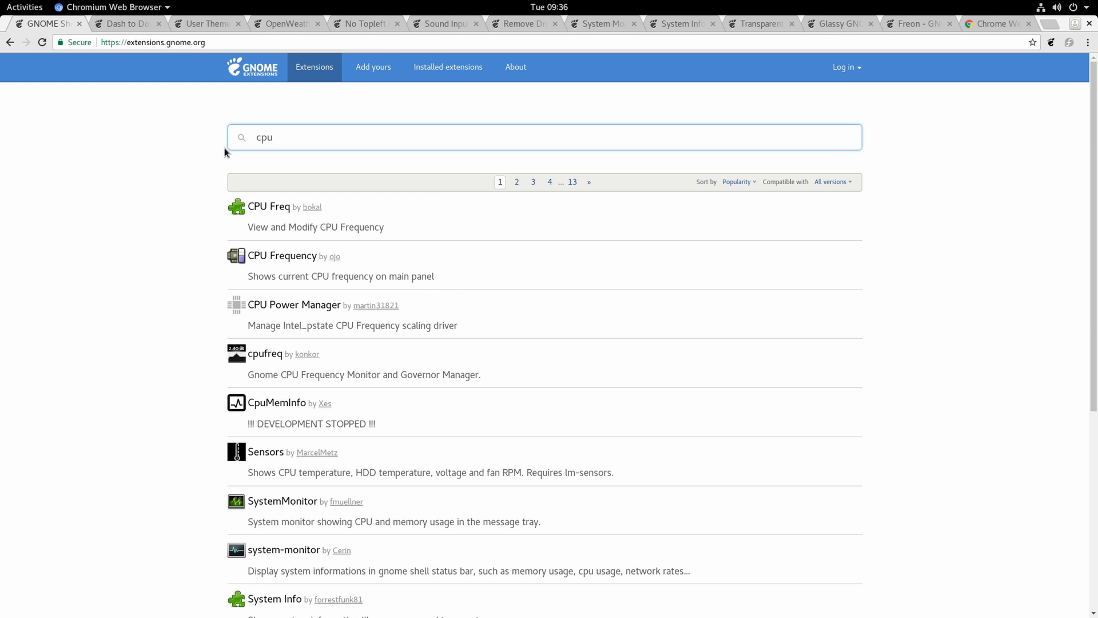
mouse_move(264, 358)
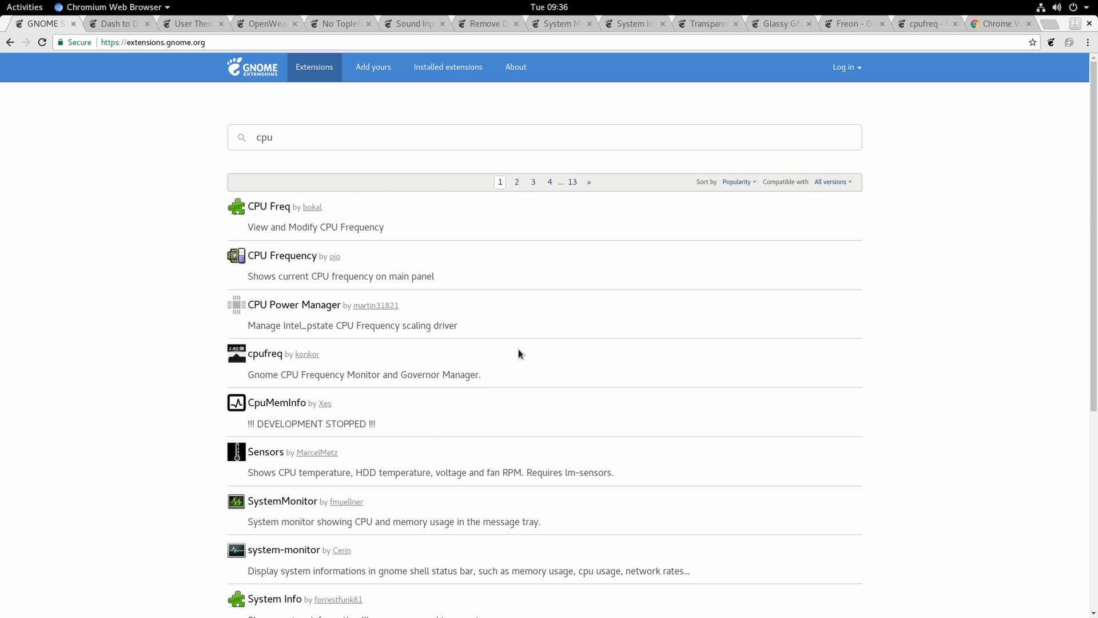
mouse_move(536, 398)
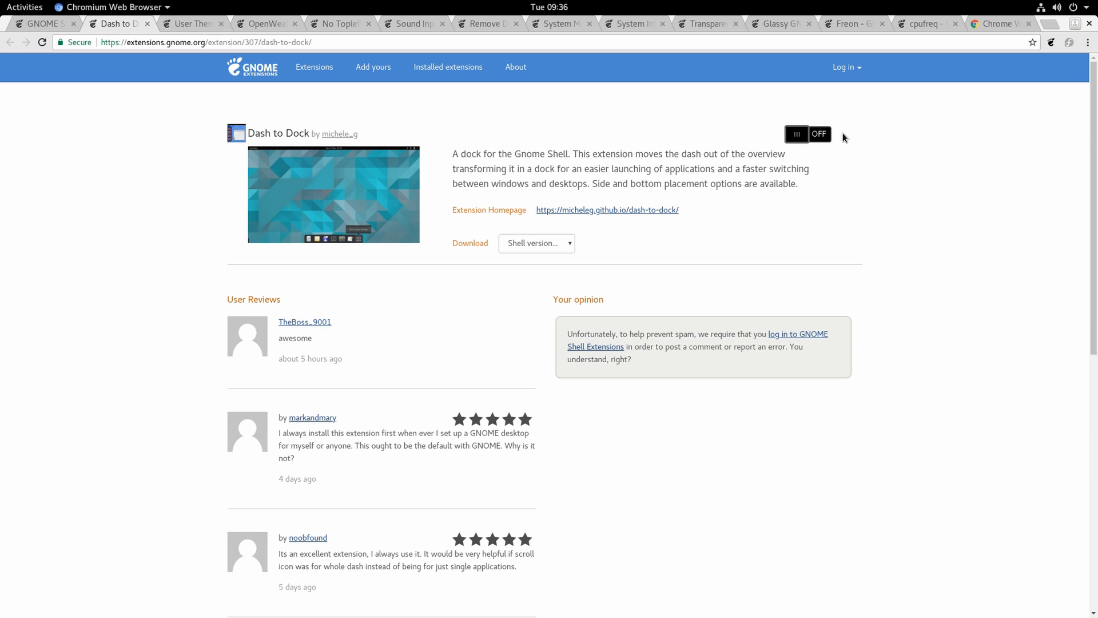
- Switch on Dash to Dock, OpenWeather and No Topleft Hot Corner, confirming their installs
click(807, 134)
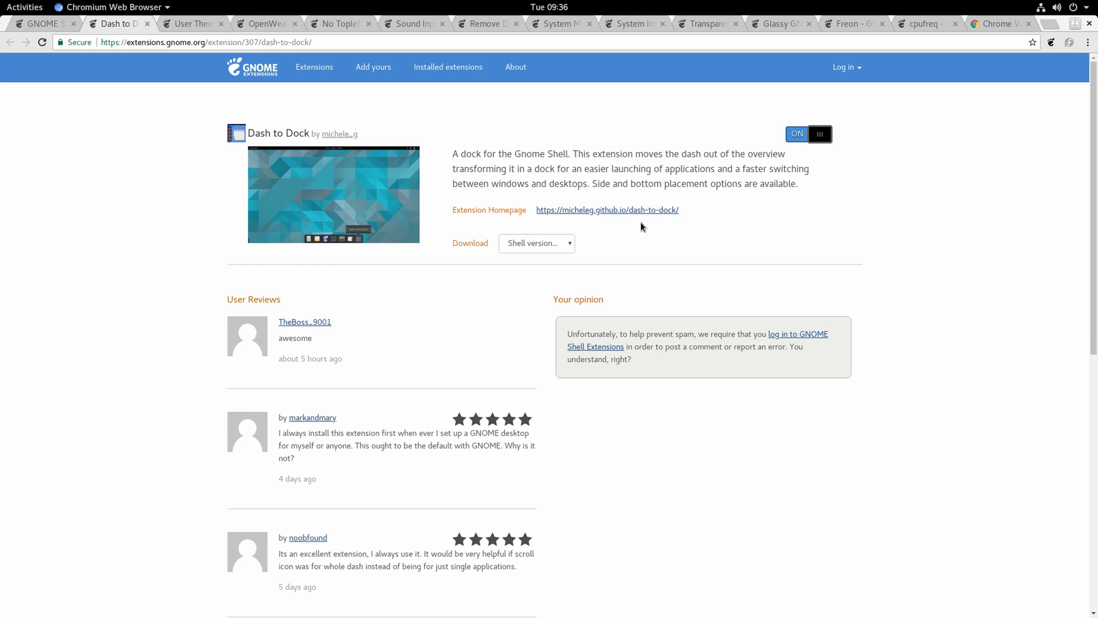
mouse_move(167, 76)
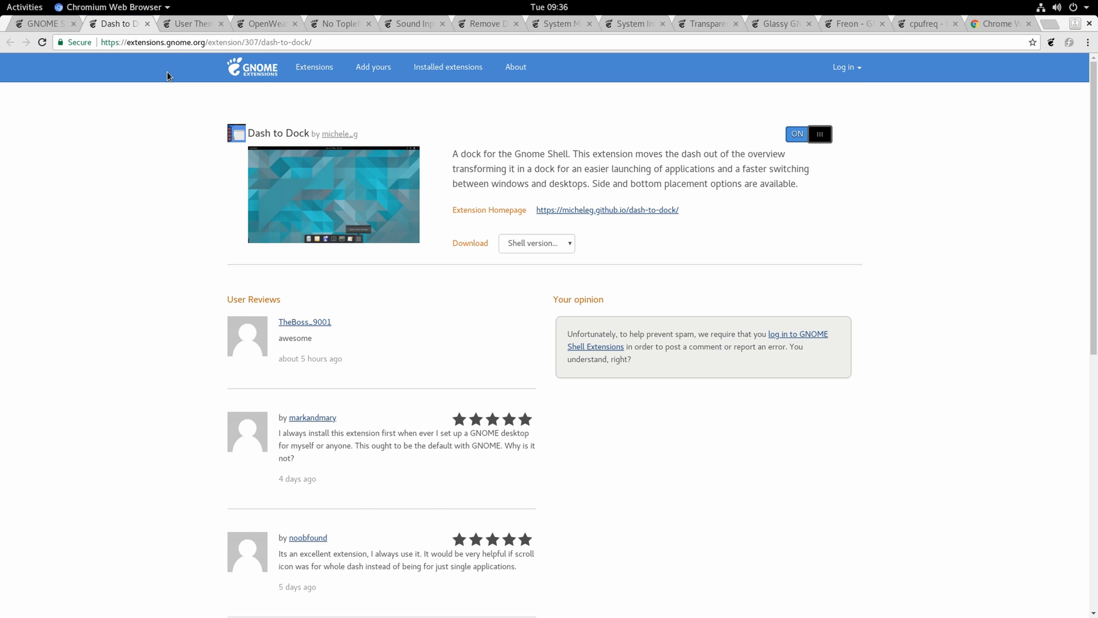
click(191, 23)
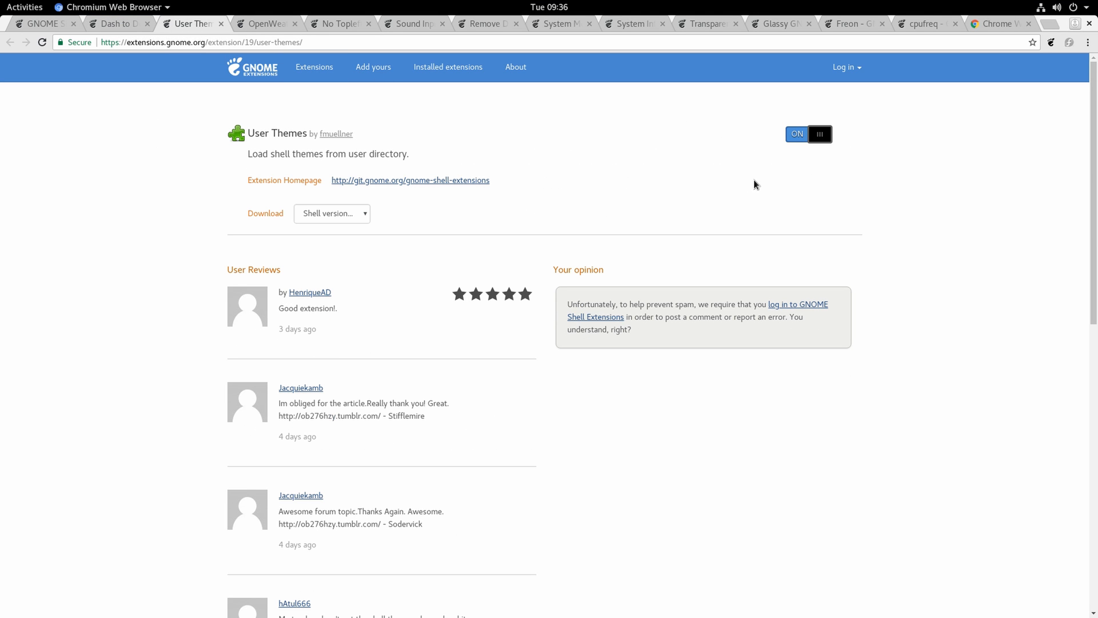
click(266, 23)
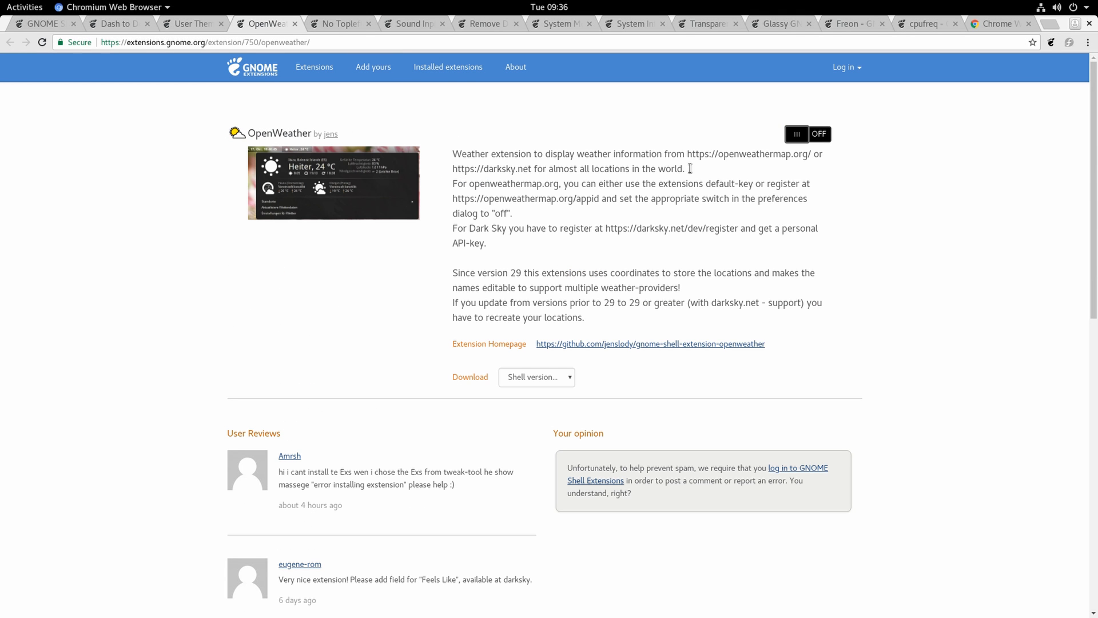
click(806, 134)
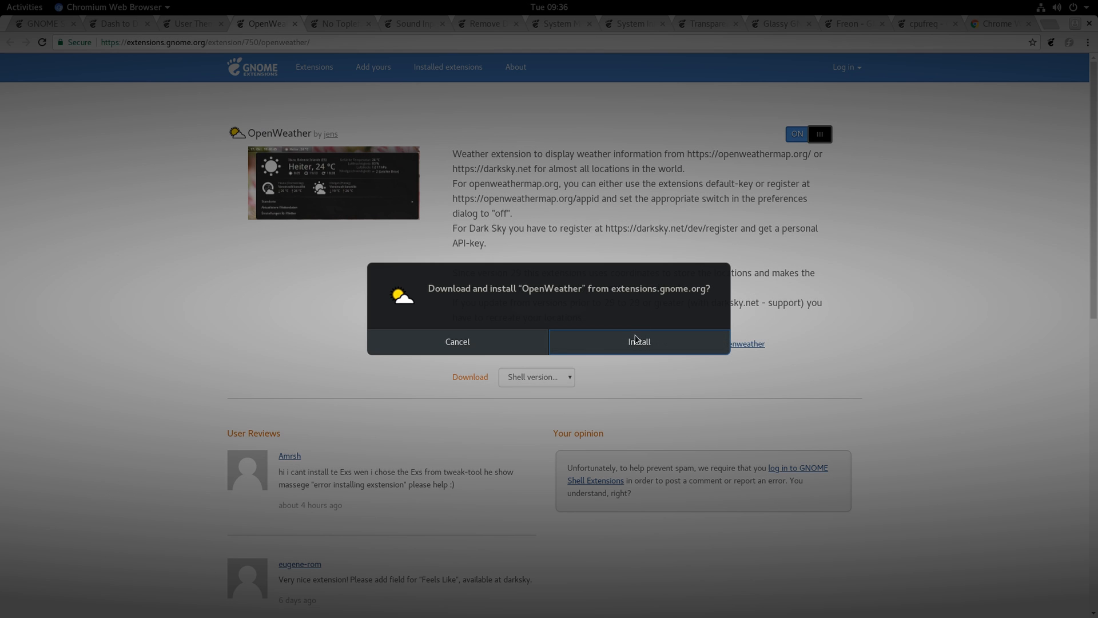
click(338, 23)
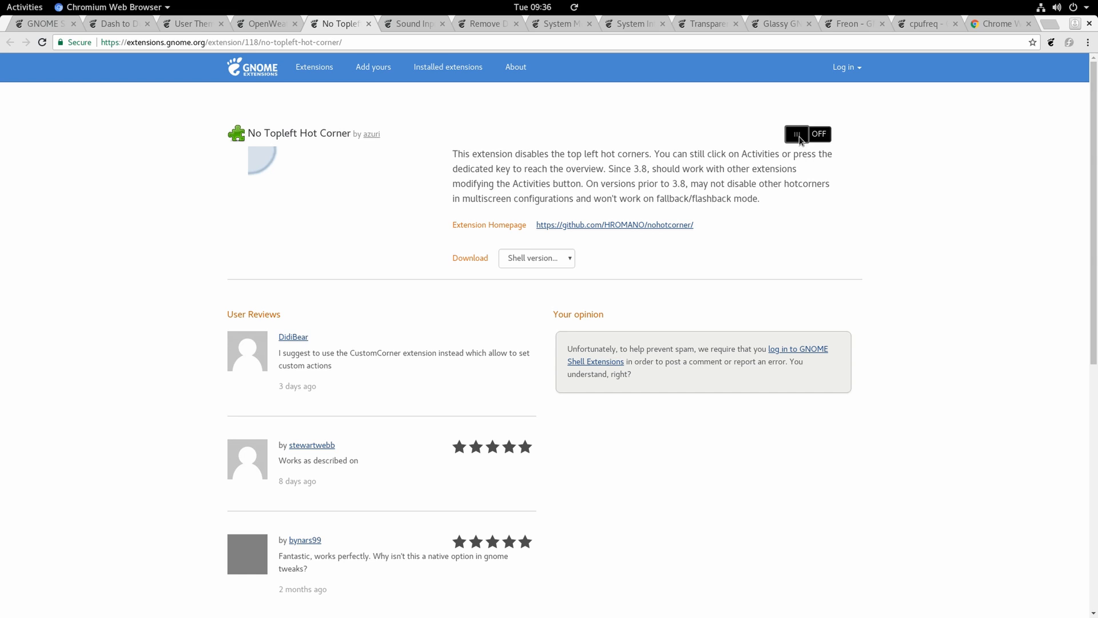
click(808, 134)
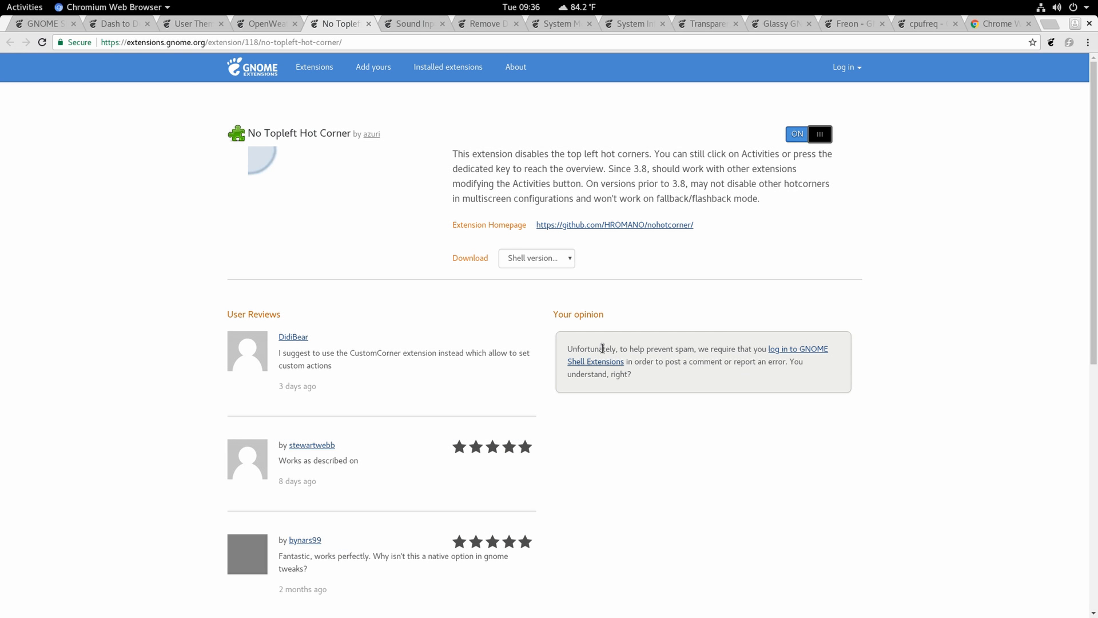
- Switch on Sound Input & Output Device Chooser, Remove Dropdown Arrows and System Monitor, confirming installs
click(413, 23)
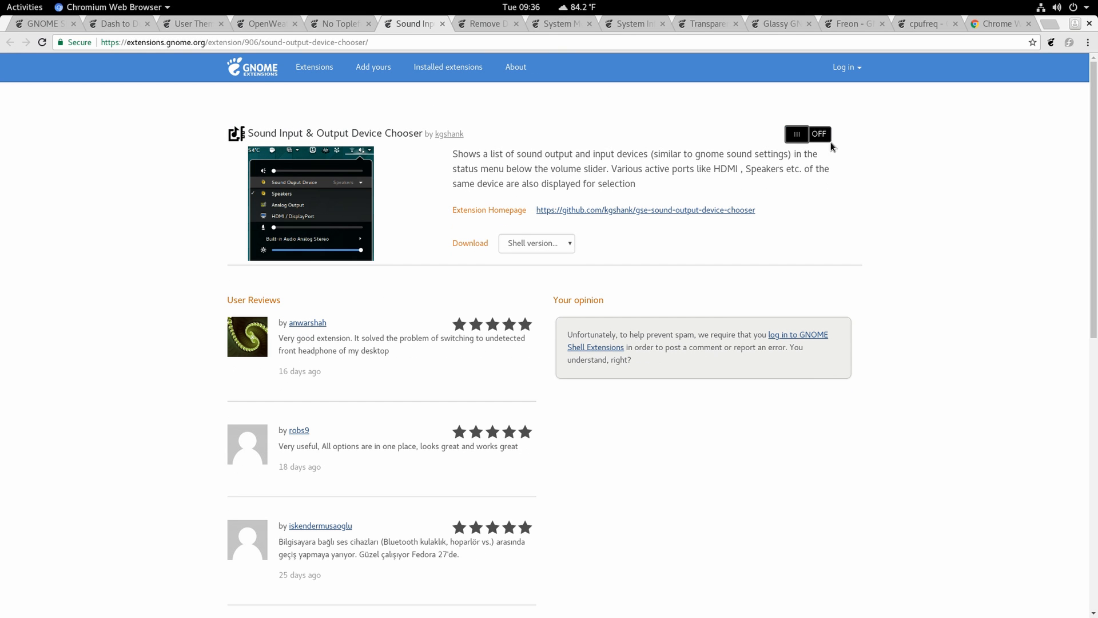
click(808, 134)
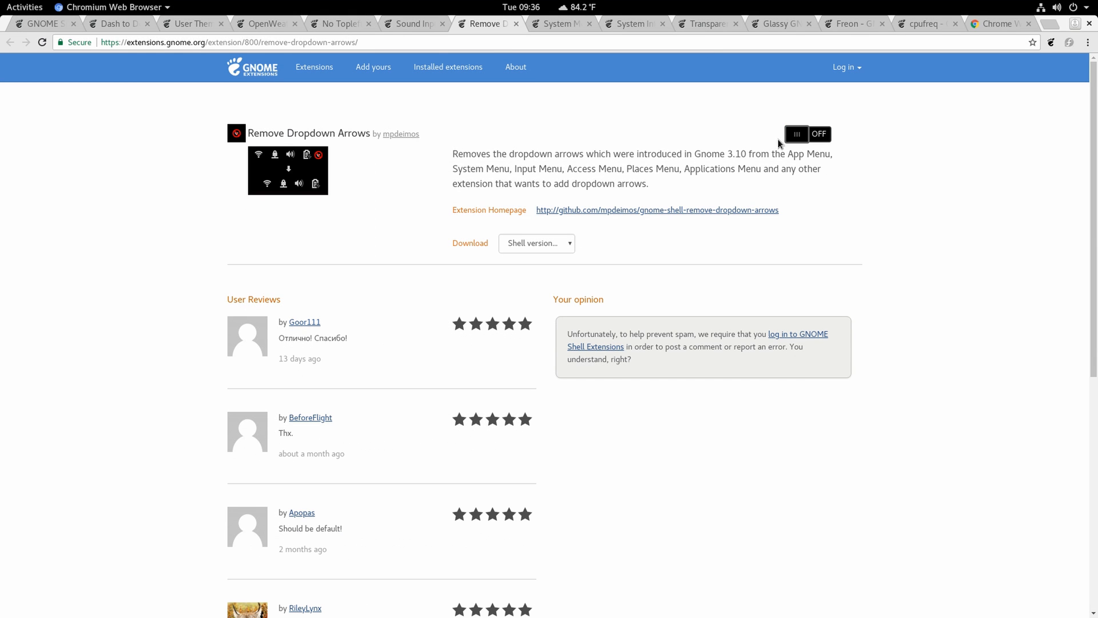
mouse_move(803, 144)
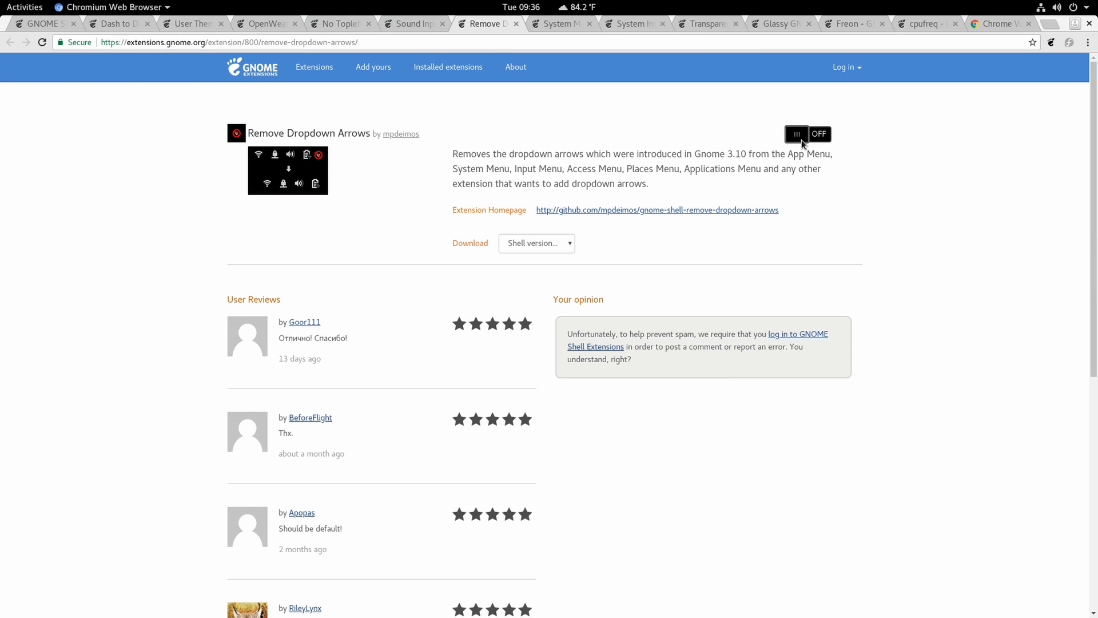
click(808, 133)
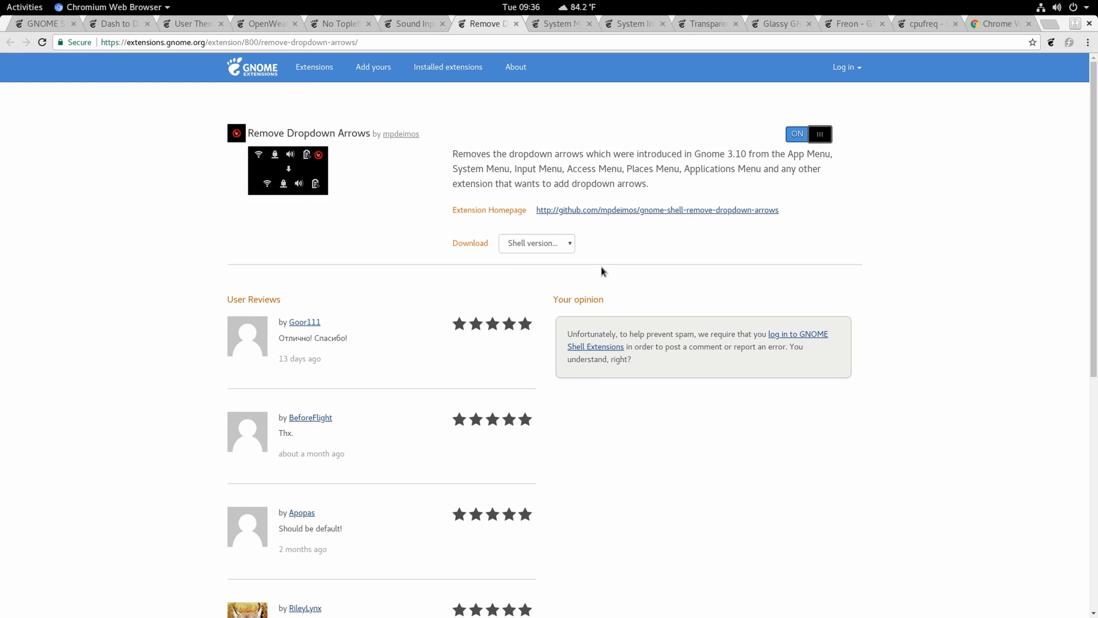
click(558, 23)
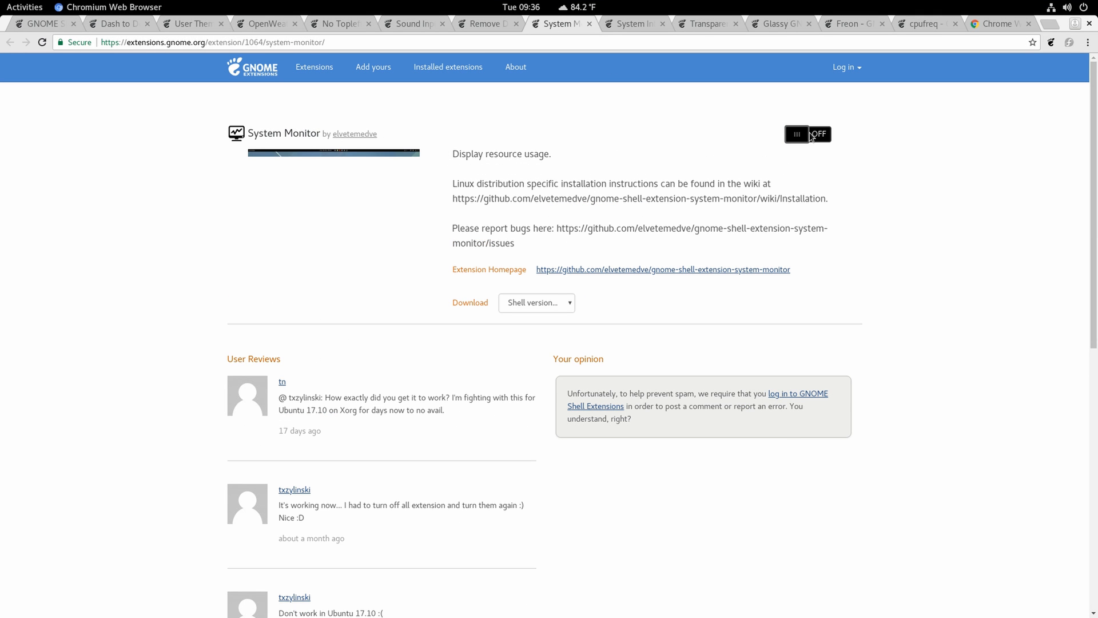
click(808, 134)
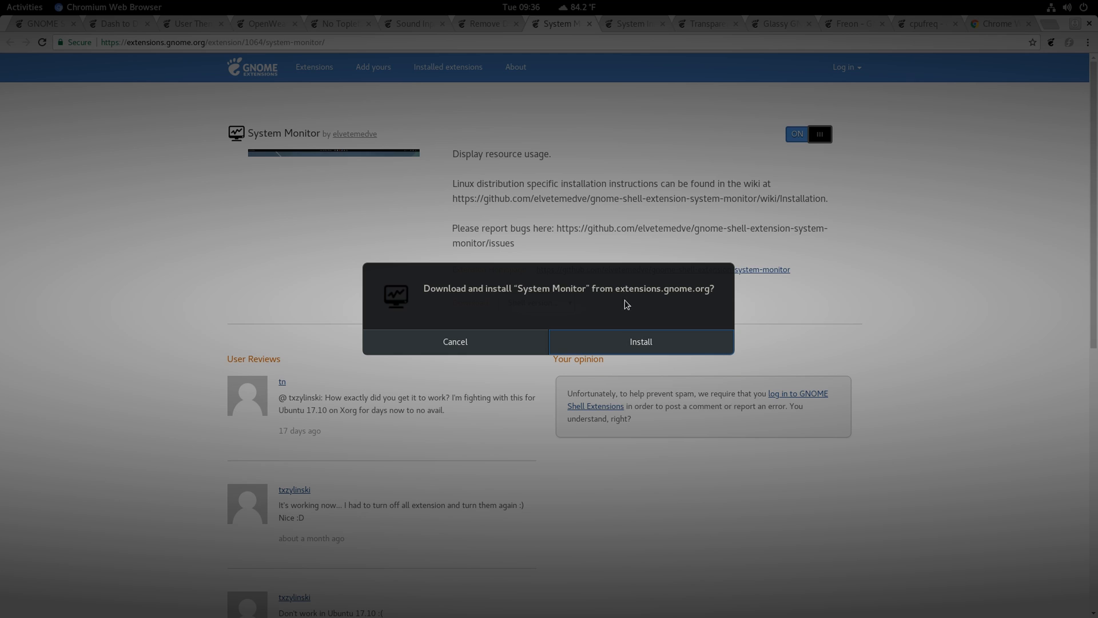
click(454, 342)
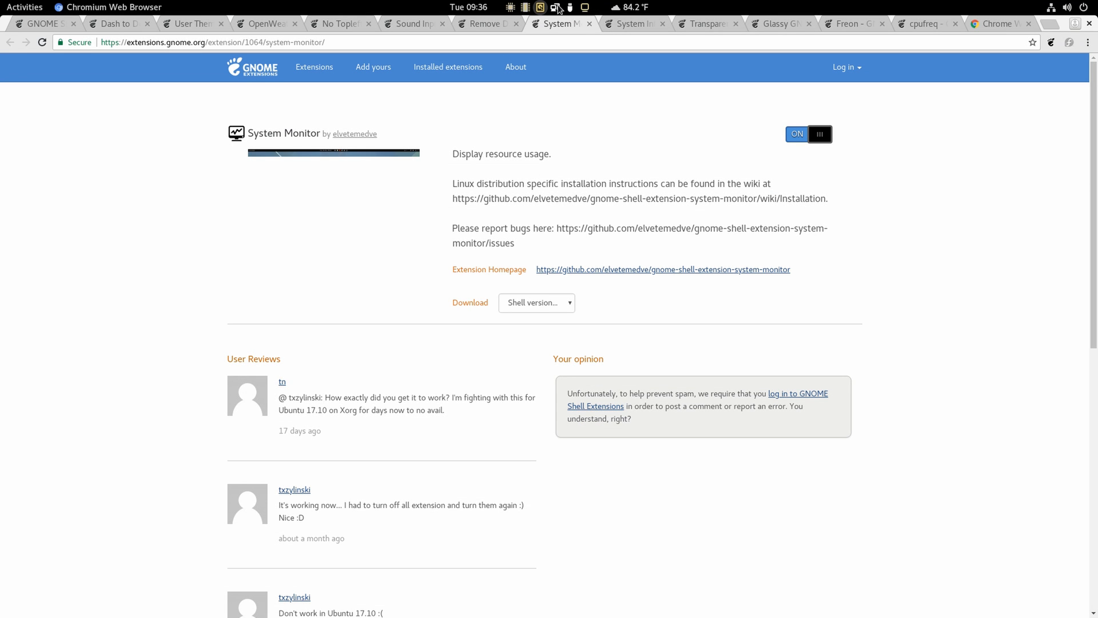
- Switch on System Info and Glassy GNOME, confirming the Glassy GNOME install
click(631, 23)
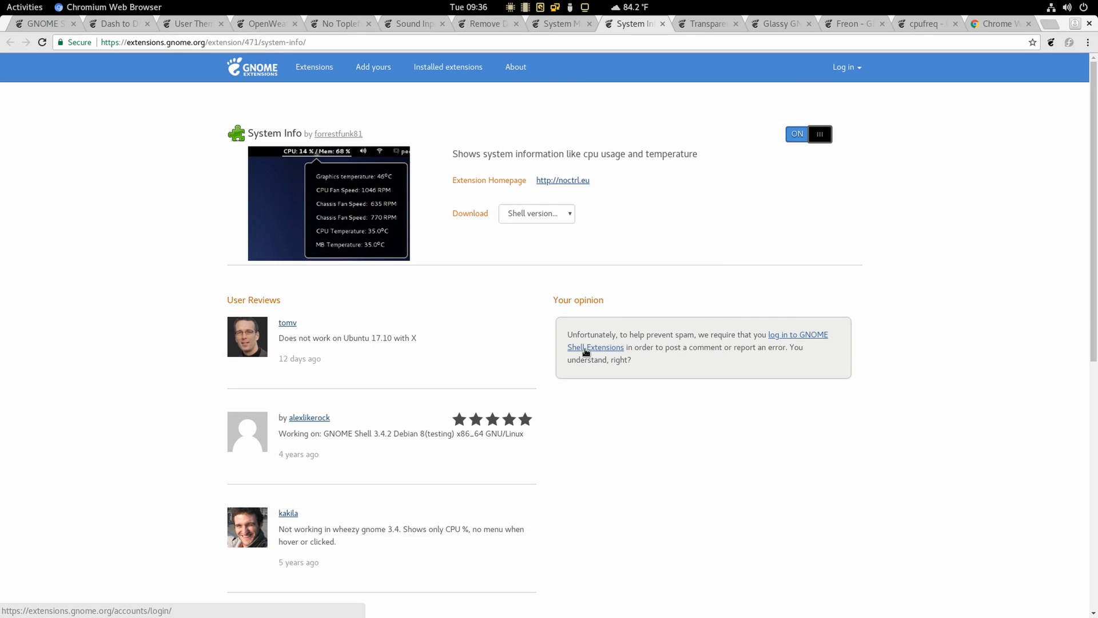
click(807, 133)
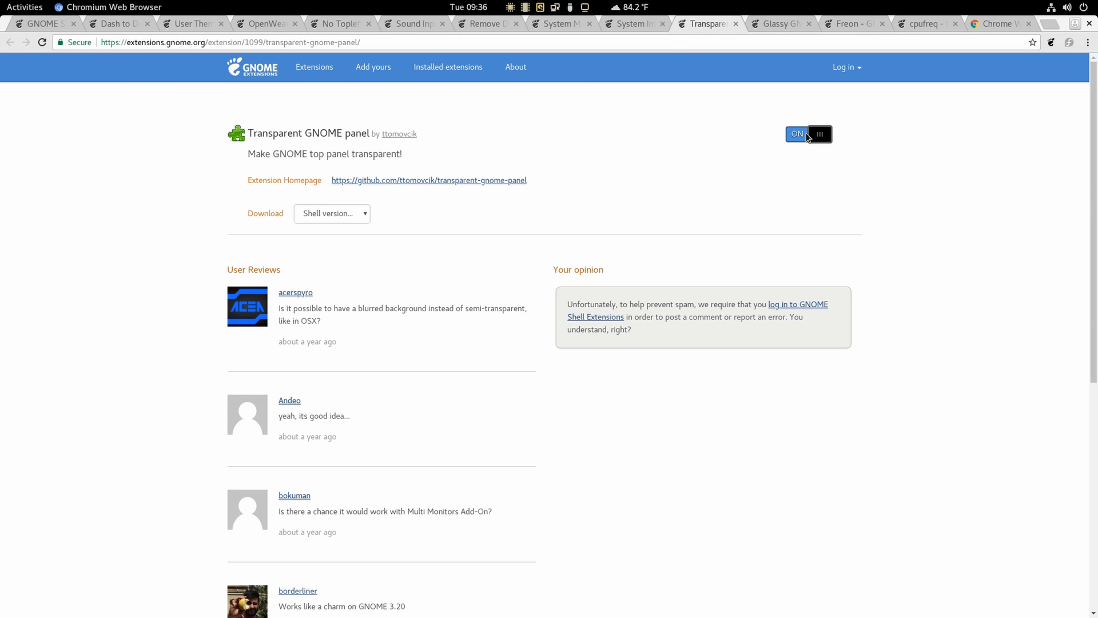
click(778, 22)
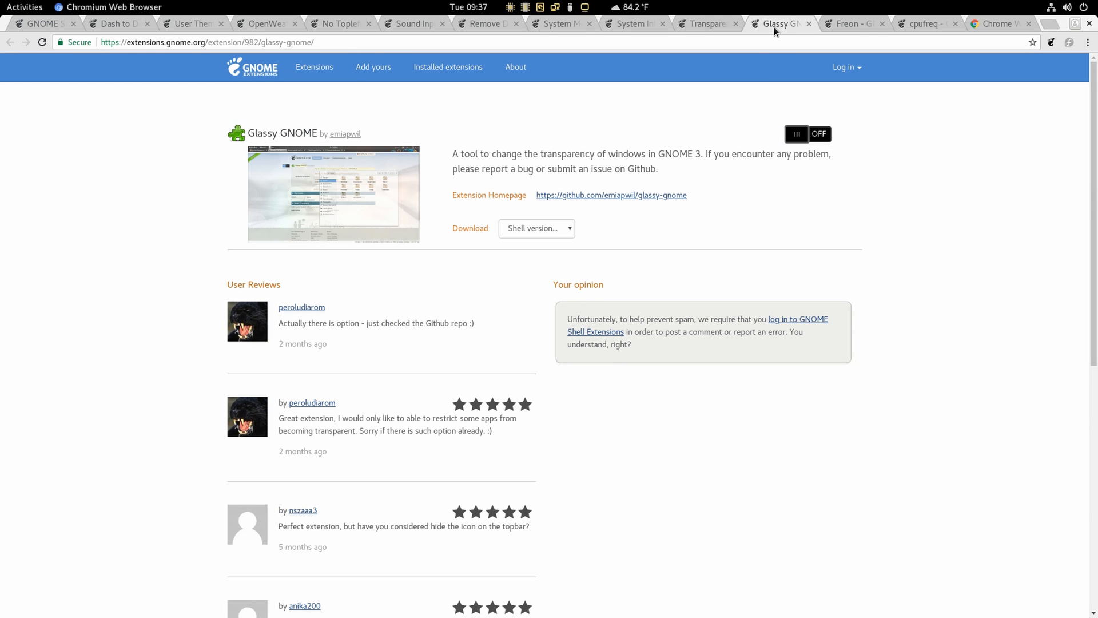
mouse_move(822, 127)
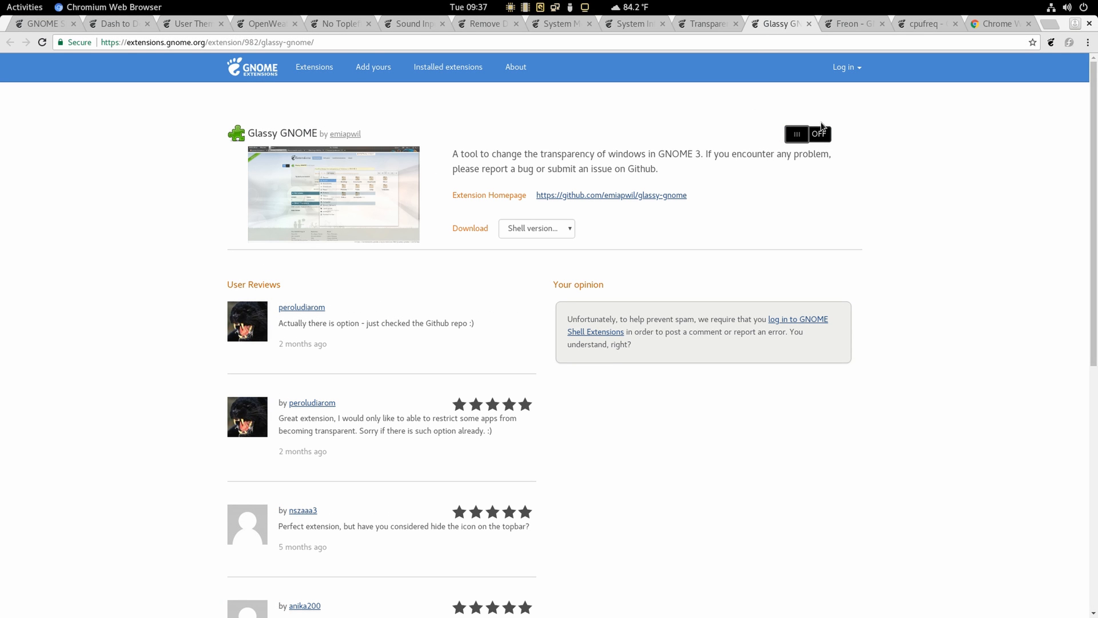
click(807, 134)
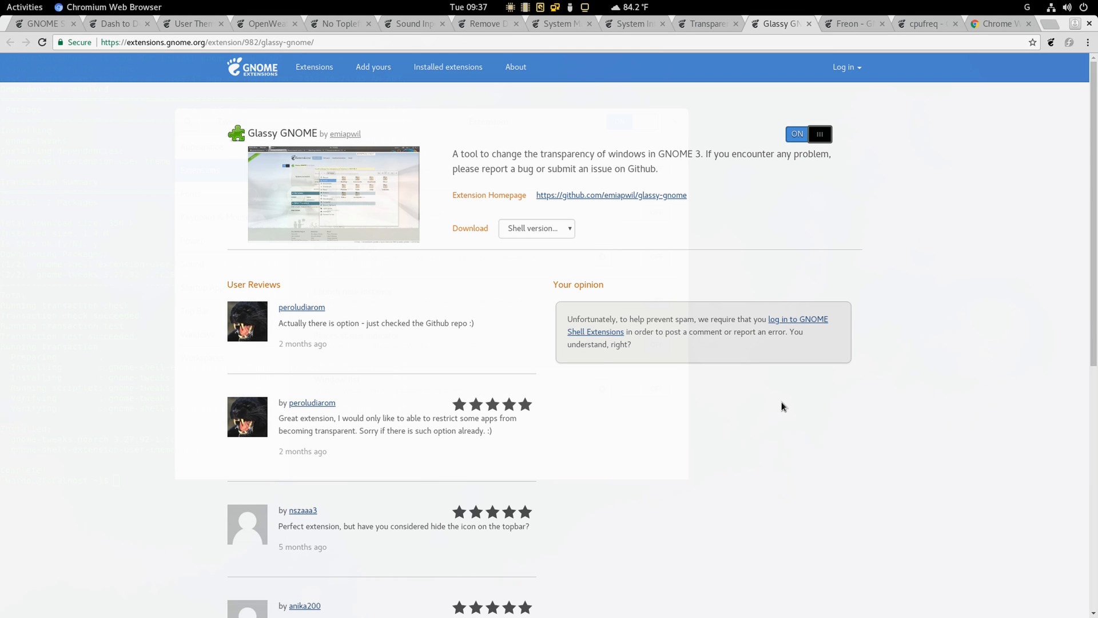
click(556, 7)
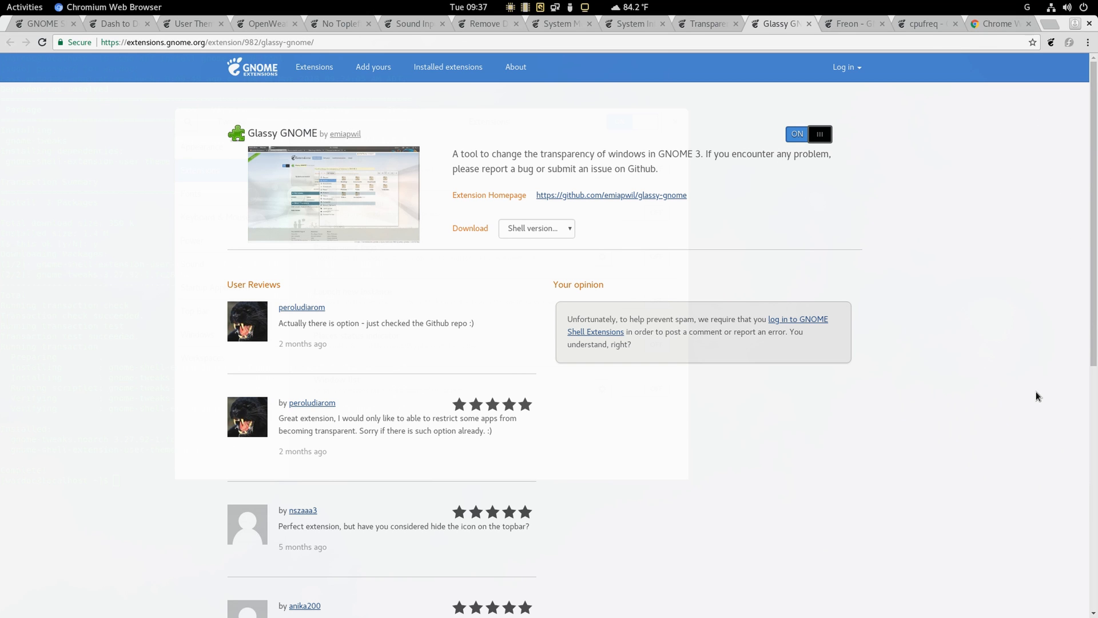
mouse_move(695, 10)
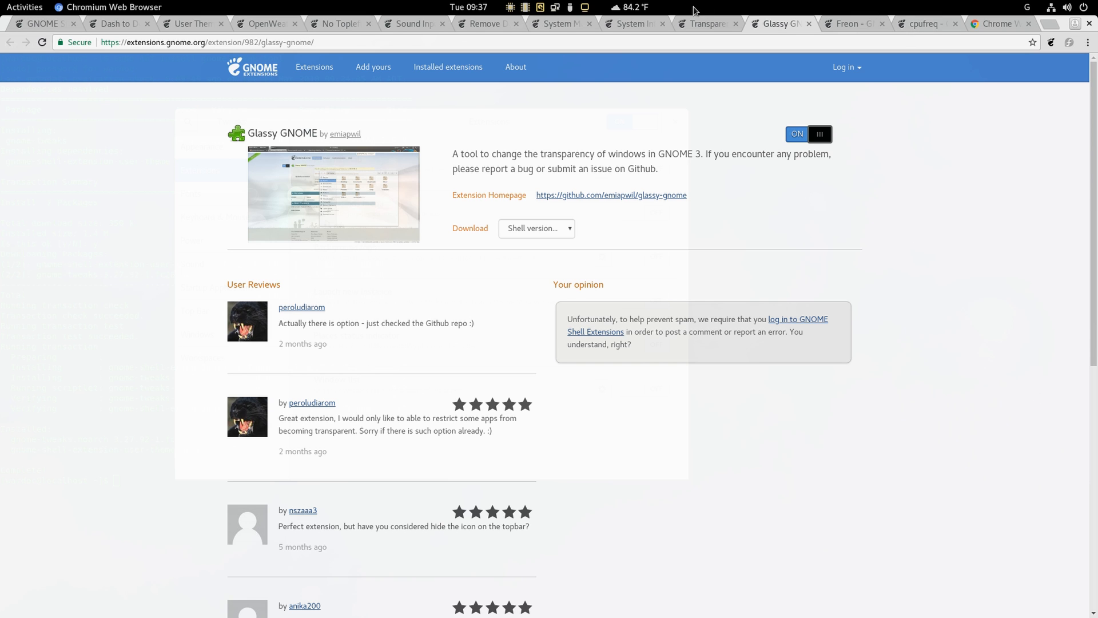
- Switch on Freon and cpufreq, then return to the main extensions page
click(704, 23)
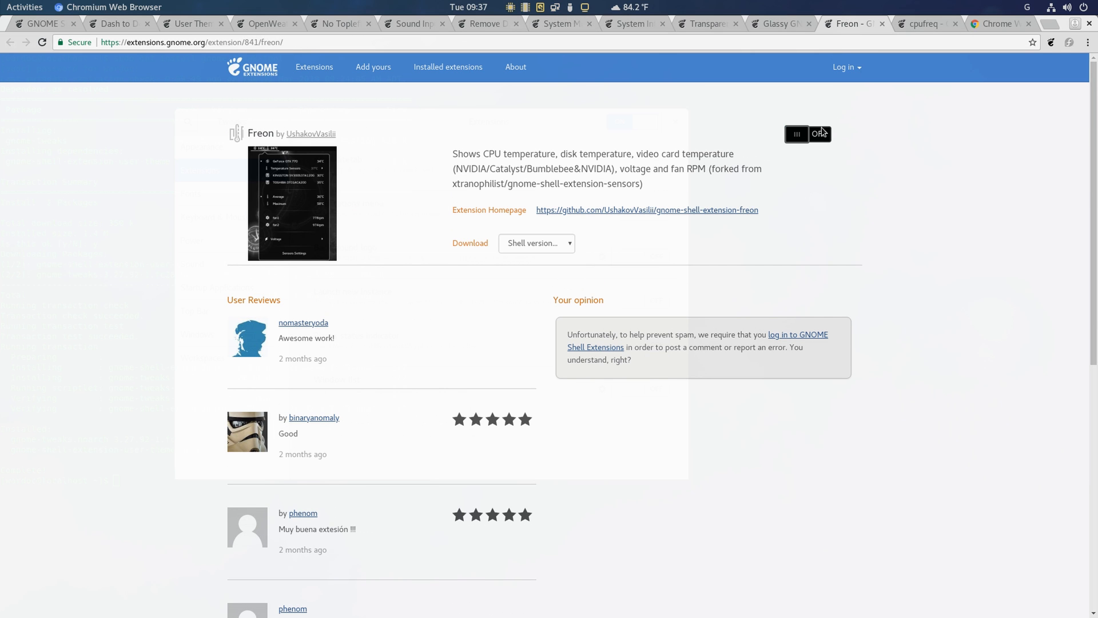
click(807, 133)
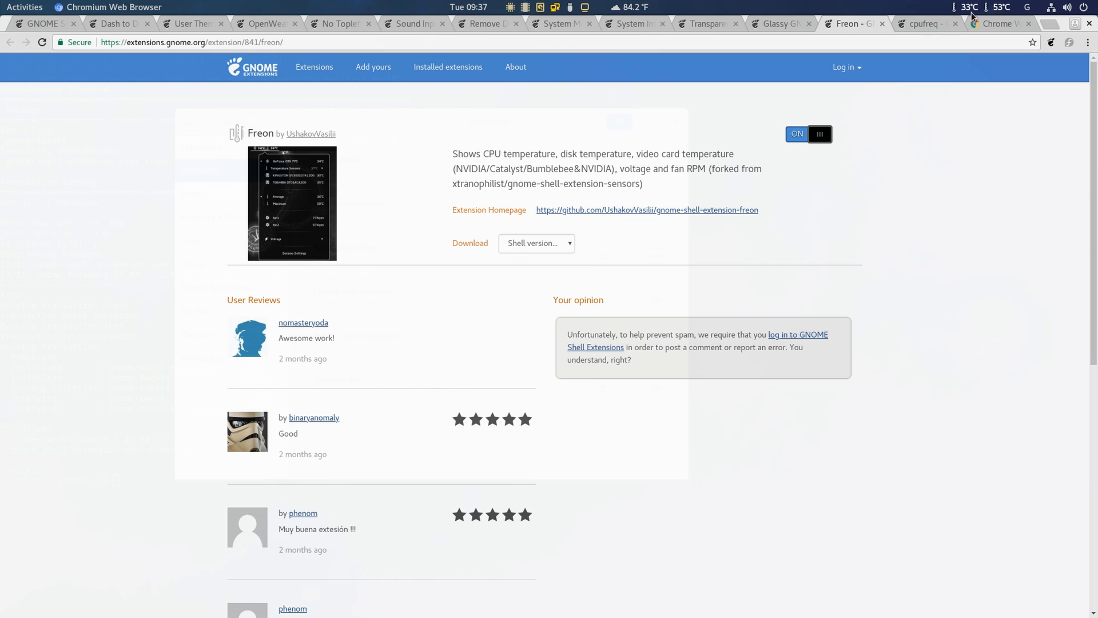
mouse_move(959, 214)
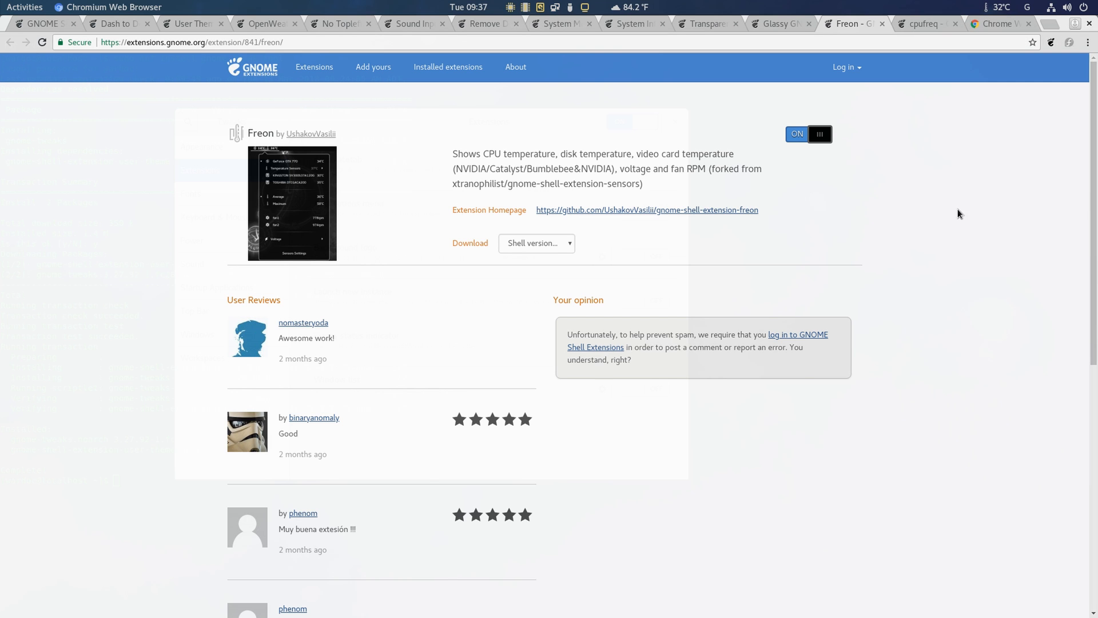
mouse_move(984, 5)
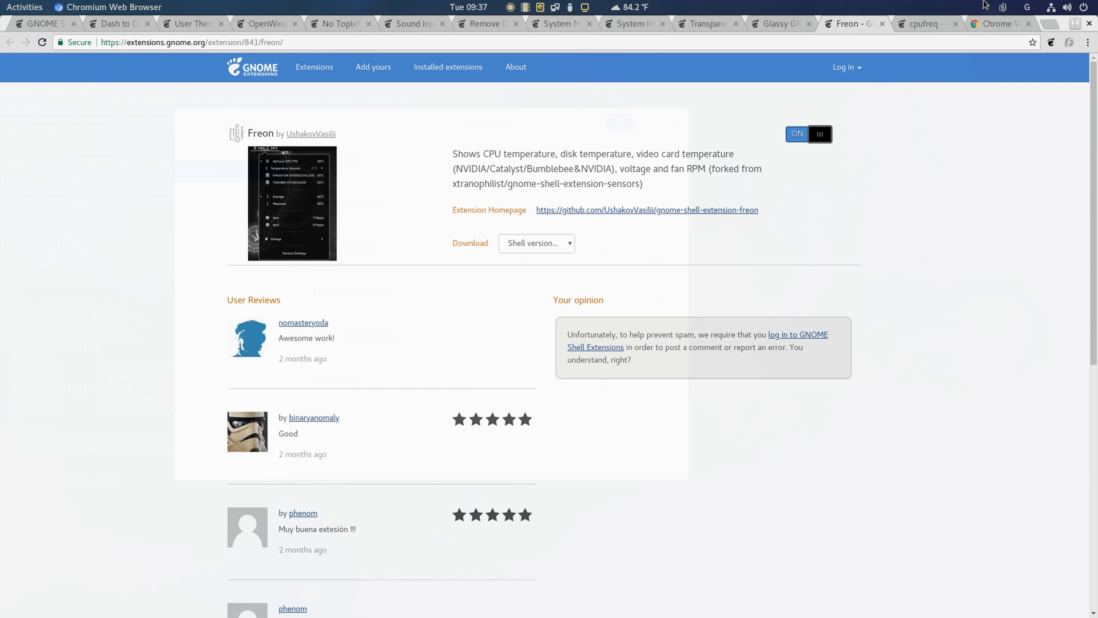
click(1000, 7)
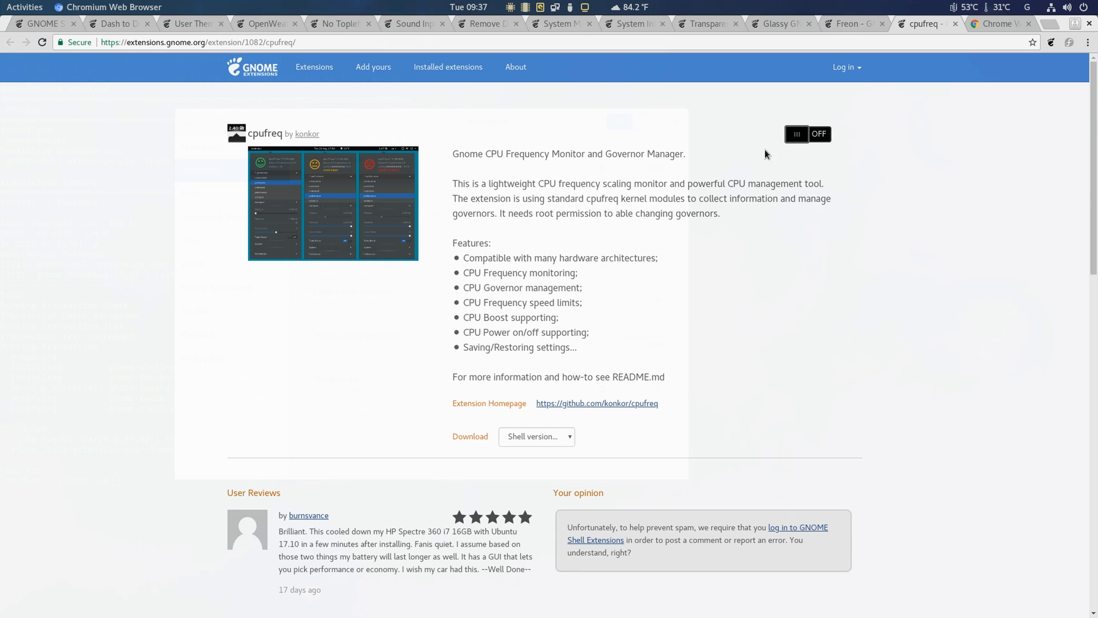
click(808, 134)
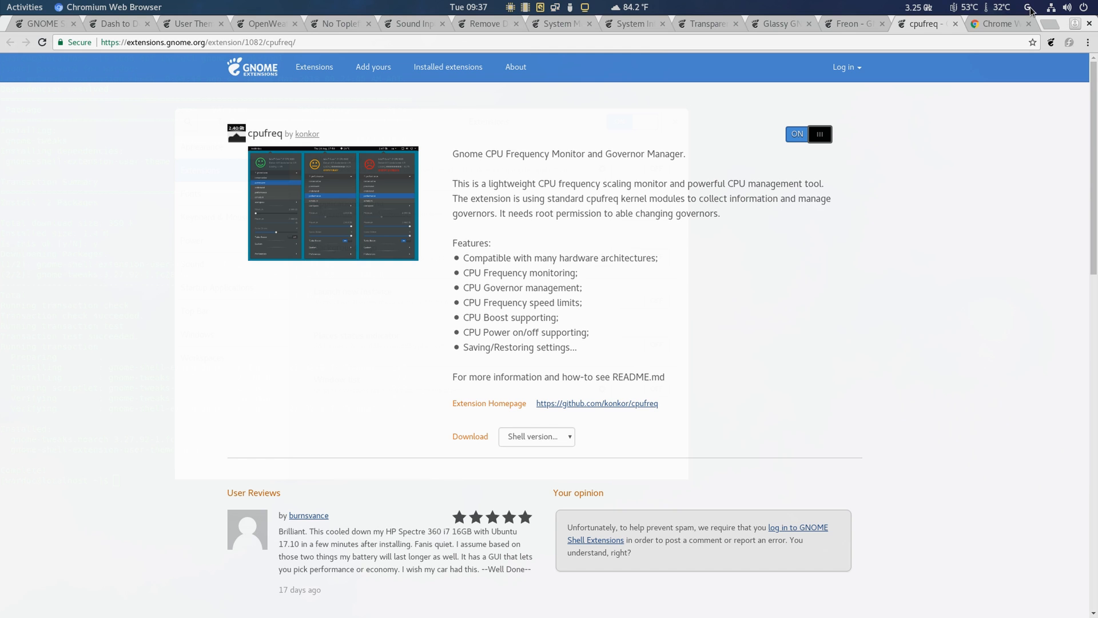
click(998, 23)
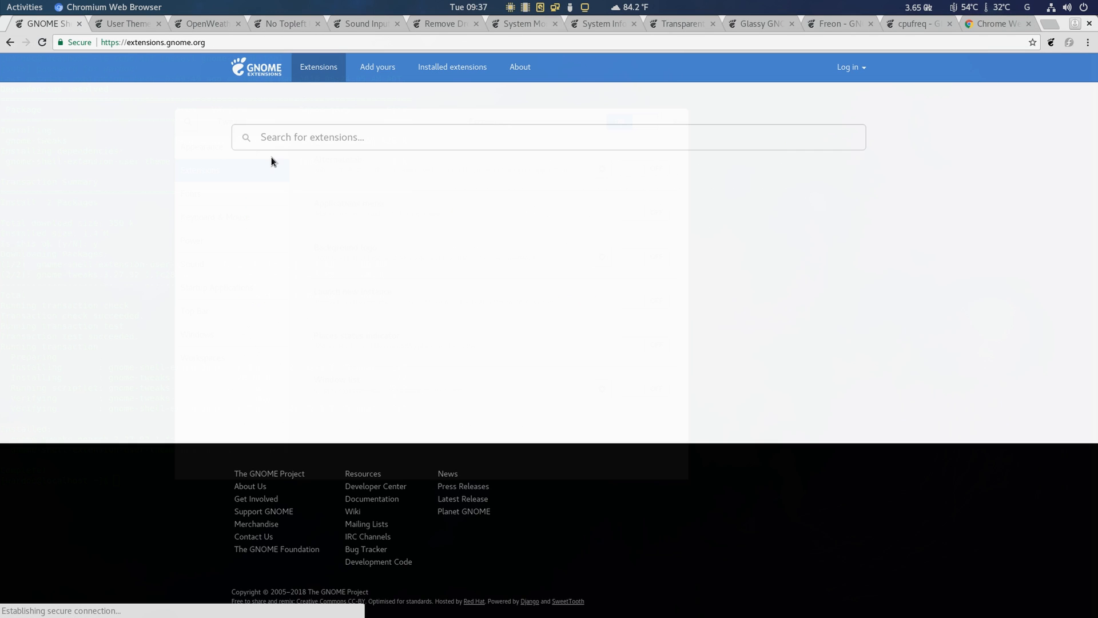
- Search 'arc', switch on Arc Menu and confirm its install
text(arc)
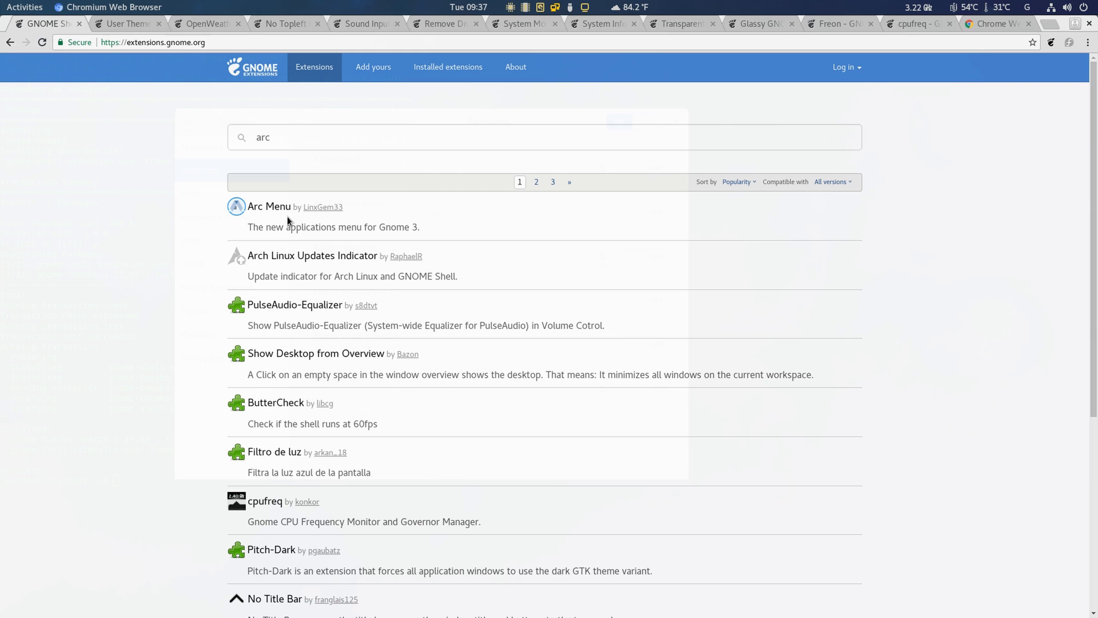
click(269, 206)
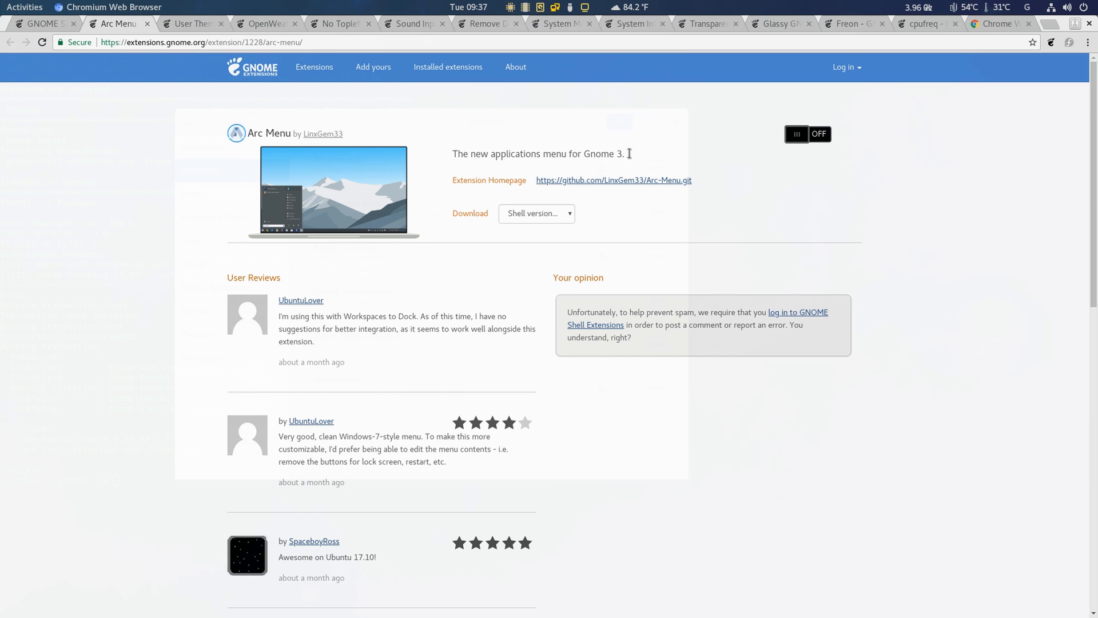
click(807, 134)
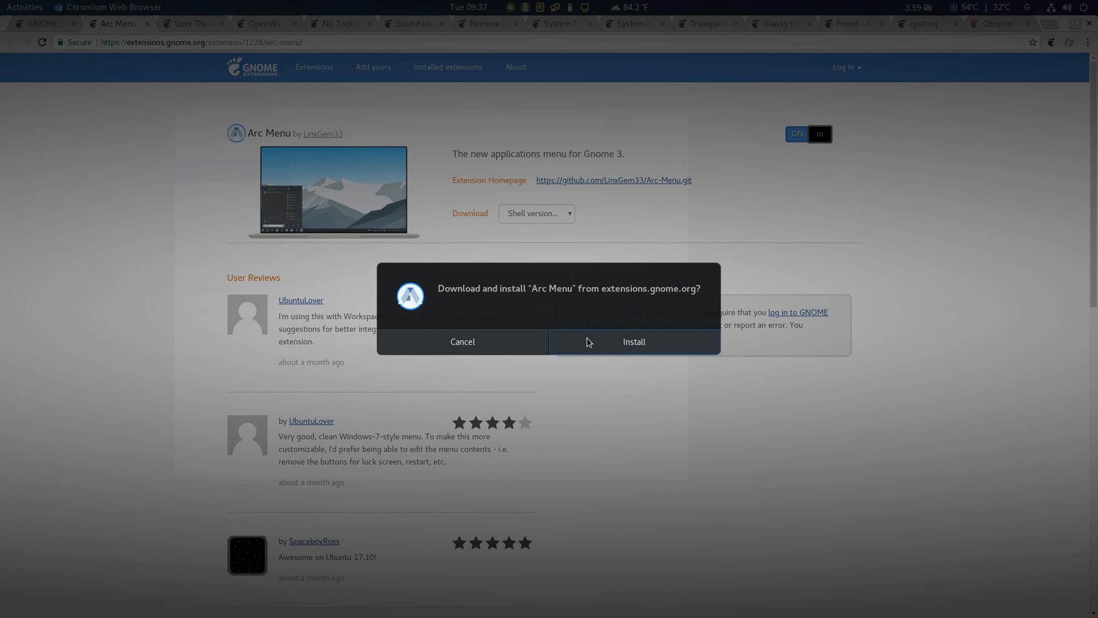
click(12, 7)
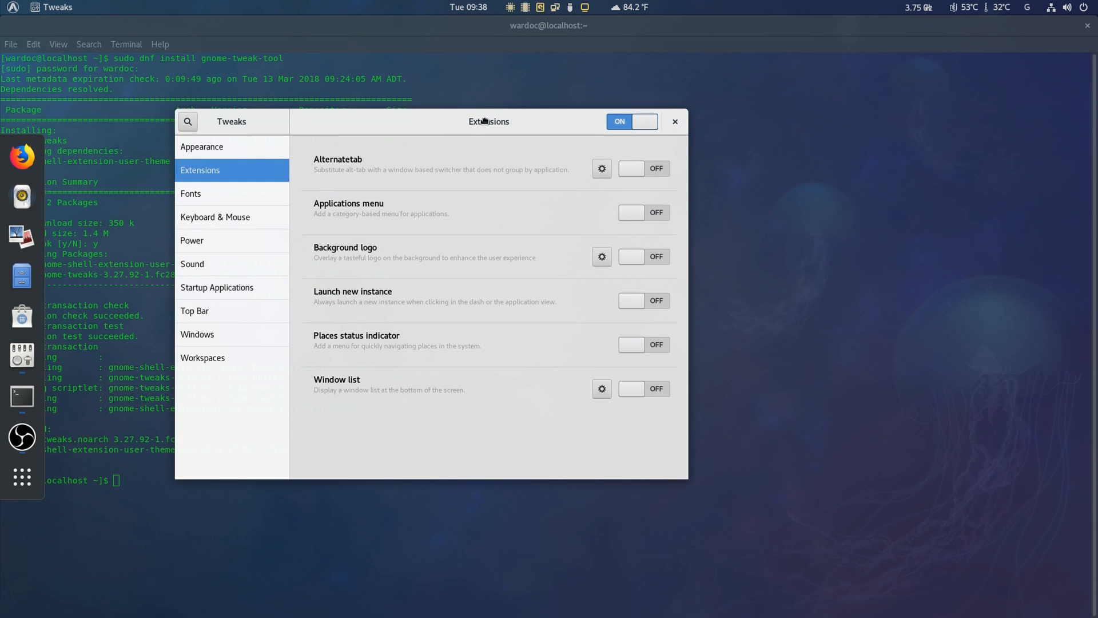
- Close Software, set Tweaks' application theme to Adwaita-dark and bring up Dash to Dock's settings
click(675, 121)
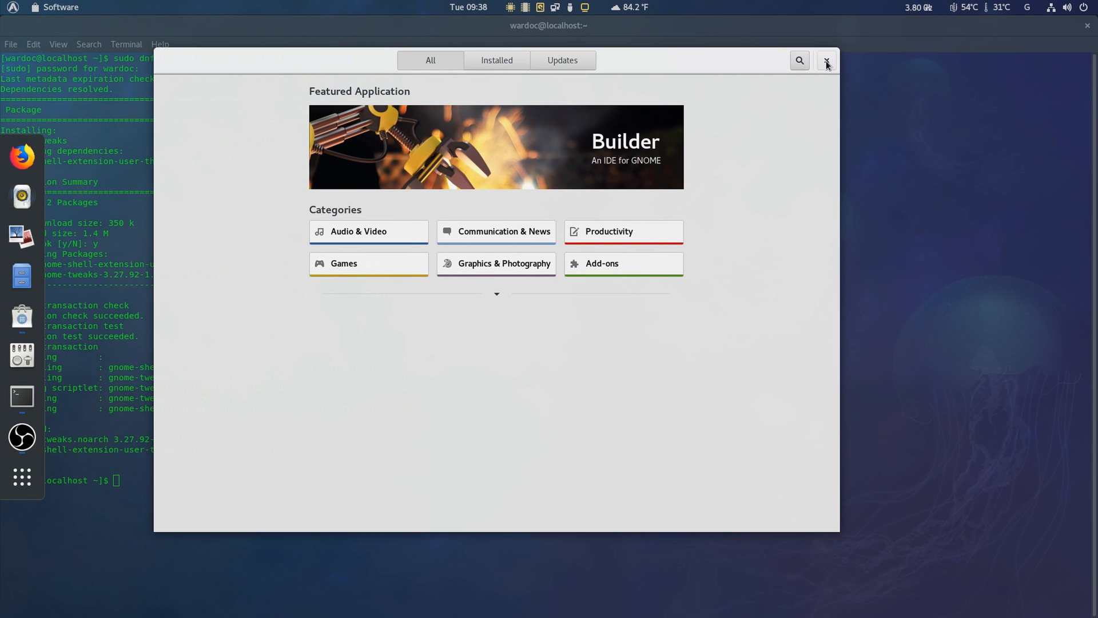
click(12, 7)
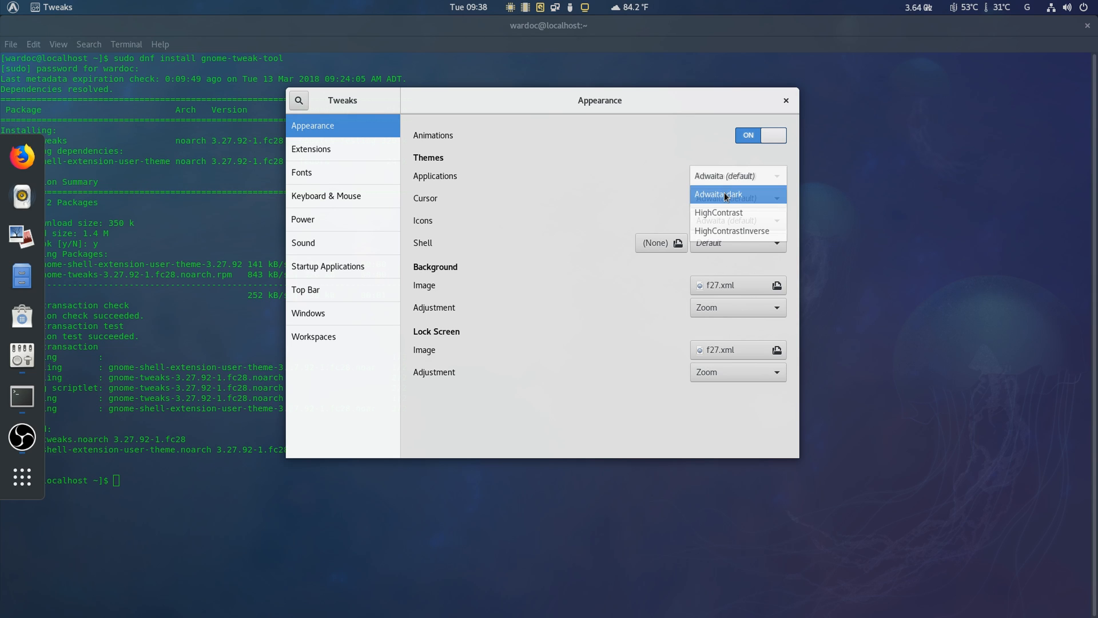
click(719, 194)
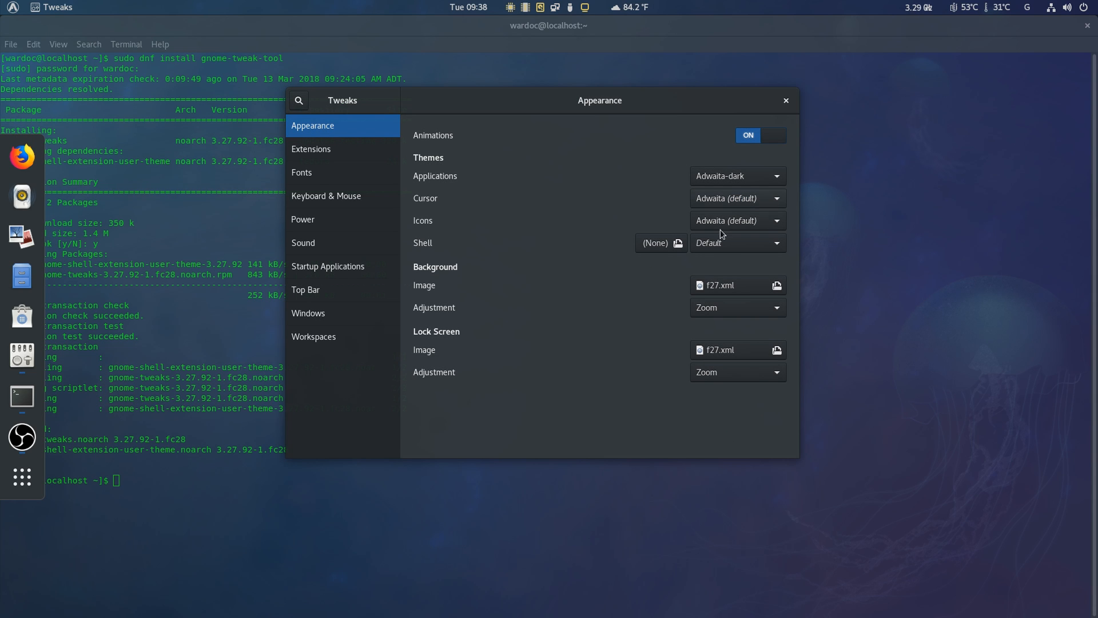
click(311, 149)
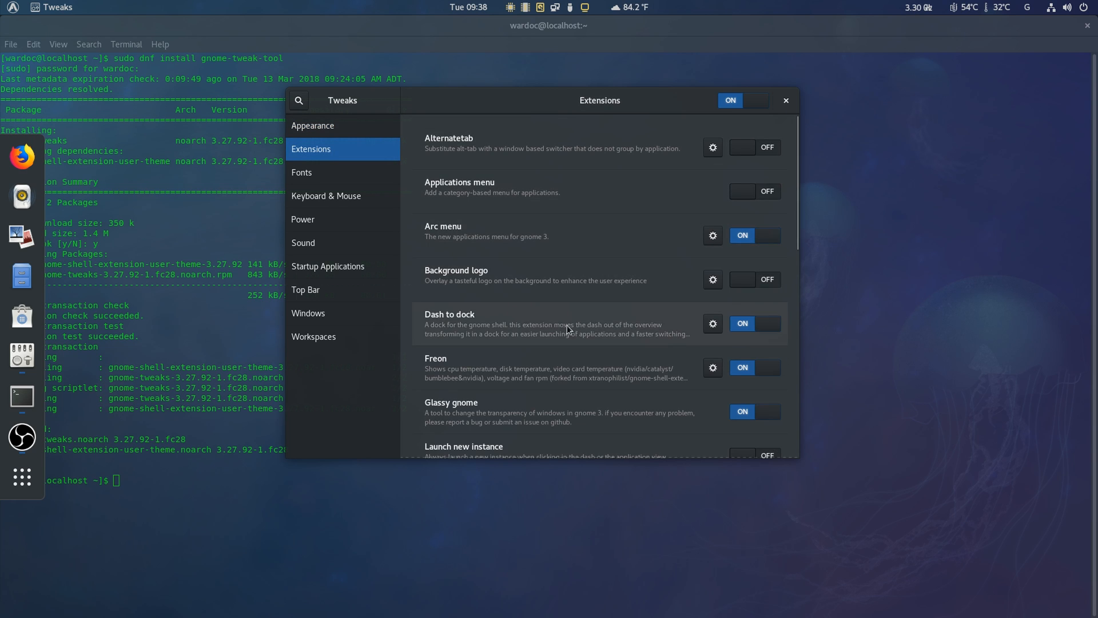
click(712, 324)
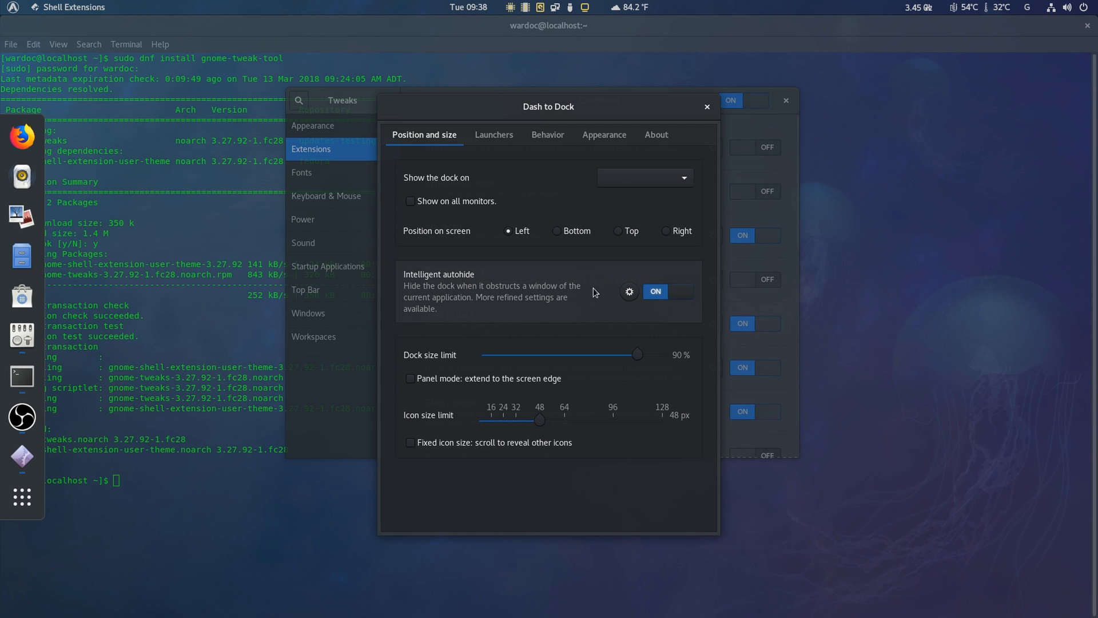
- Move the dock to the bottom and shrink the dash in its appearance options
click(557, 230)
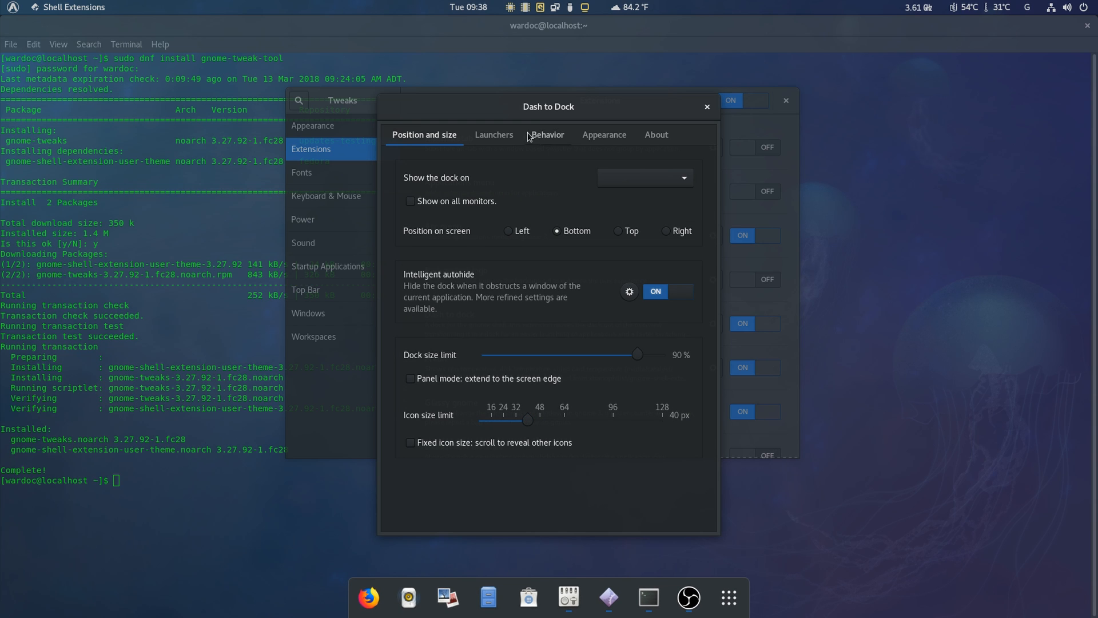
click(495, 135)
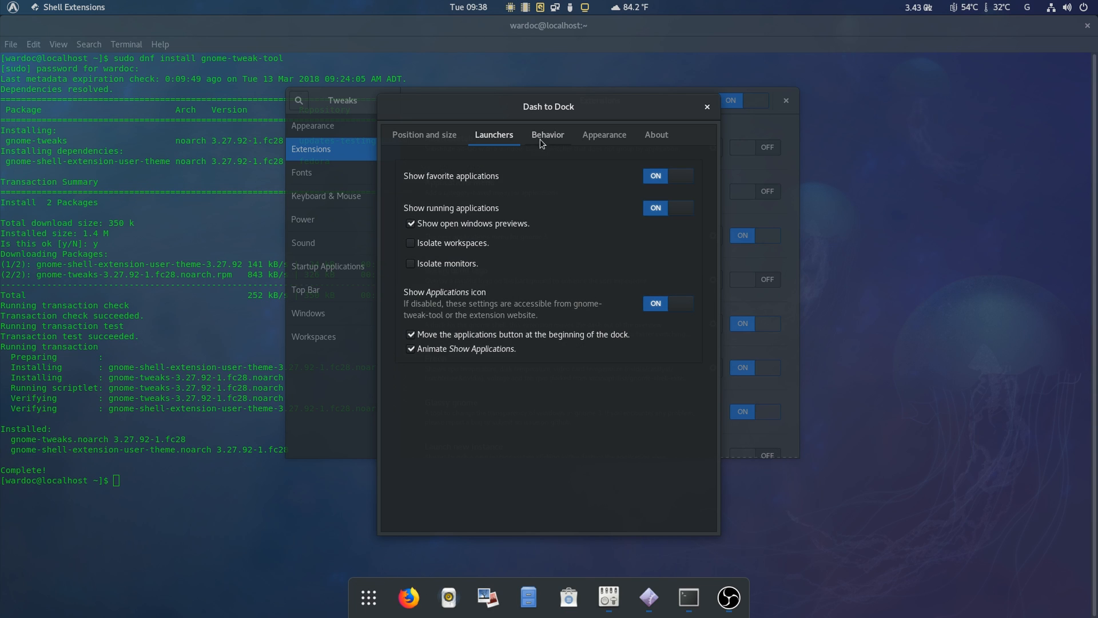
click(603, 135)
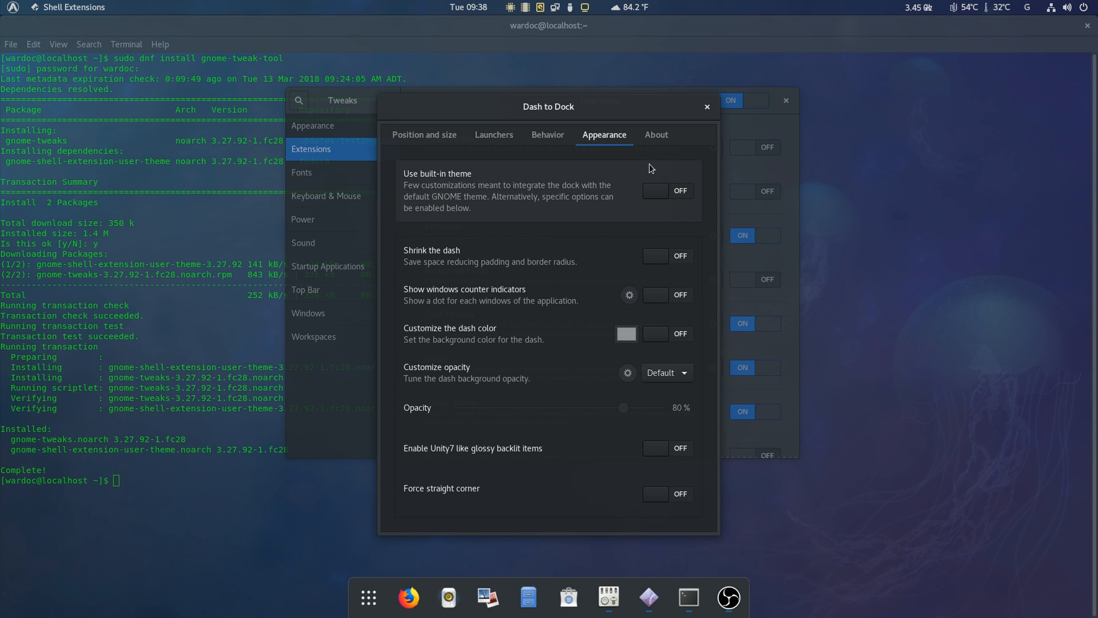
click(666, 255)
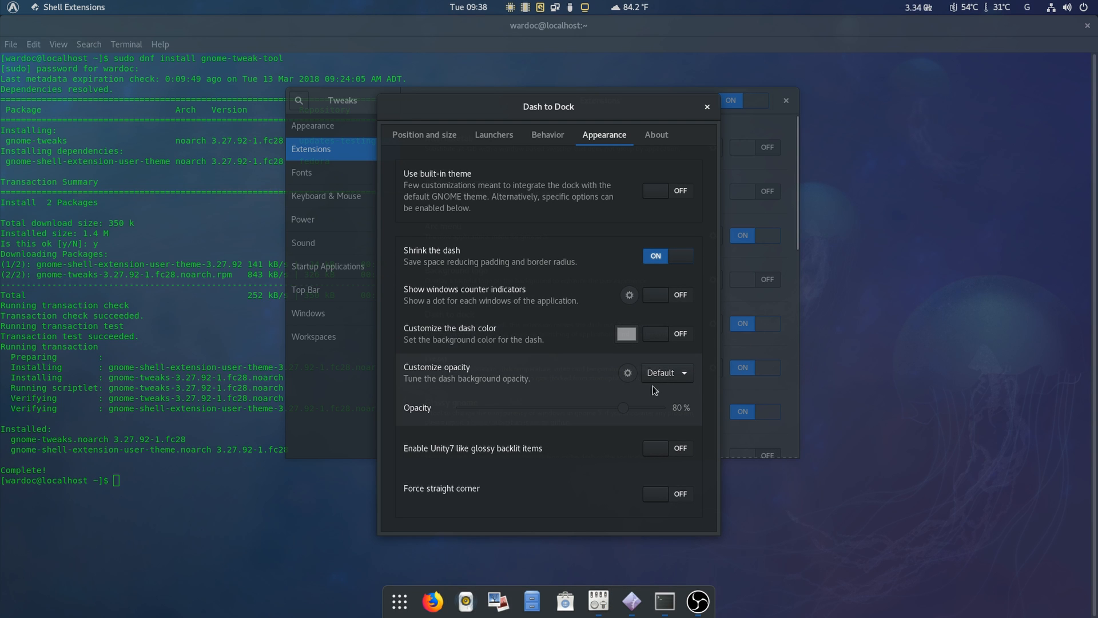
- Lower maximum opacity to 40%, force straight corners and close the Dash to Dock settings
click(664, 372)
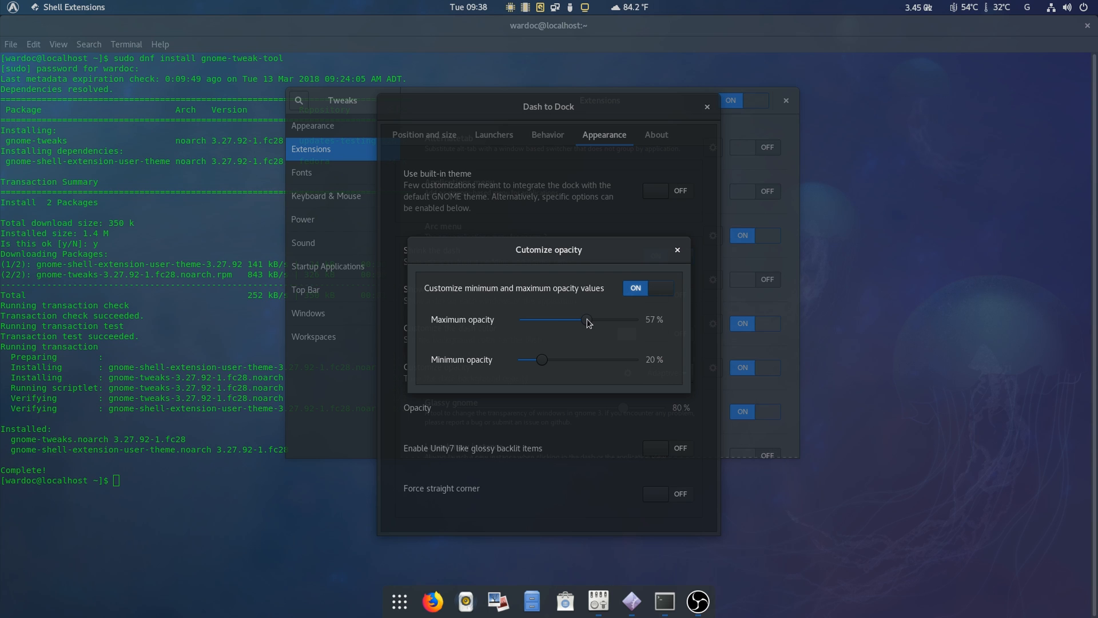
drag(580, 319, 566, 319)
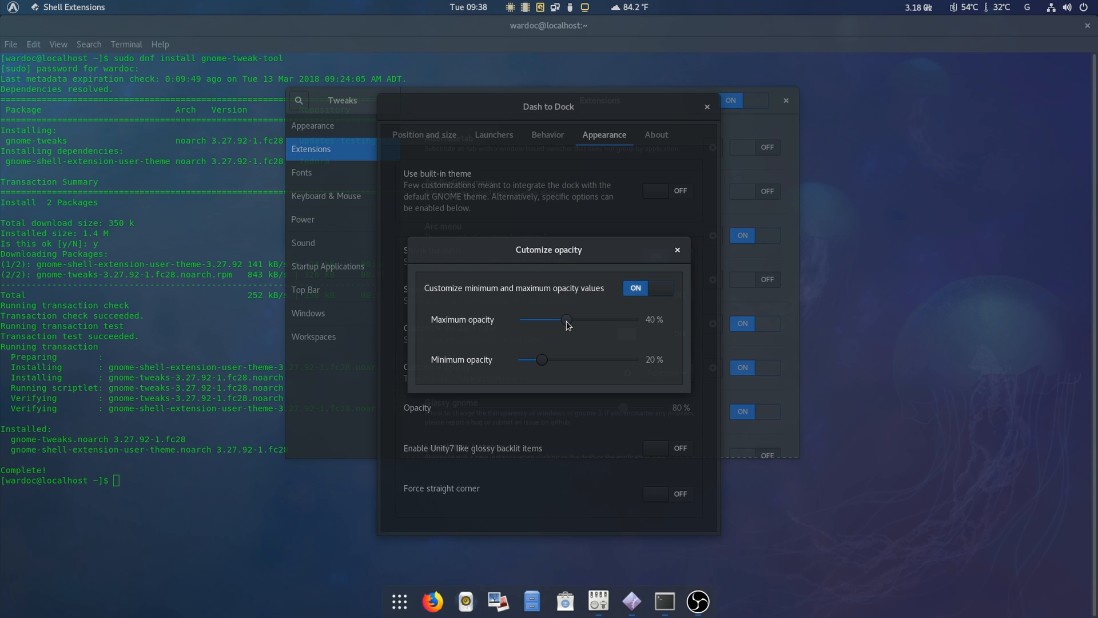
click(676, 250)
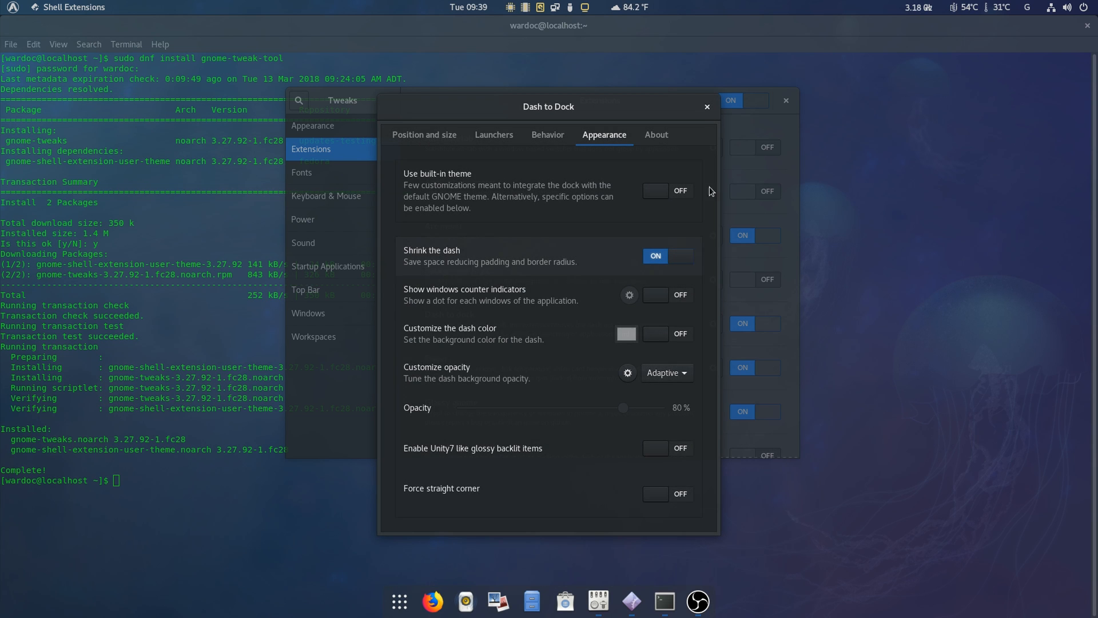
click(666, 493)
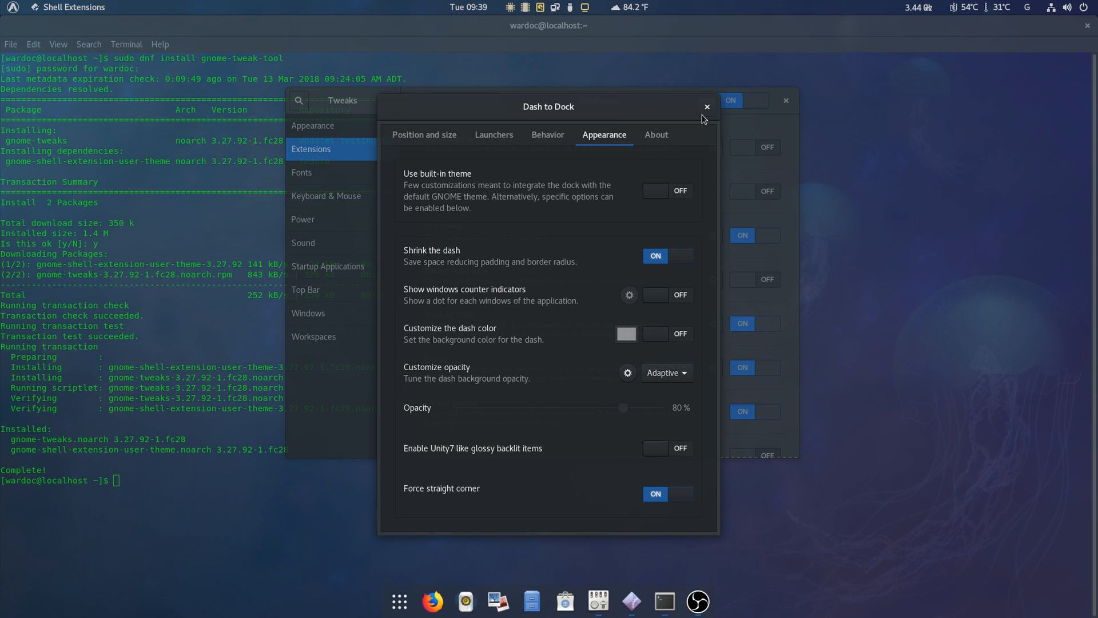
click(705, 106)
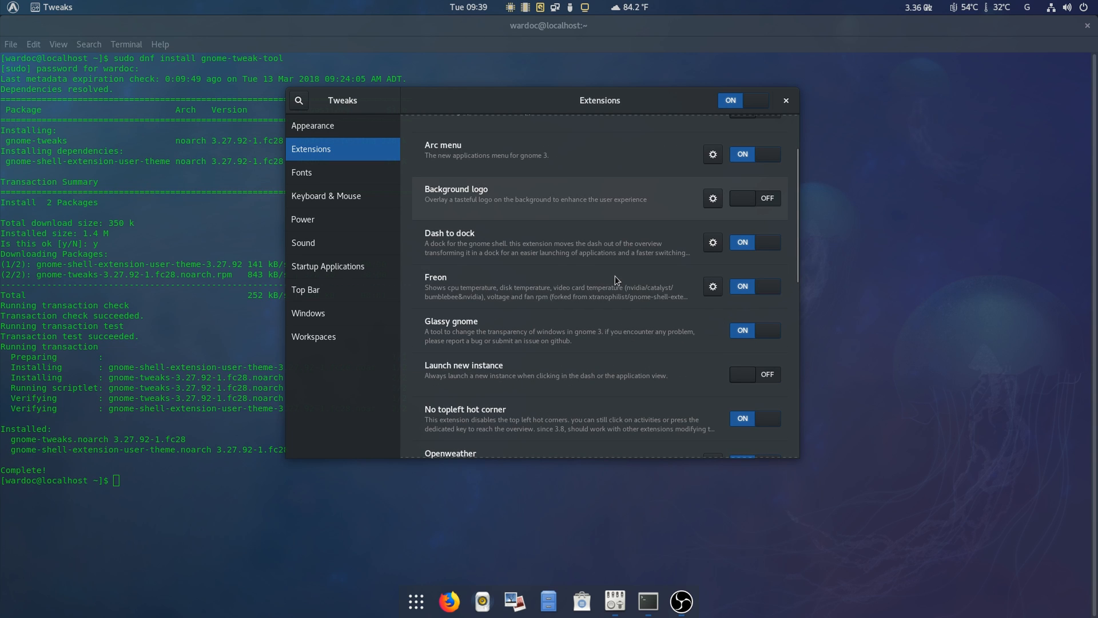
- Set Freon's video card temperature utility to Catalyst and close its settings
click(713, 286)
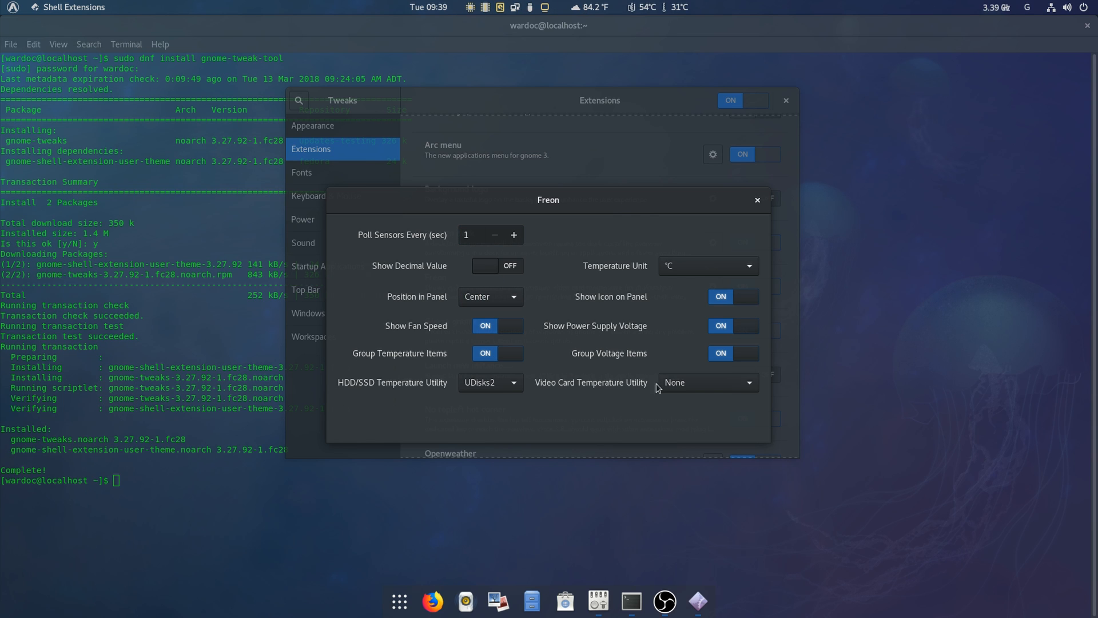
click(706, 382)
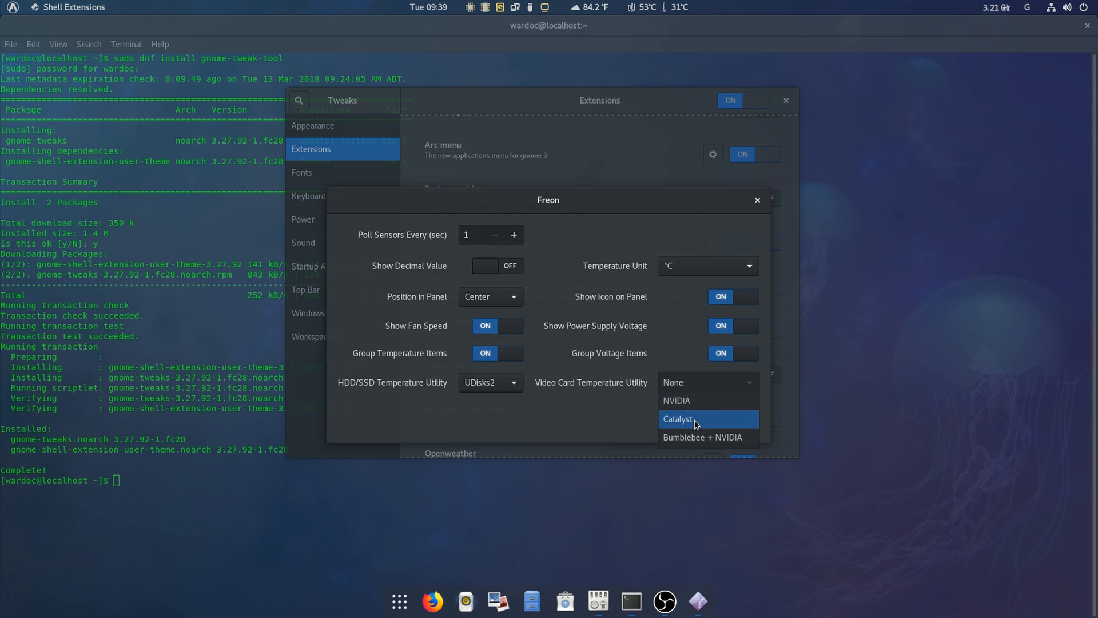
click(677, 419)
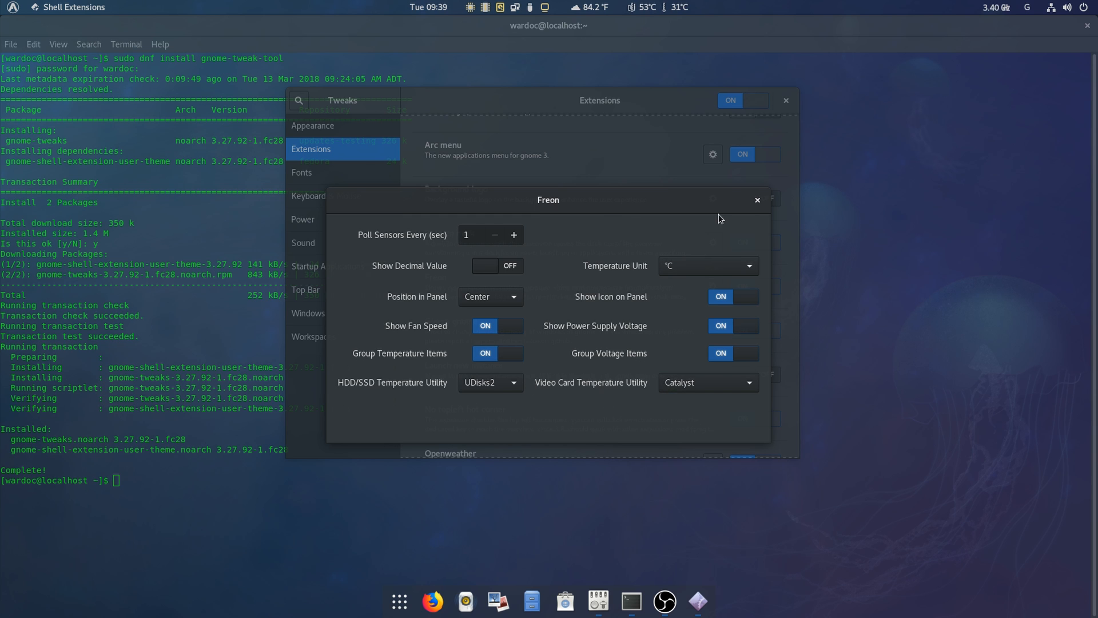
click(757, 200)
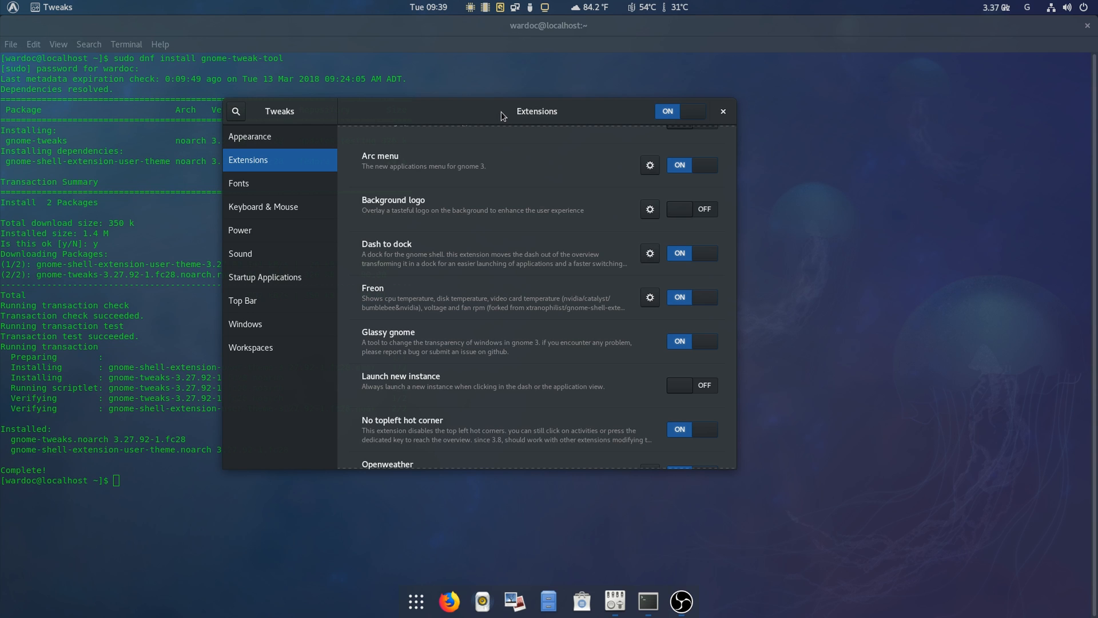
mouse_move(834, 341)
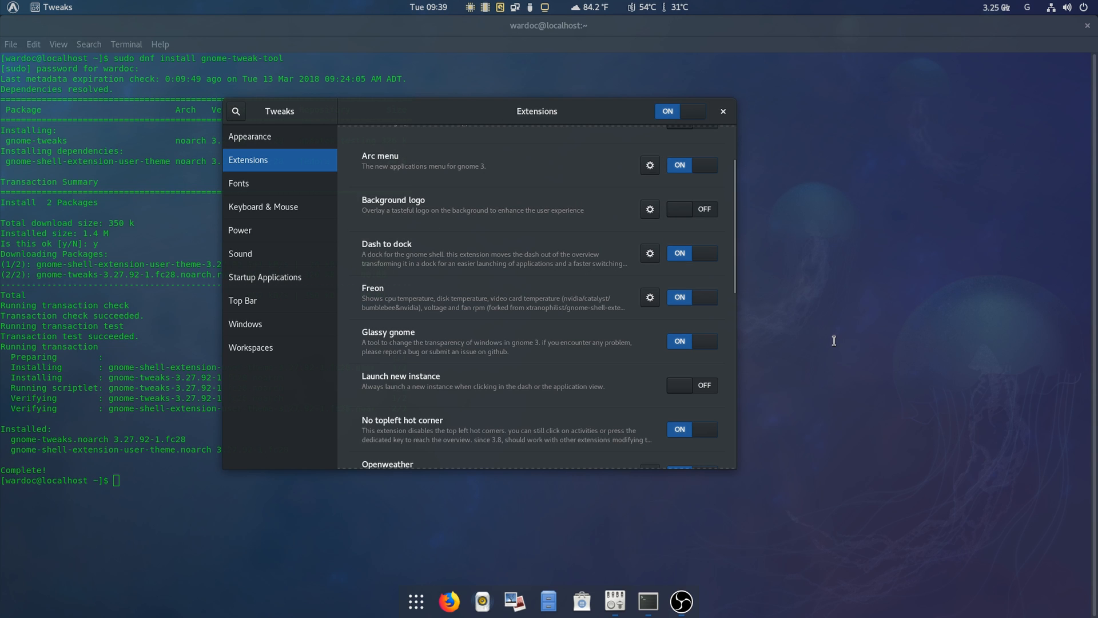
- Add Halifax as a new OpenWeather location and save it
scroll(down, 3)
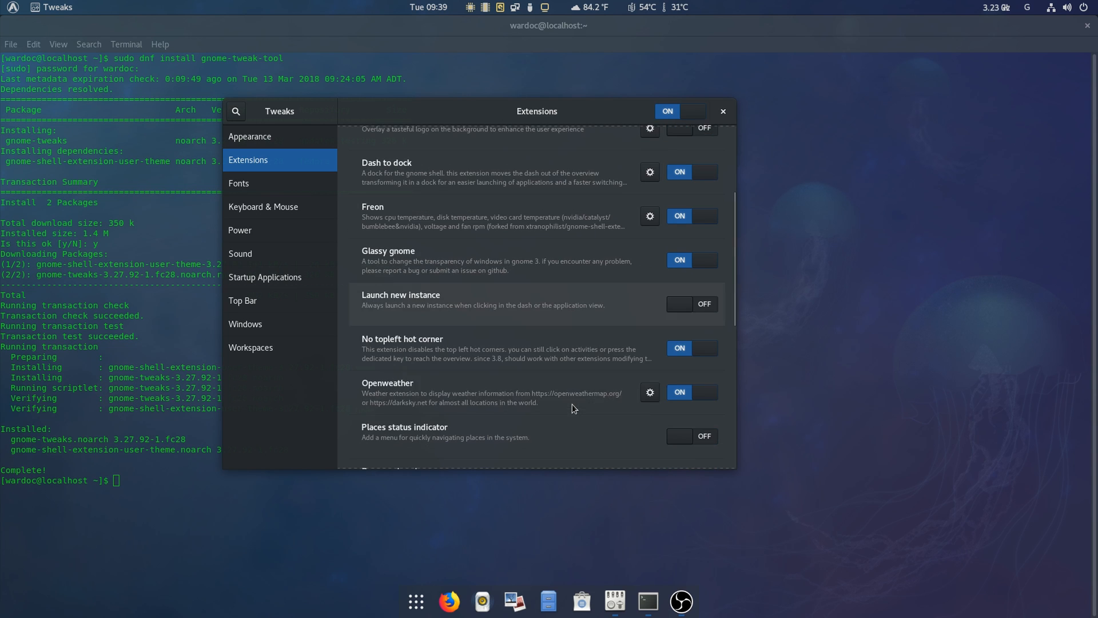
click(648, 392)
text(h)
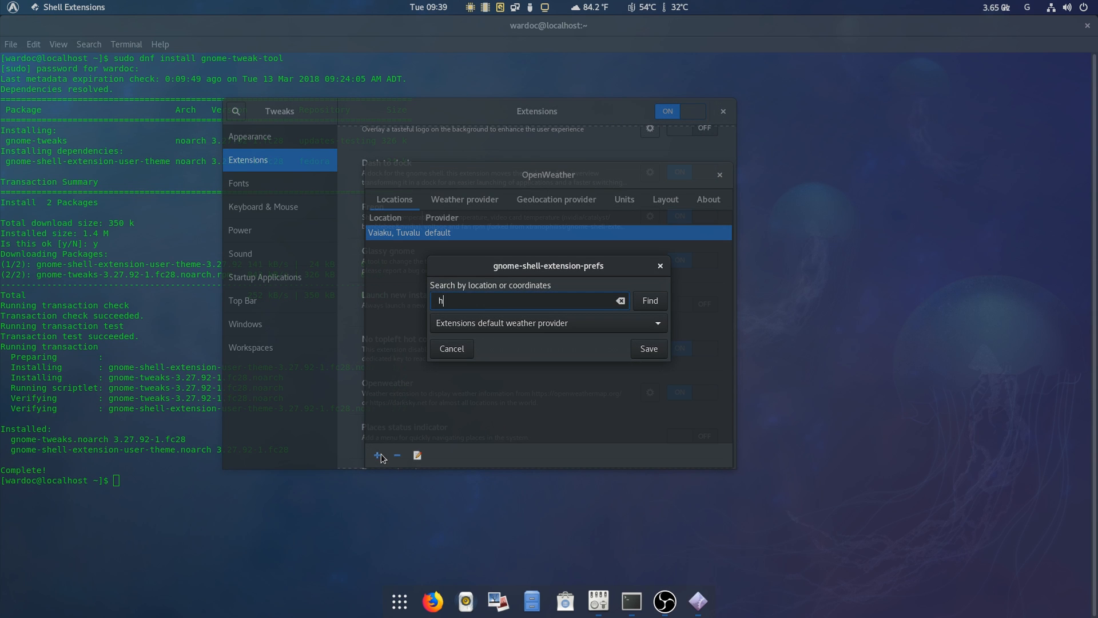
text(alifax, Halifax Regional Municipality, Halifax Cc)
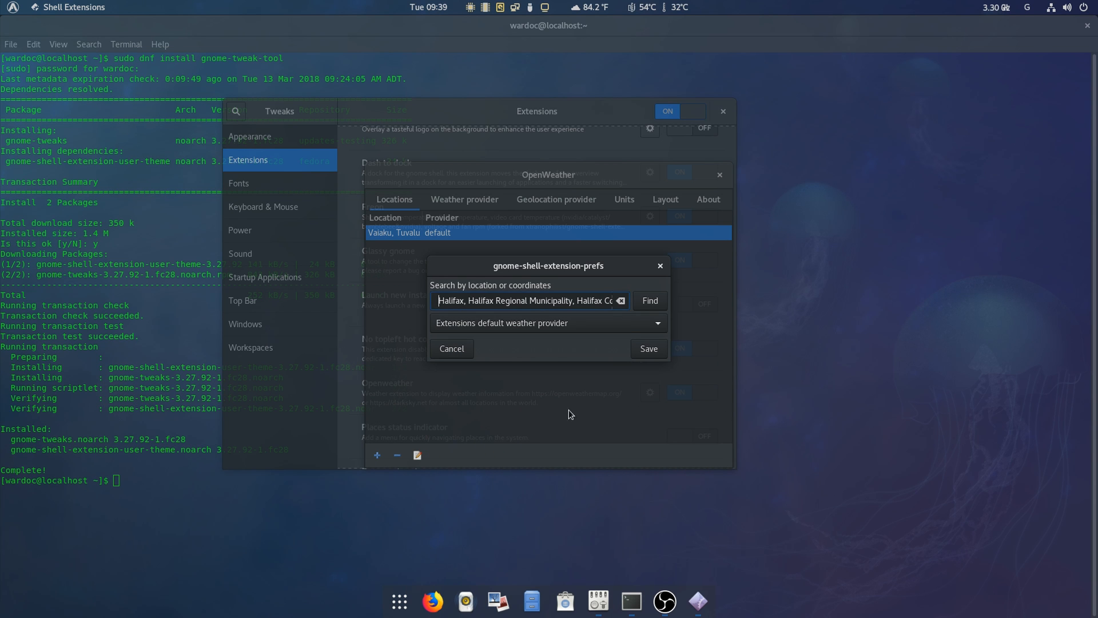
click(647, 348)
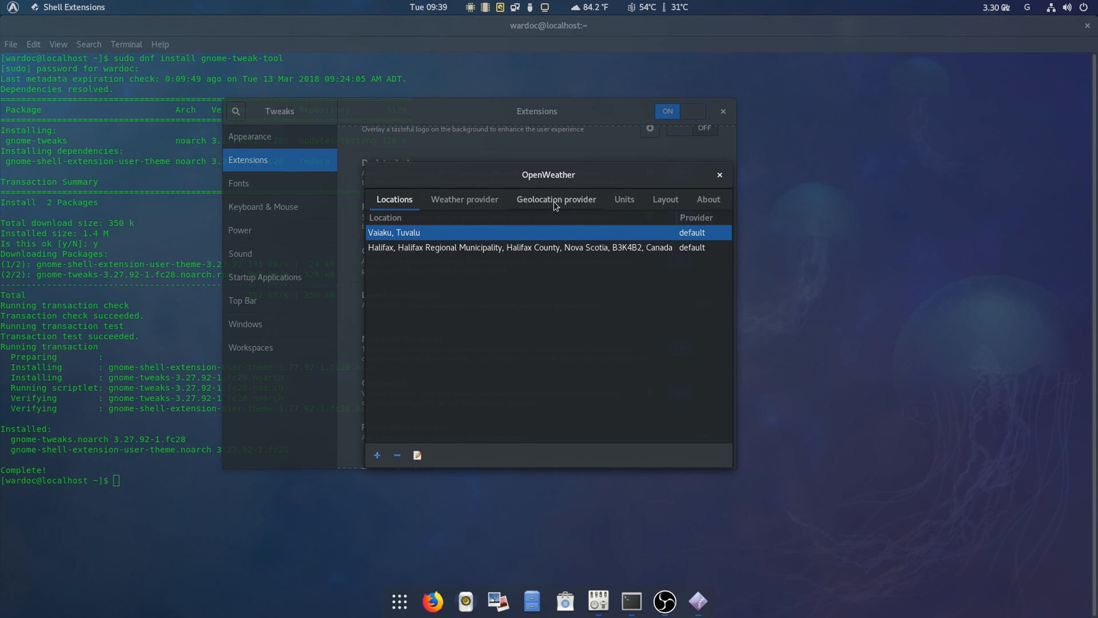
- Set the temperature unit to °C, remove the Vaiaku, Tuvalu location and close OpenWeather's settings
click(623, 200)
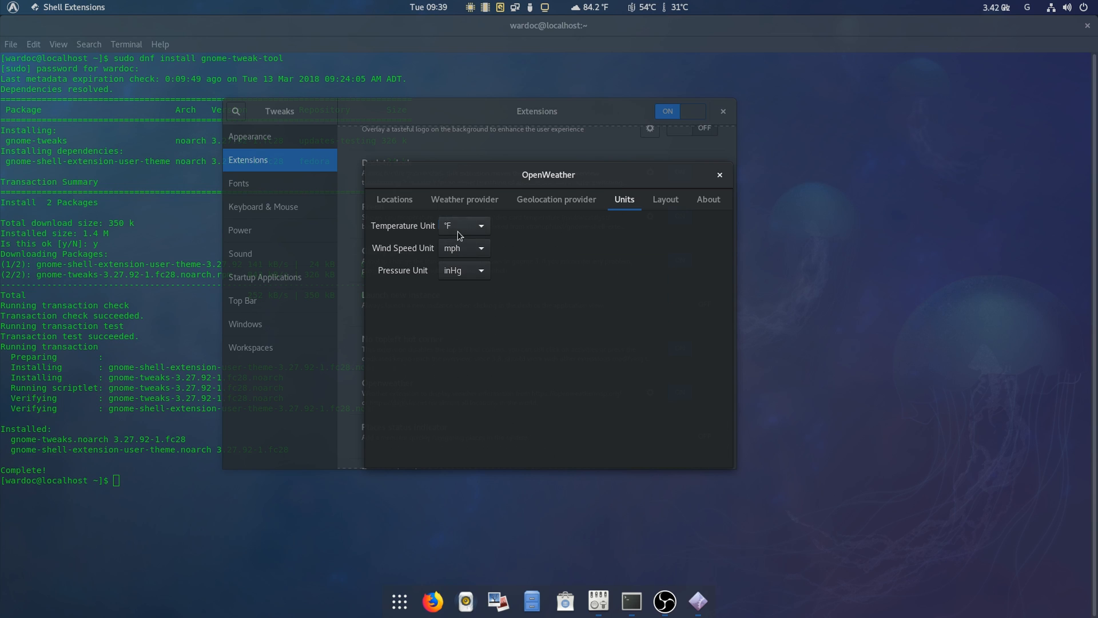
click(463, 226)
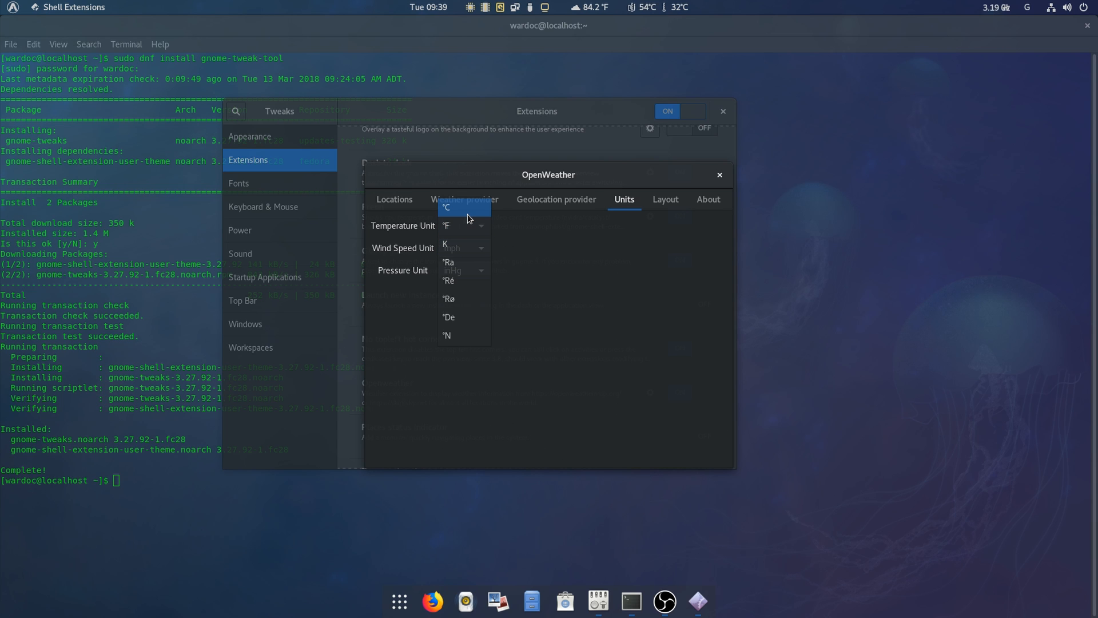
click(446, 207)
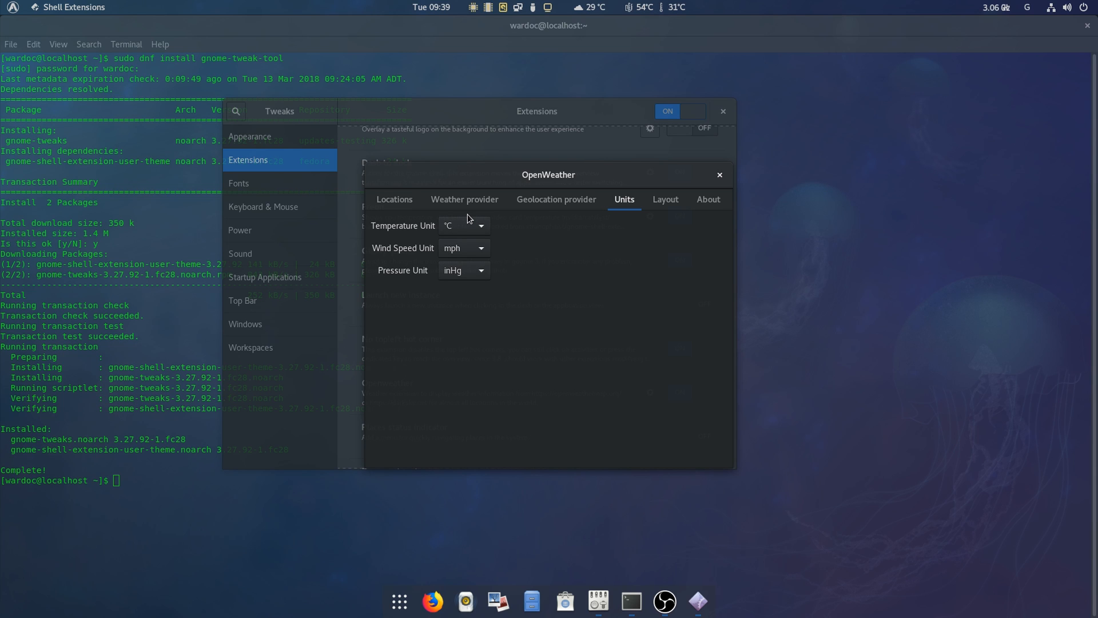
mouse_move(521, 244)
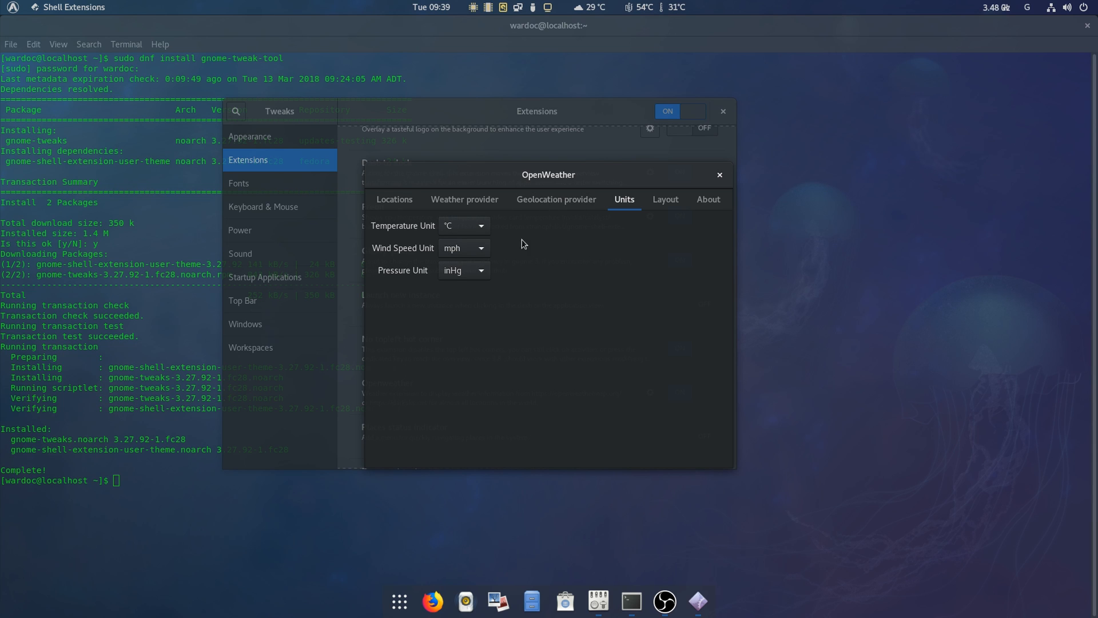
click(393, 199)
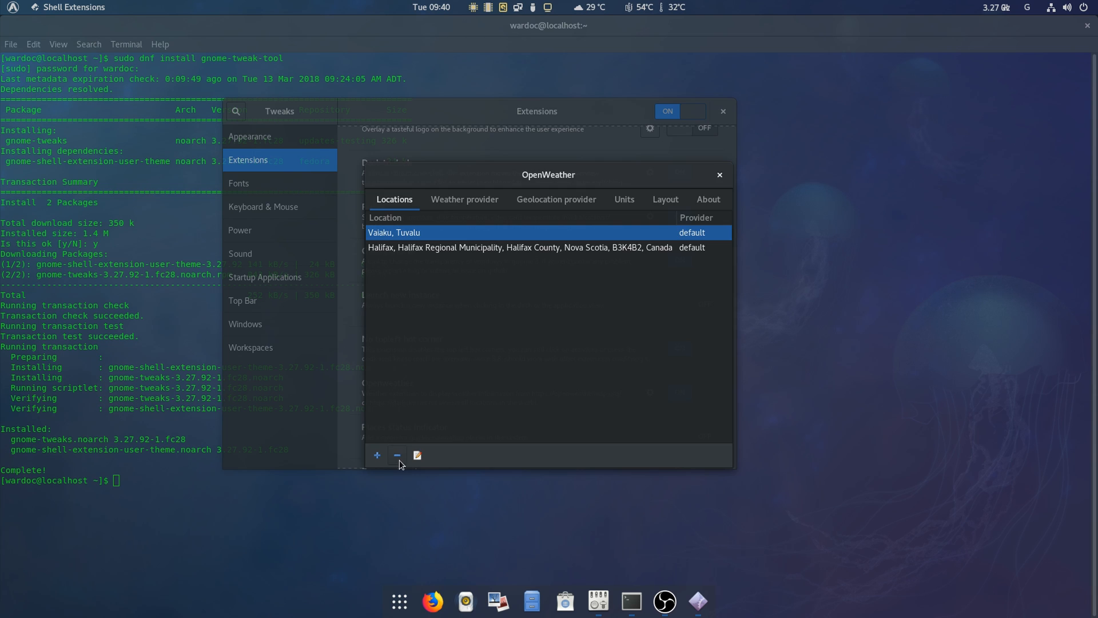
click(397, 455)
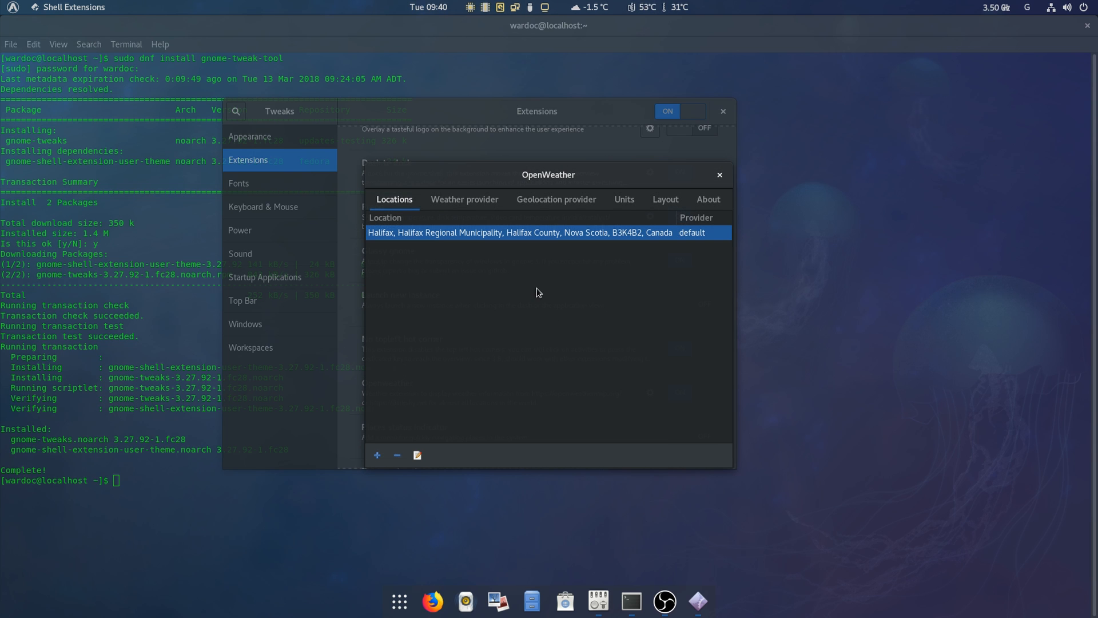
click(590, 8)
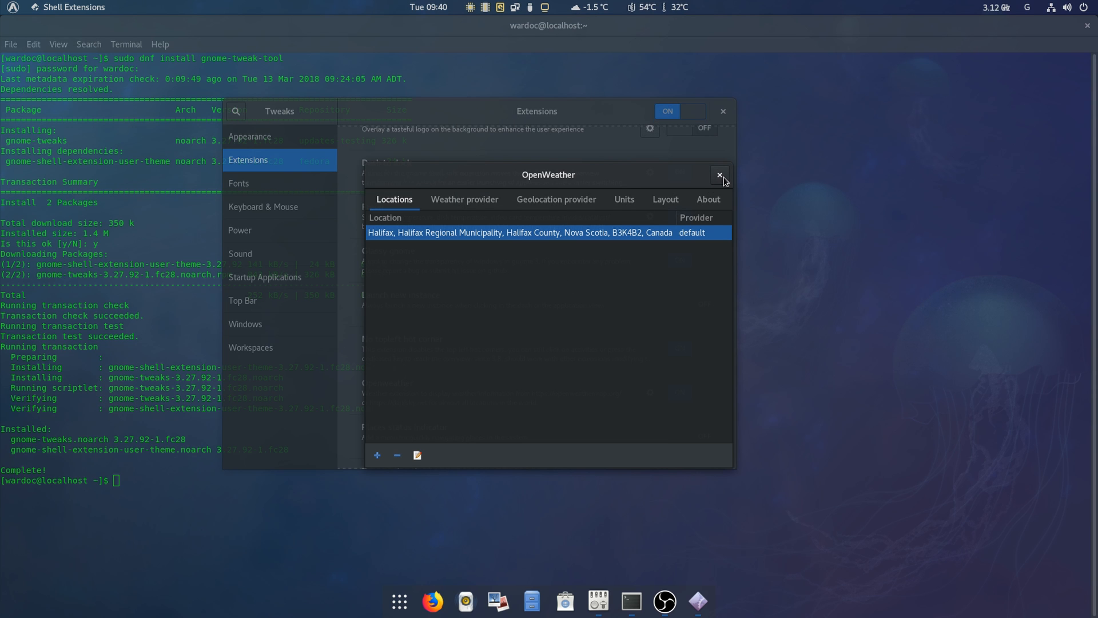
click(719, 174)
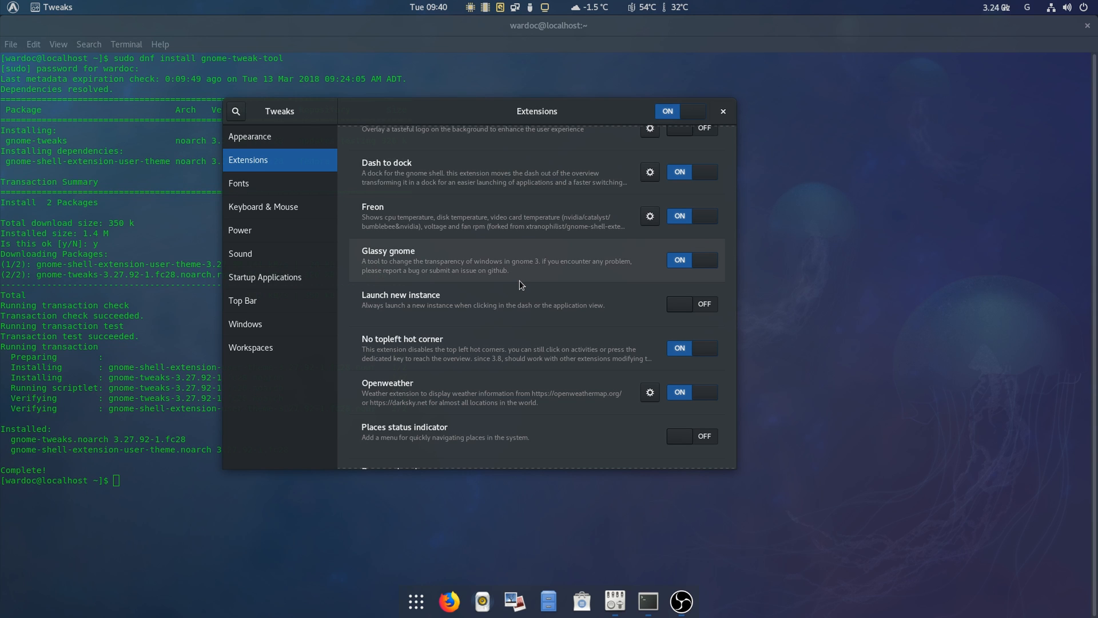
- Relaunch Tweaks from the applications menu, revisit Dash to Dock's settings and close it
scroll(down, 3)
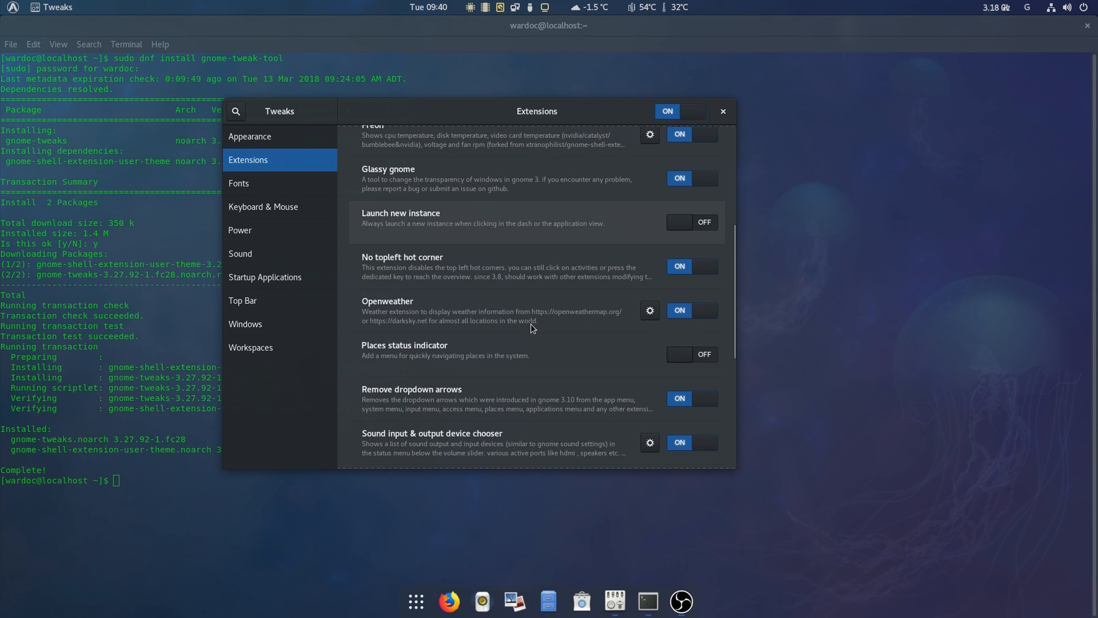
scroll(down, 3)
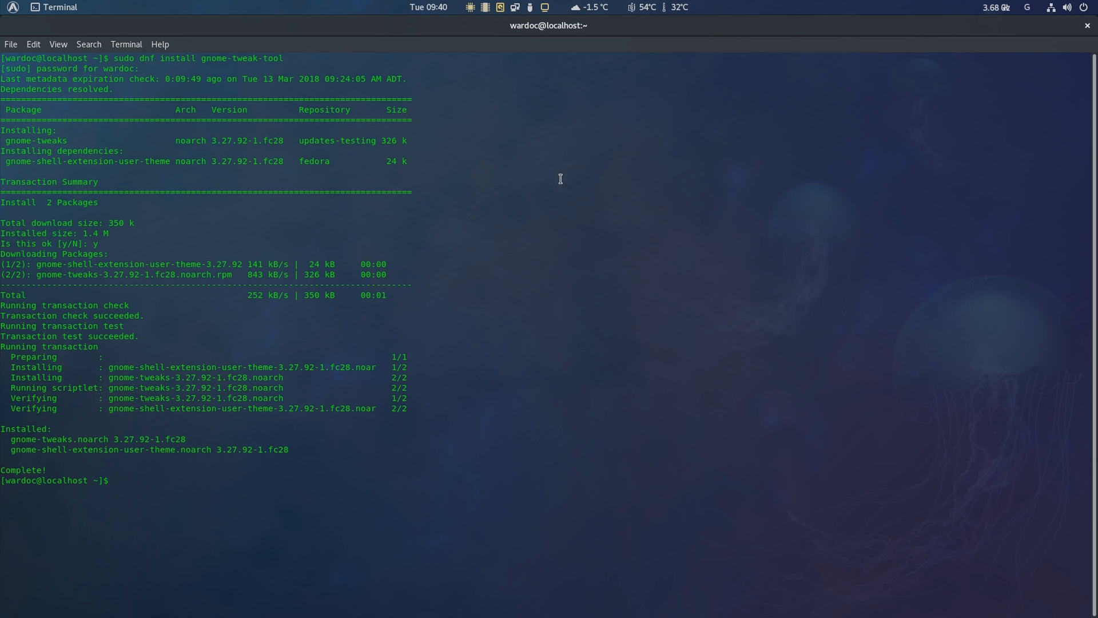
click(11, 8)
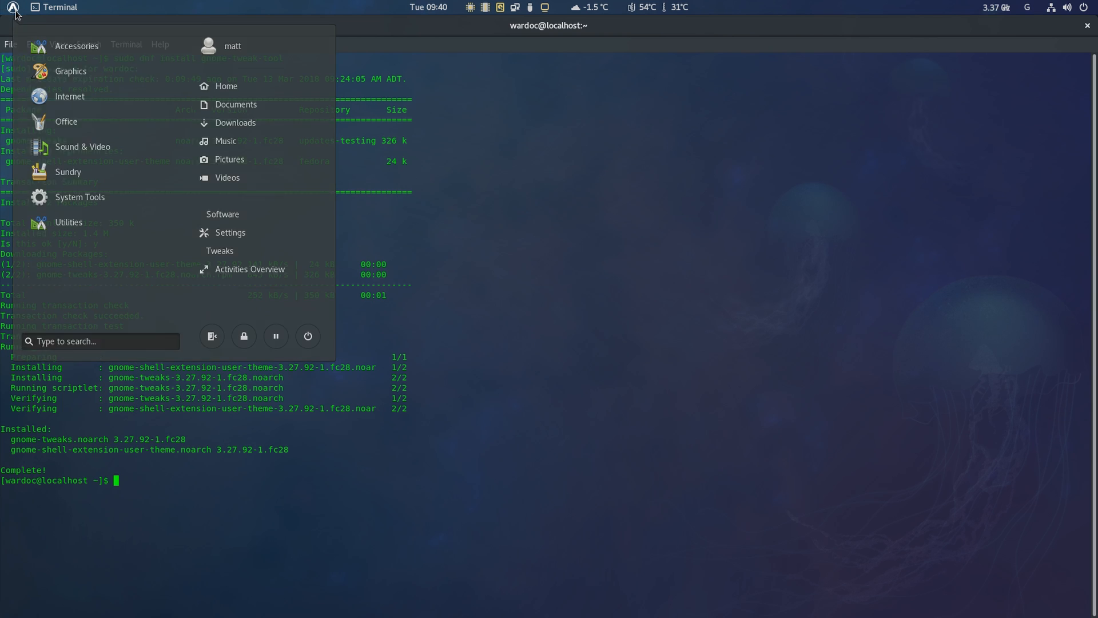
text(twe)
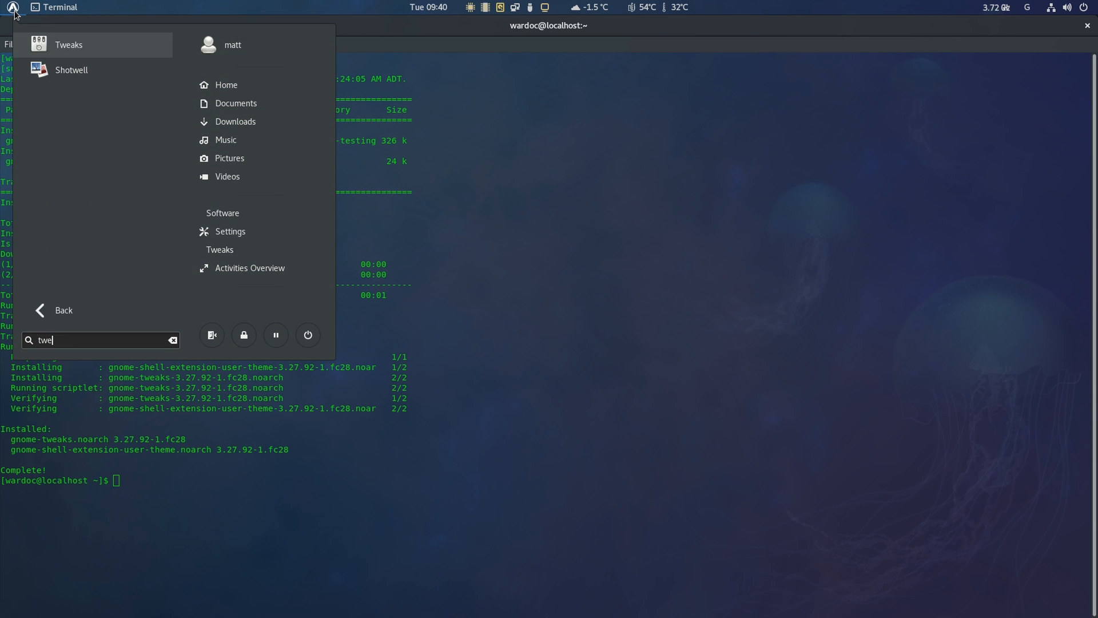
click(69, 45)
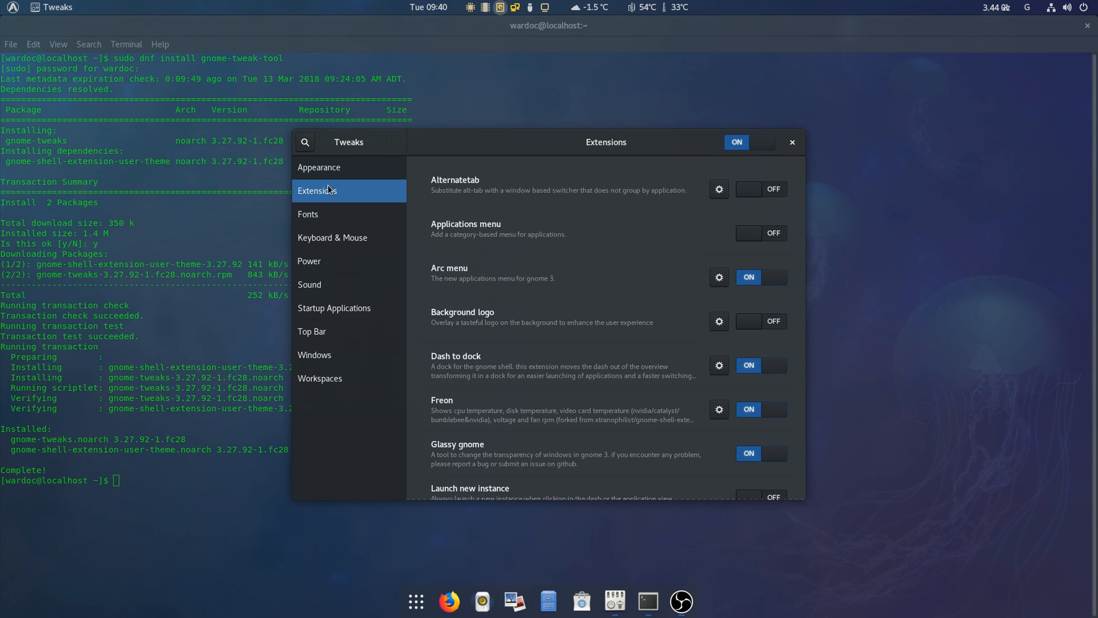
click(718, 365)
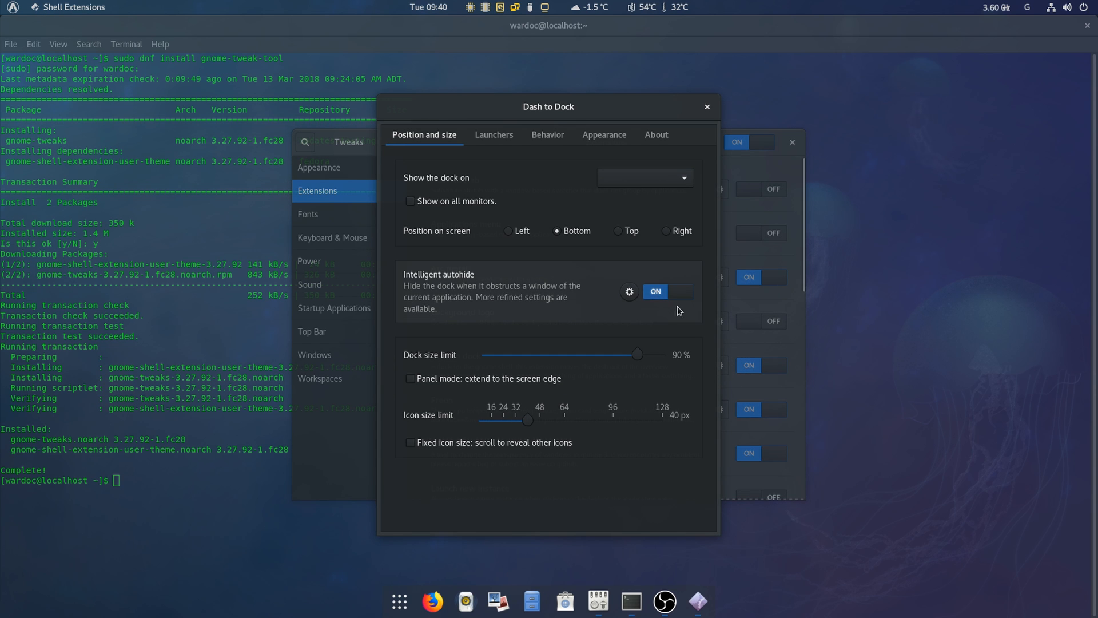
click(706, 106)
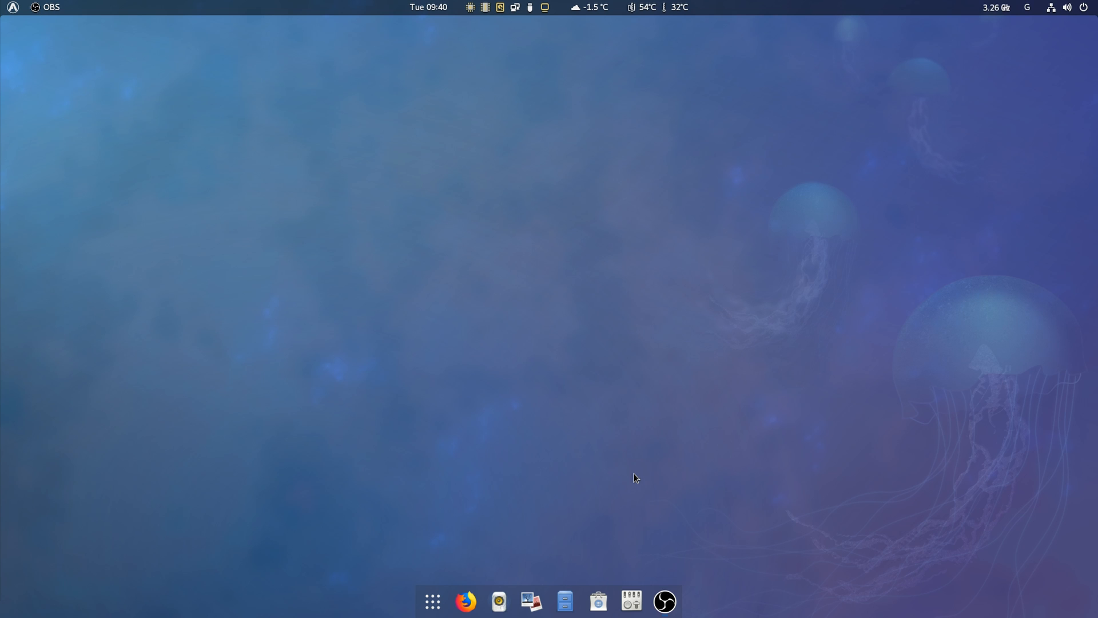
mouse_move(634, 467)
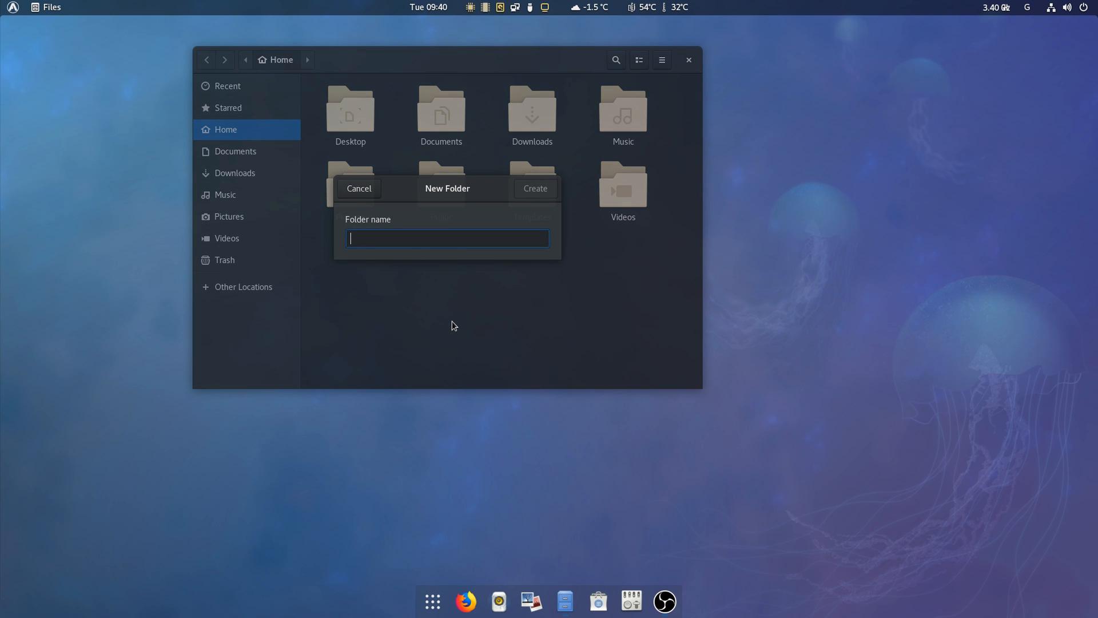
- Create the .themes folder in Home, show hidden files, and open a second Files window
click(358, 187)
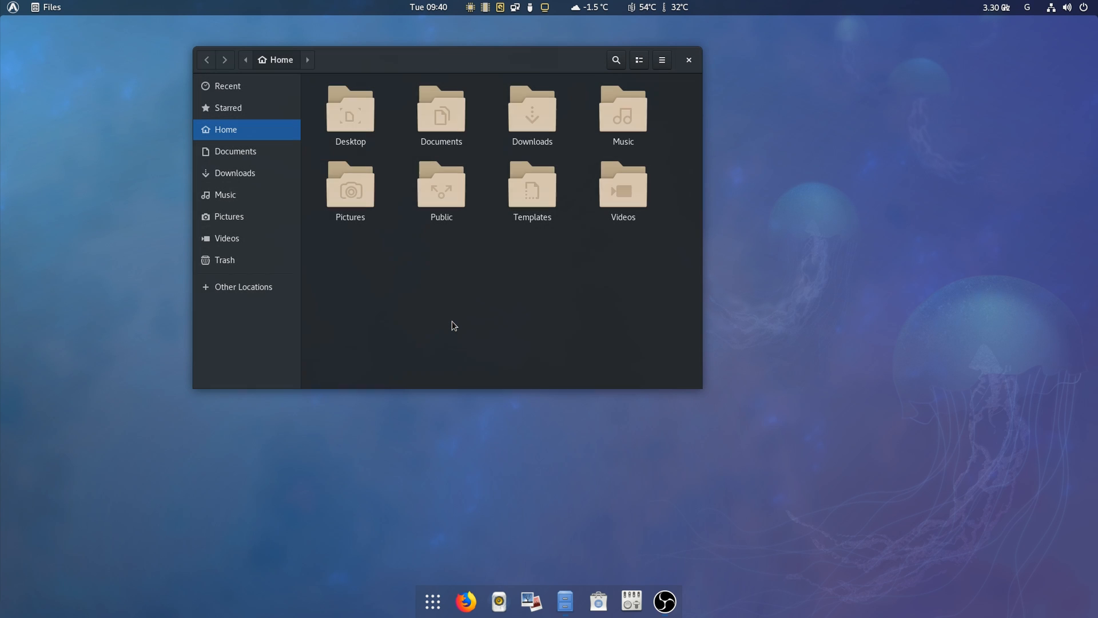
key(ctrl+h)
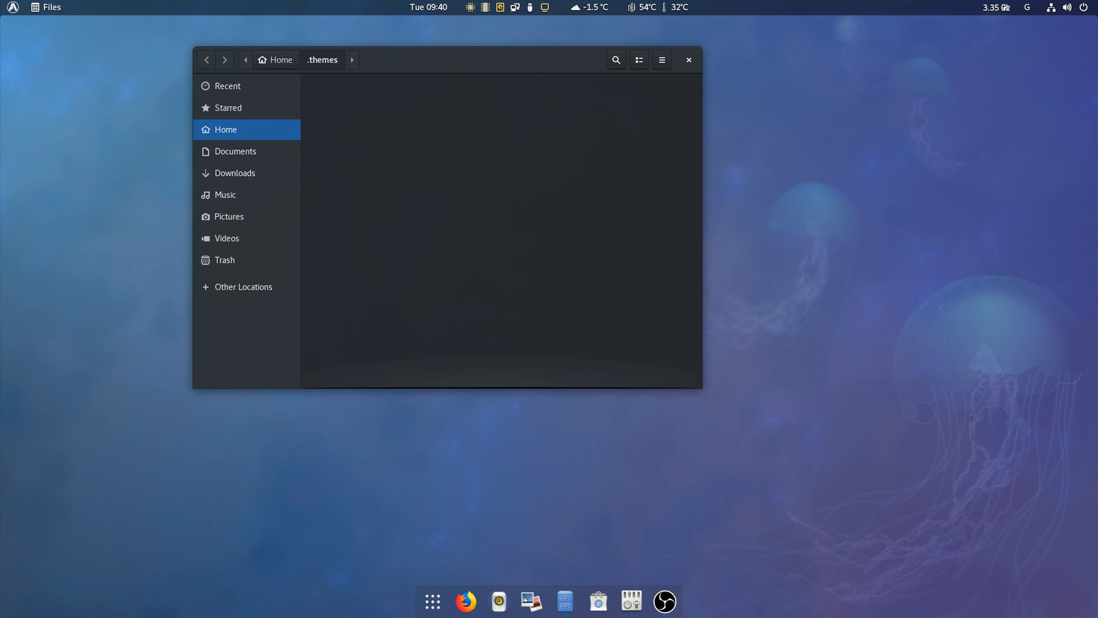
drag(448, 59, 859, 57)
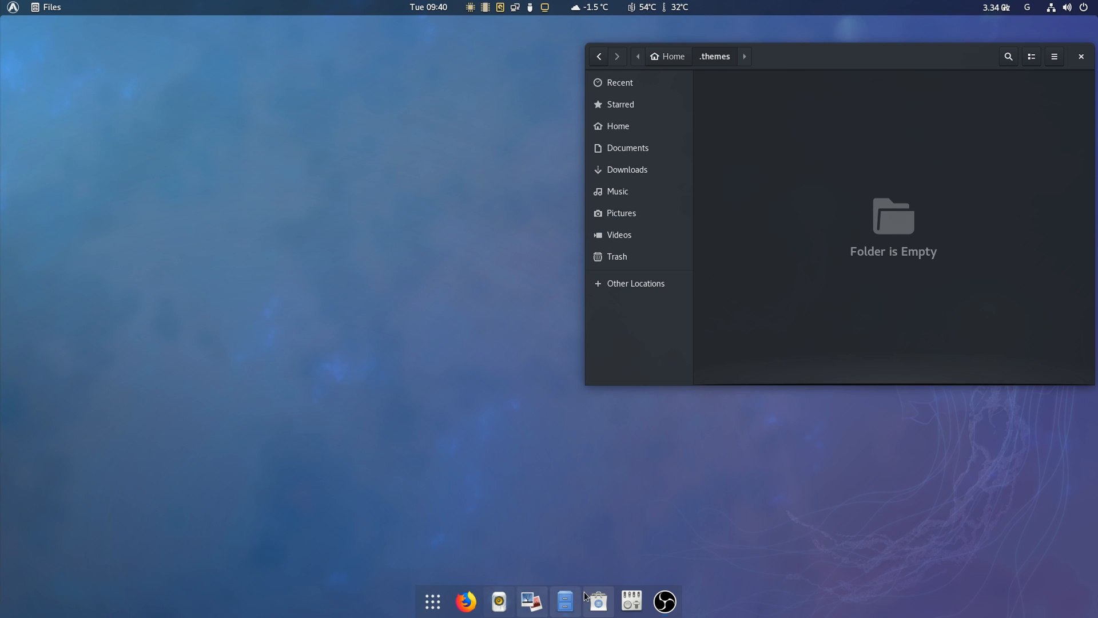
click(563, 601)
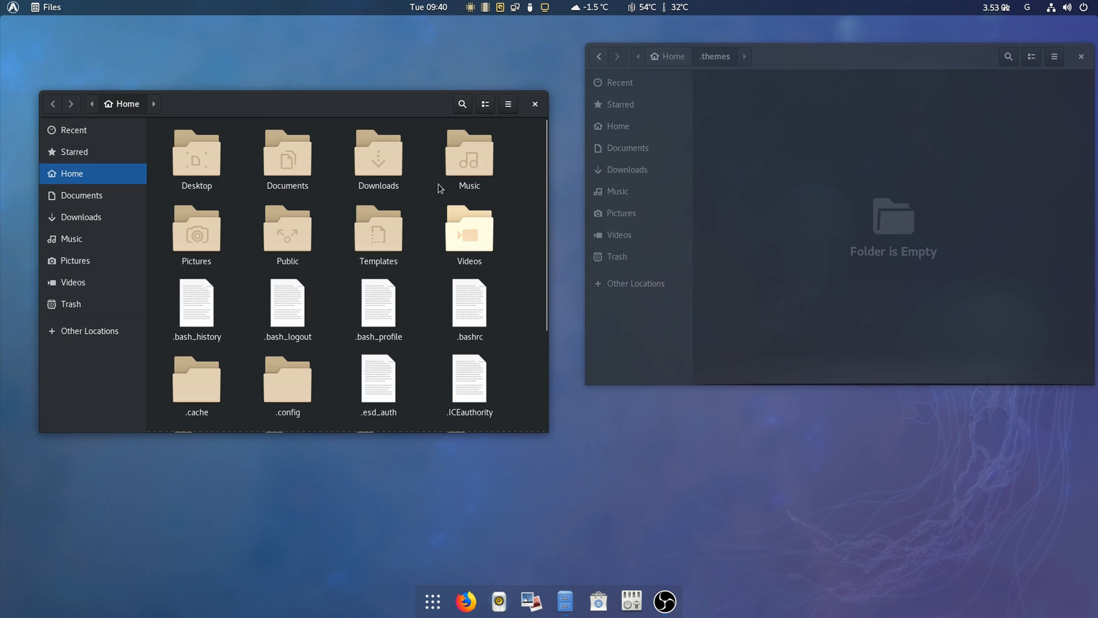
- Show Other Locations in Files, pin OBS to the dock and start removing Firefox from favorites
click(89, 331)
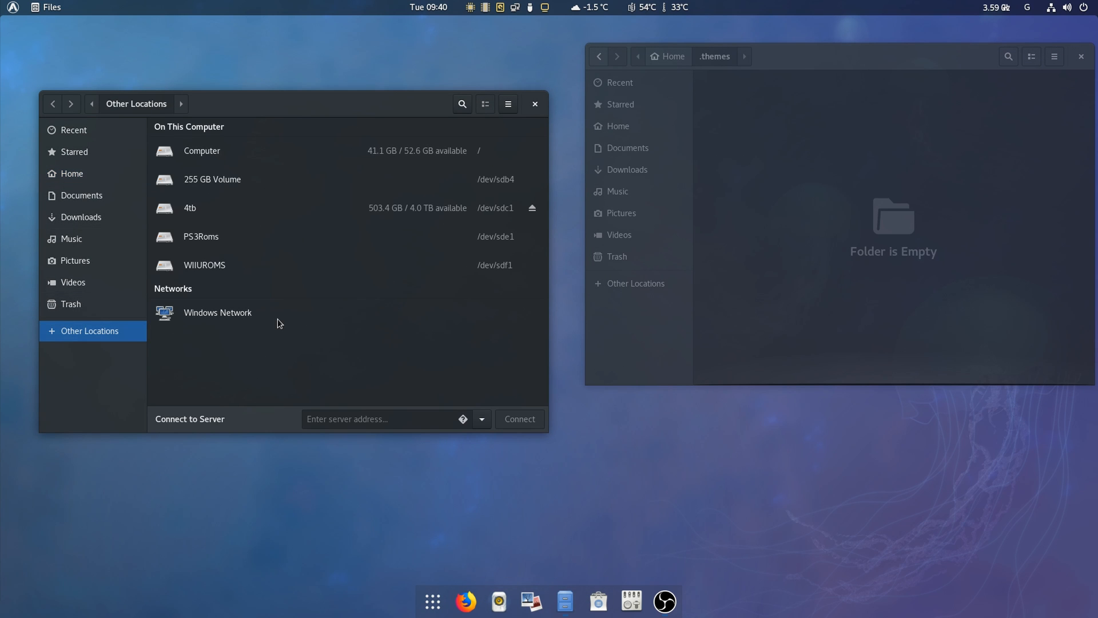
mouse_move(498, 561)
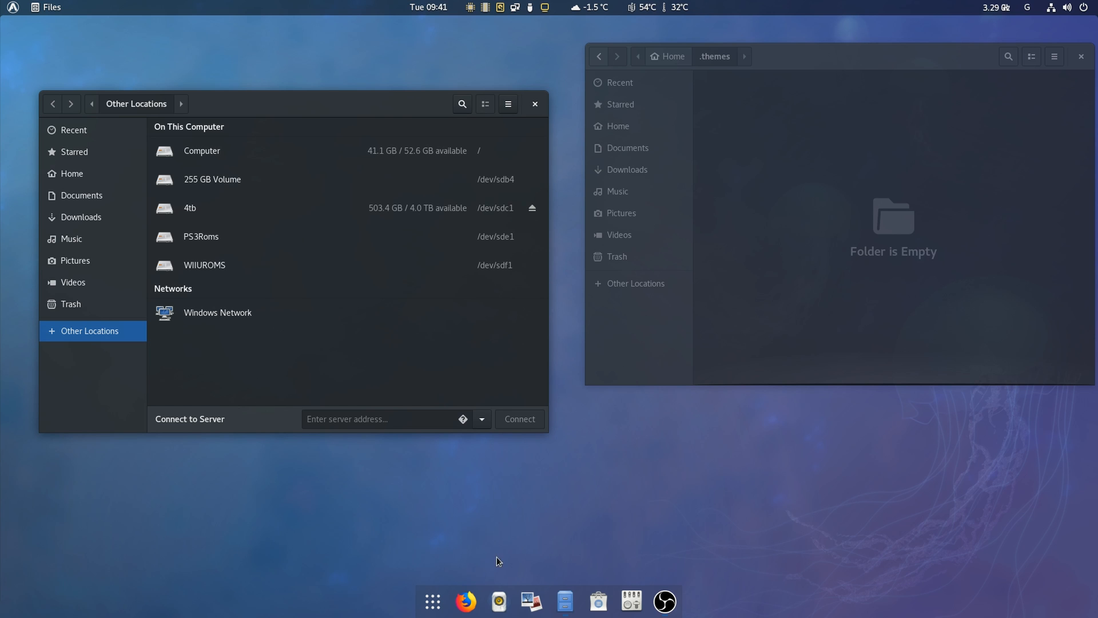
right_click(664, 600)
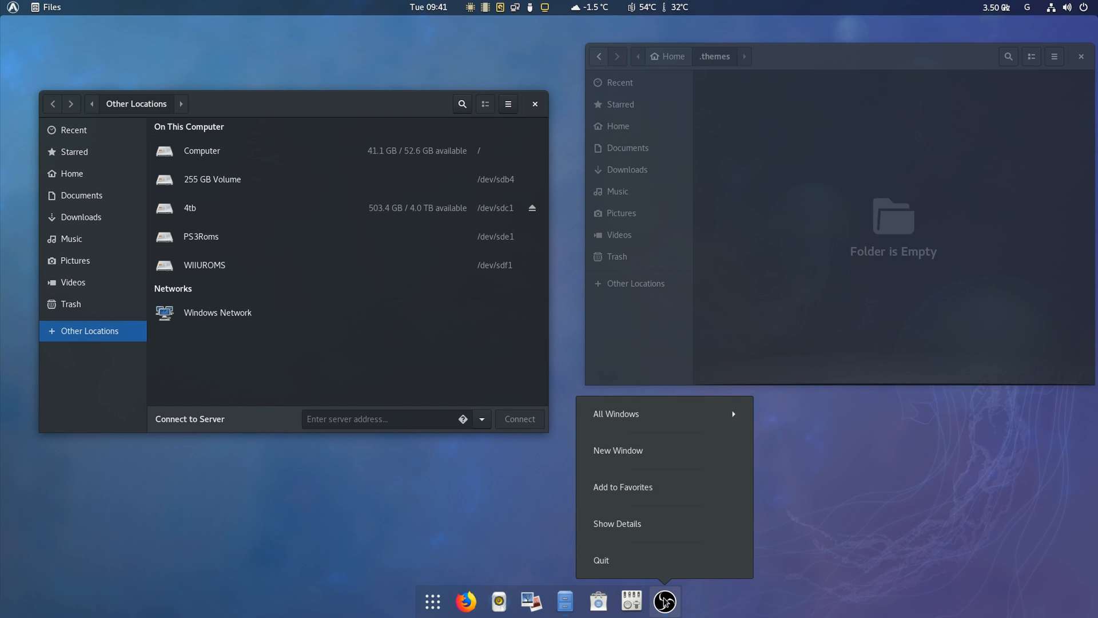
click(622, 488)
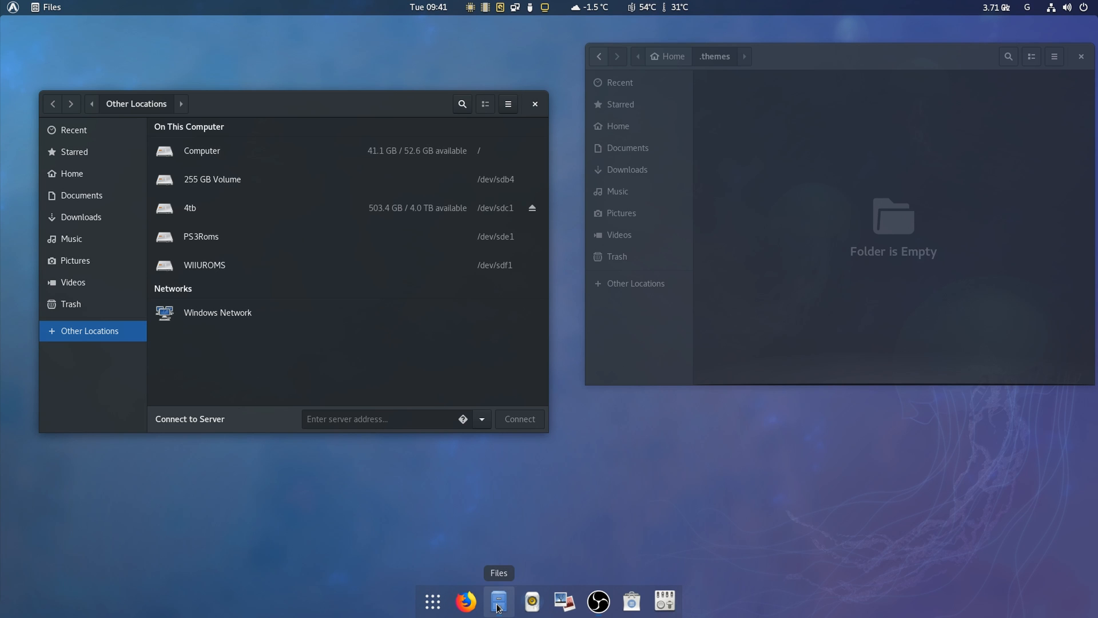
right_click(465, 600)
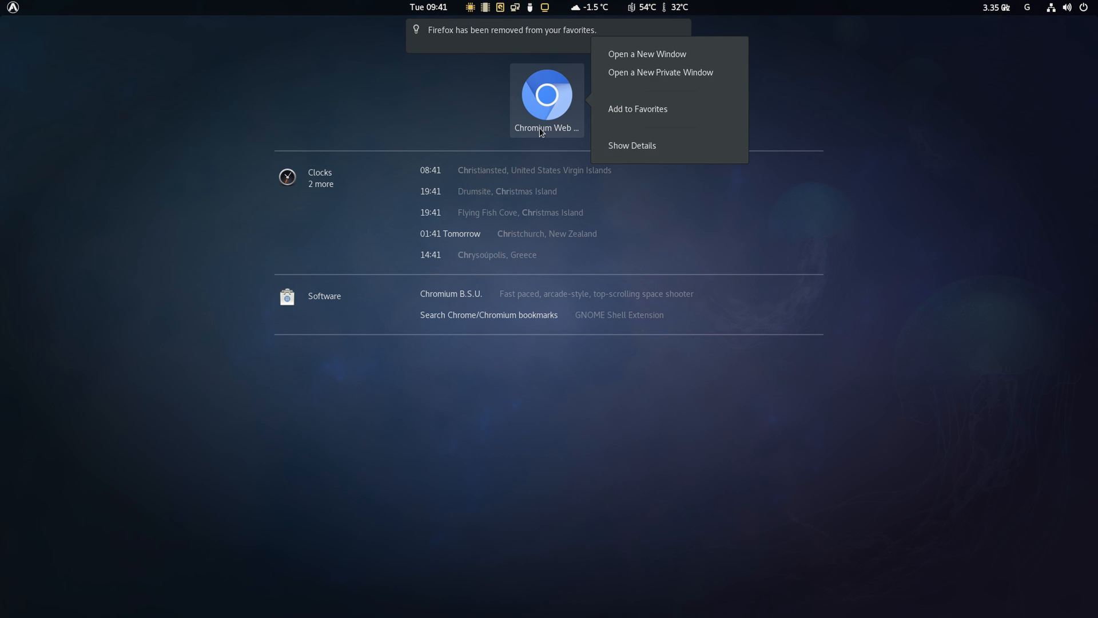
- Pin Chromium and Discord as favorites and remove Shotwell from the dock
click(638, 108)
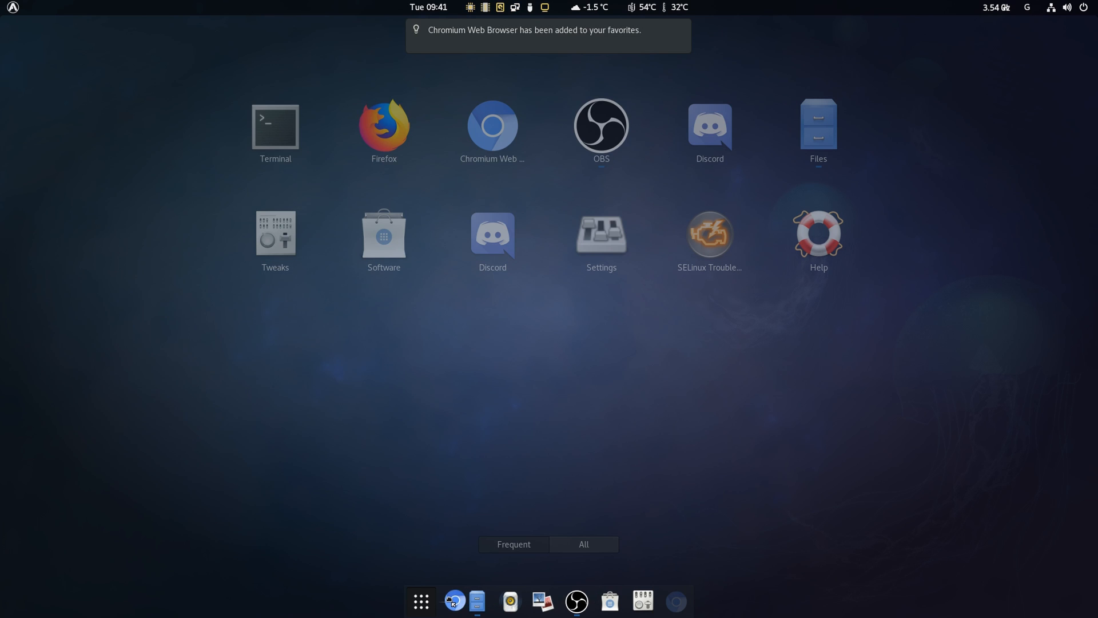
right_click(454, 601)
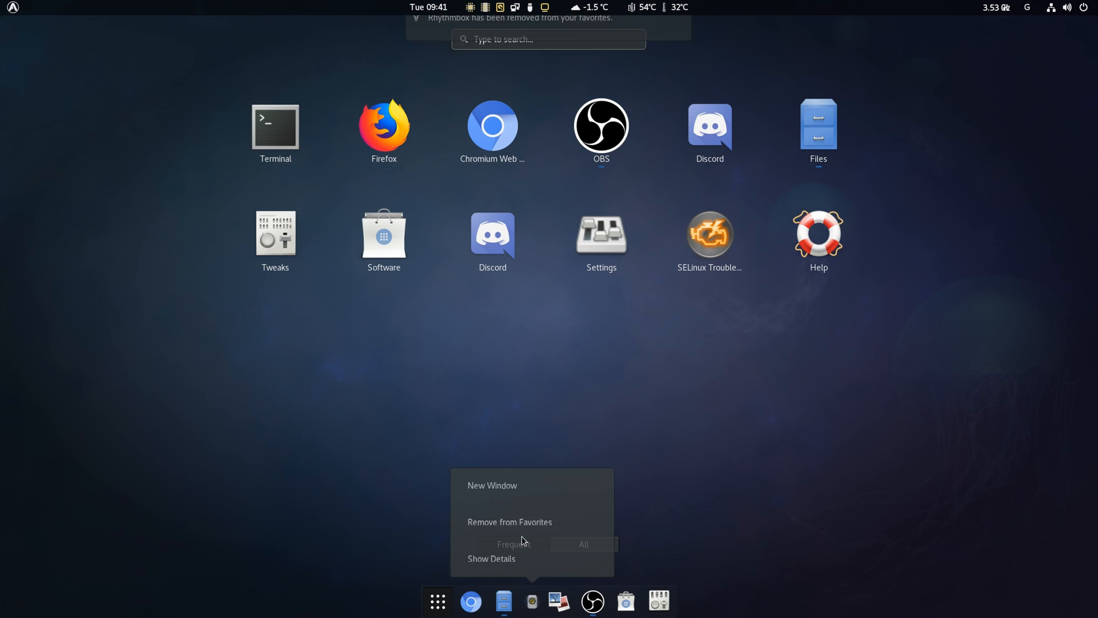
click(510, 522)
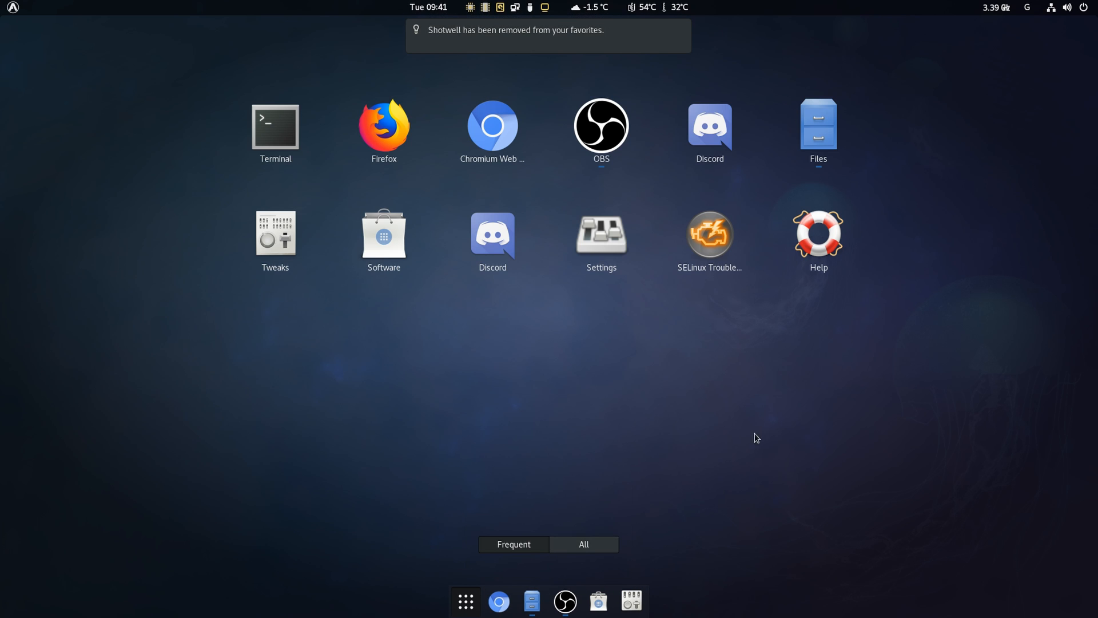
mouse_move(716, 481)
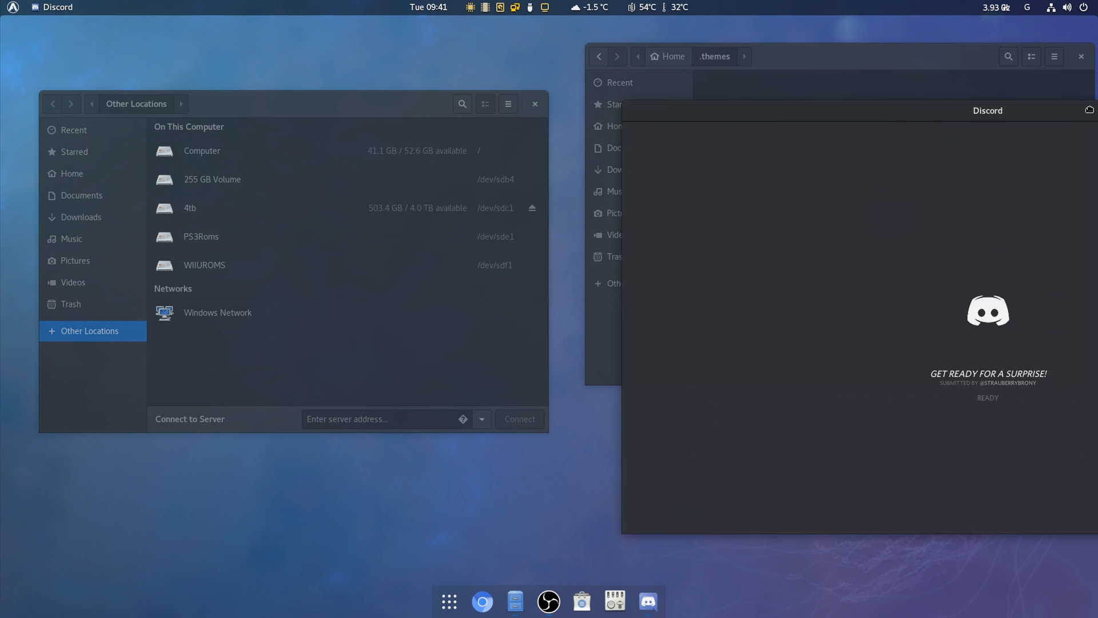
right_click(647, 601)
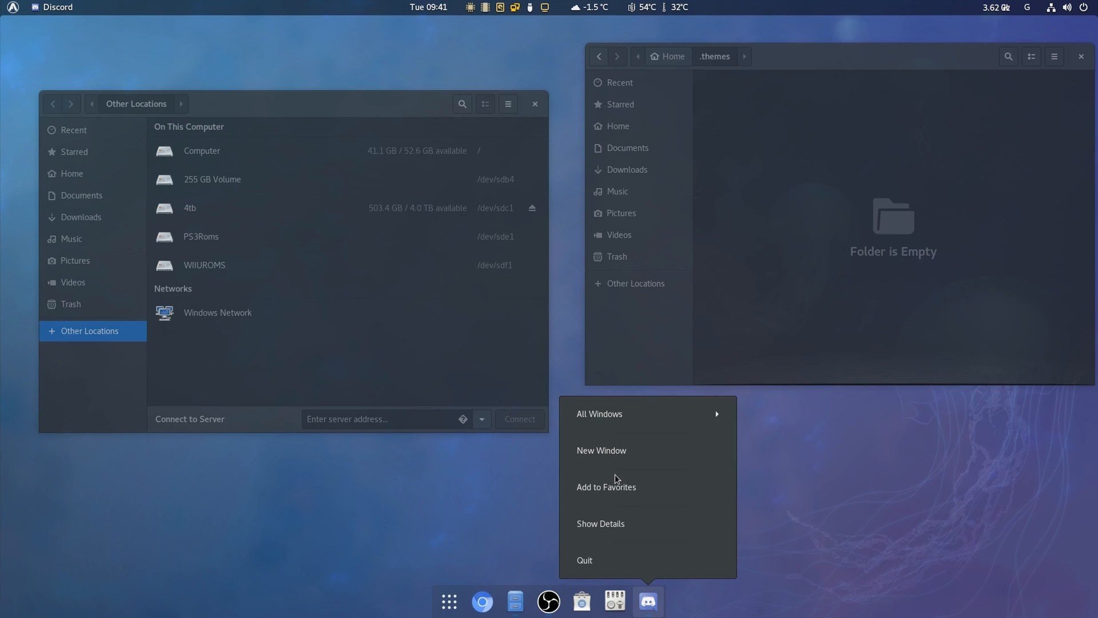
click(607, 487)
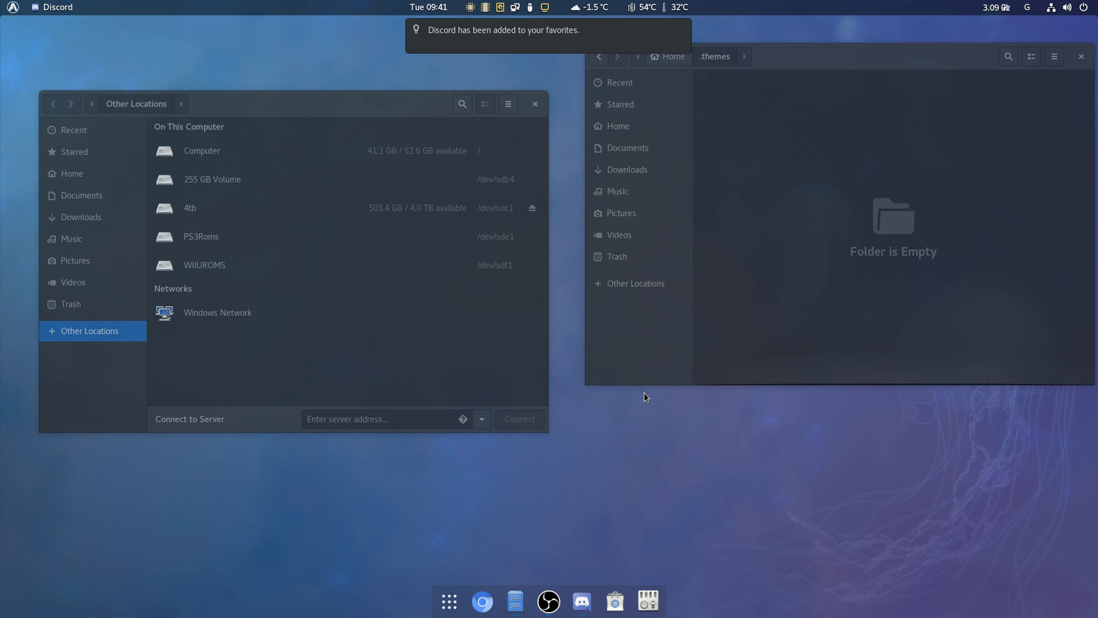
mouse_move(211, 238)
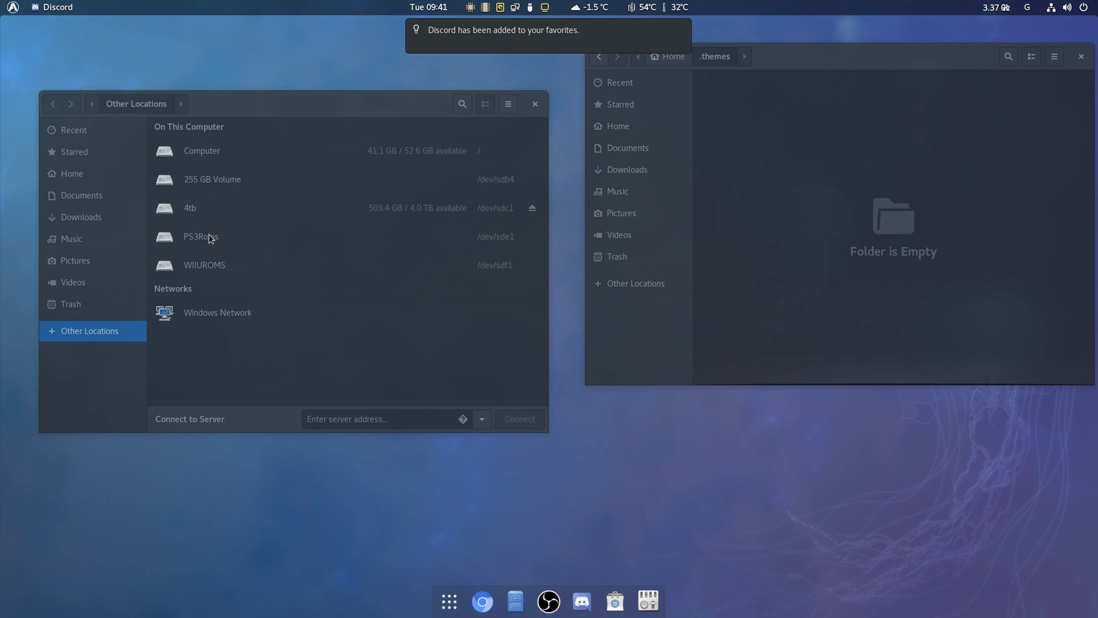
- Browse into the linux folder on the 4tb drive to reach the theme folders
double_click(190, 207)
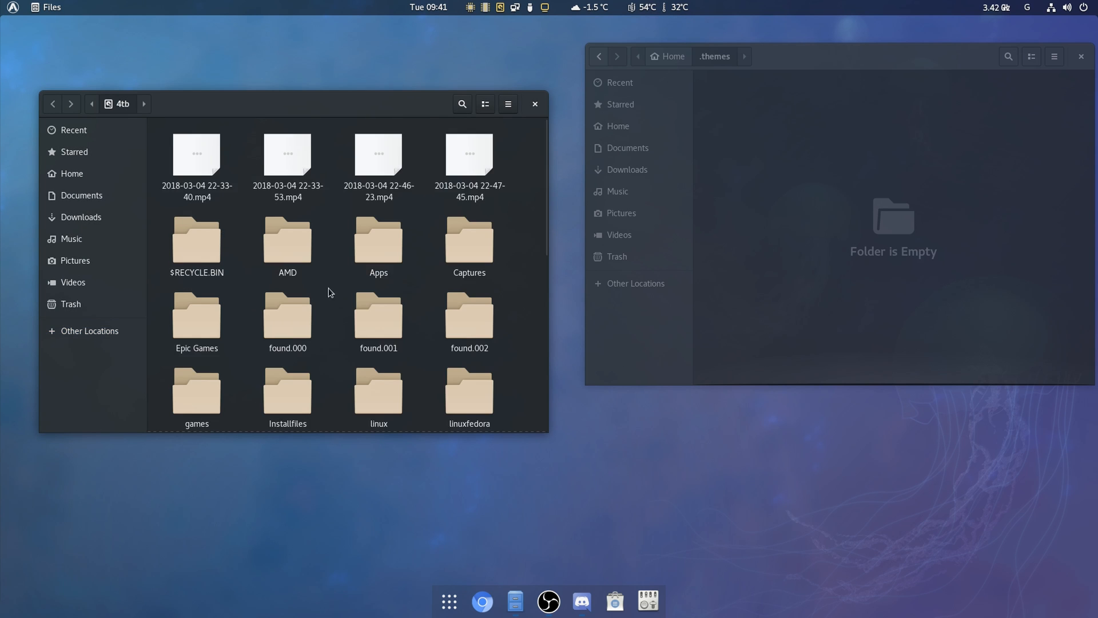
double_click(377, 392)
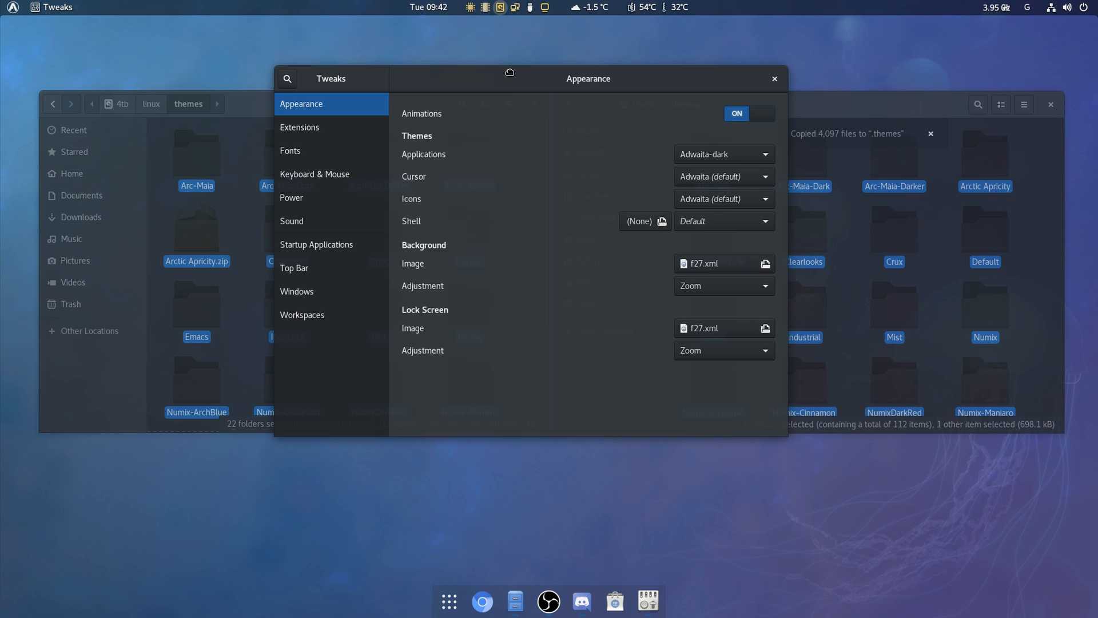
- Choose Arctic Apricity as the Applications theme and close Tweaks
click(723, 221)
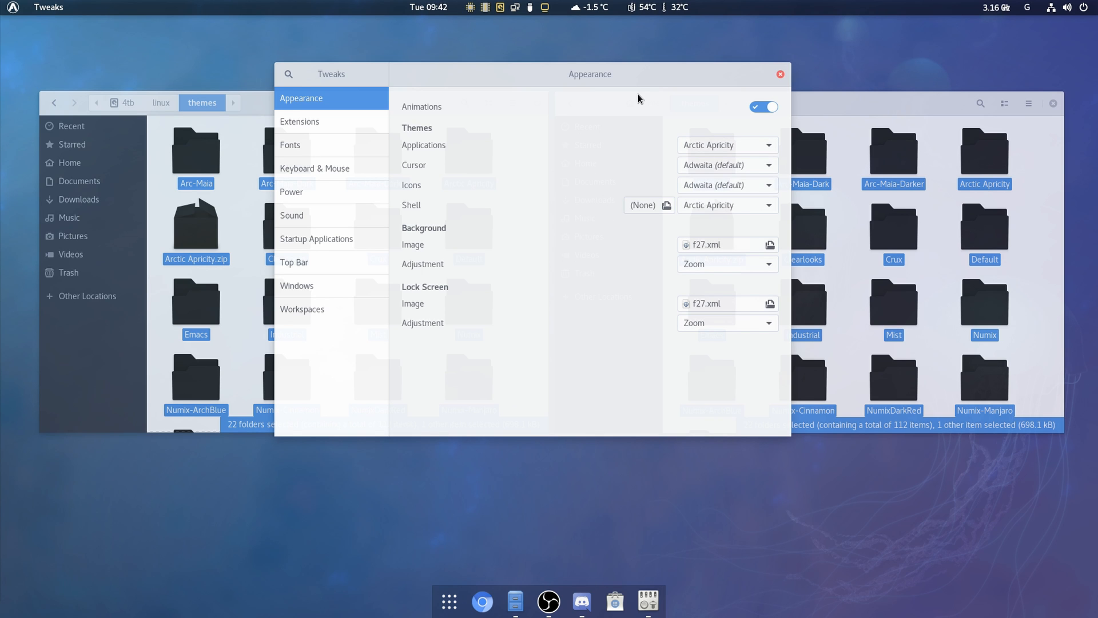
mouse_move(642, 95)
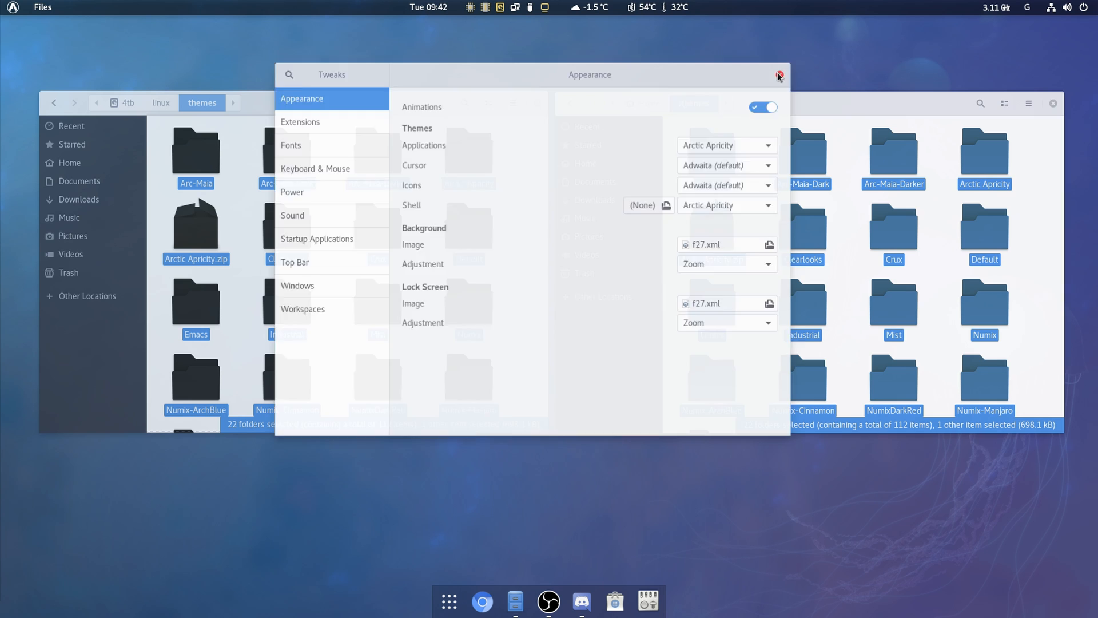
click(778, 75)
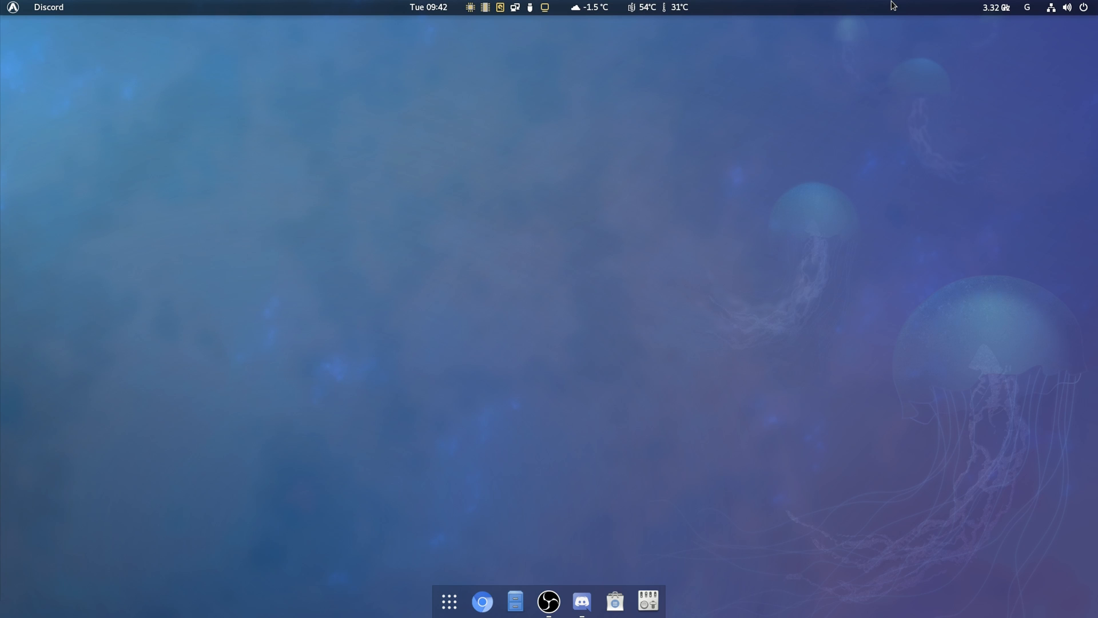
mouse_move(367, 147)
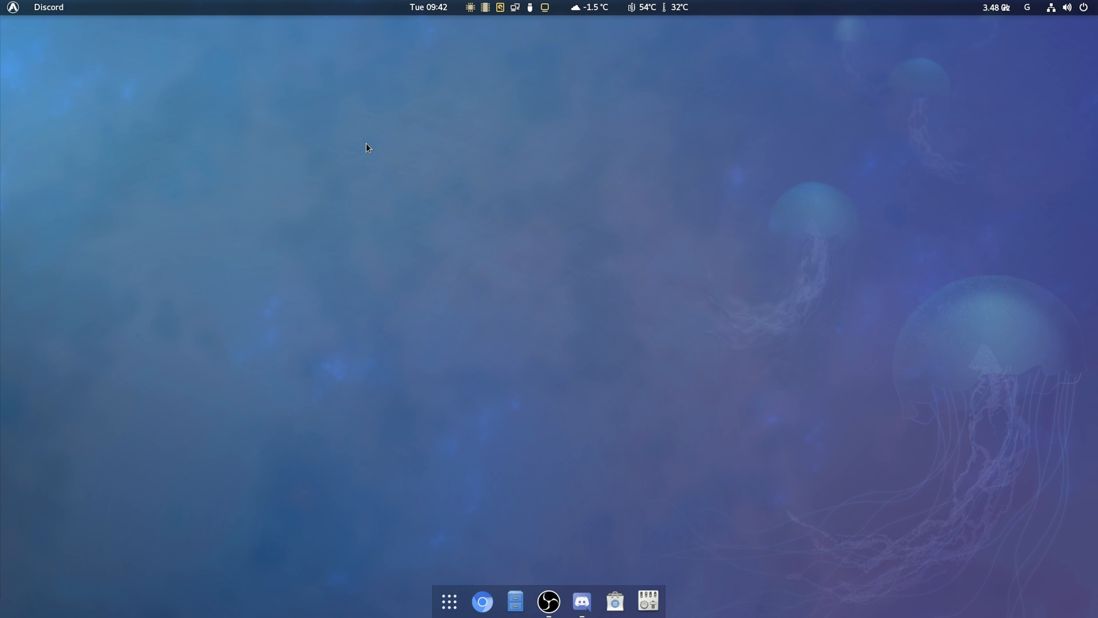
mouse_move(514, 530)
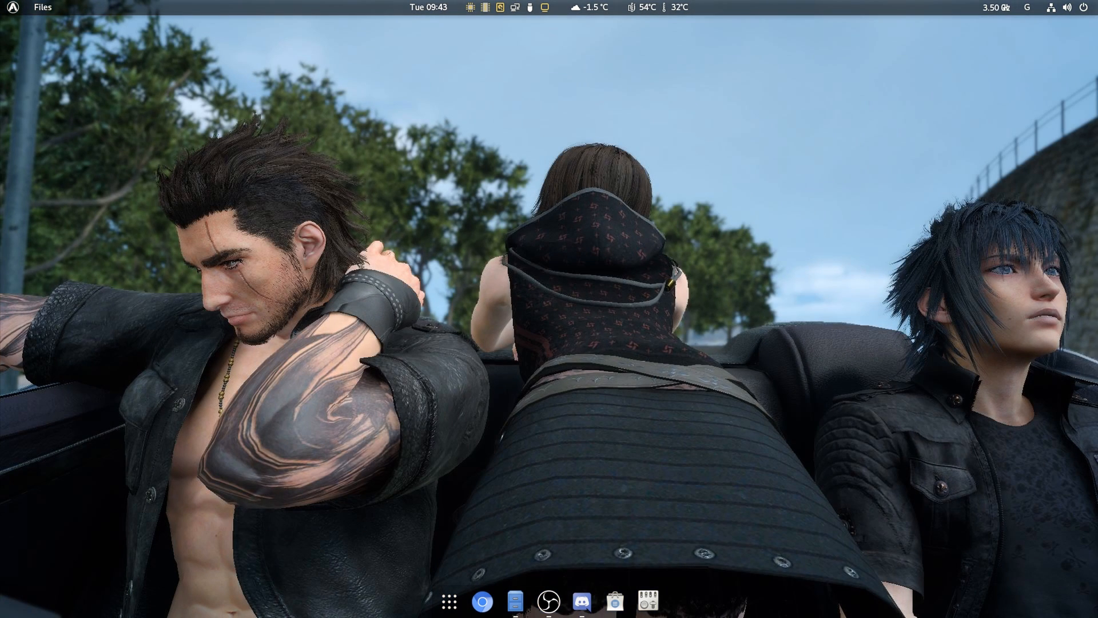
- Bring up the cpufreq extension controls, triggering its authentication request
click(579, 601)
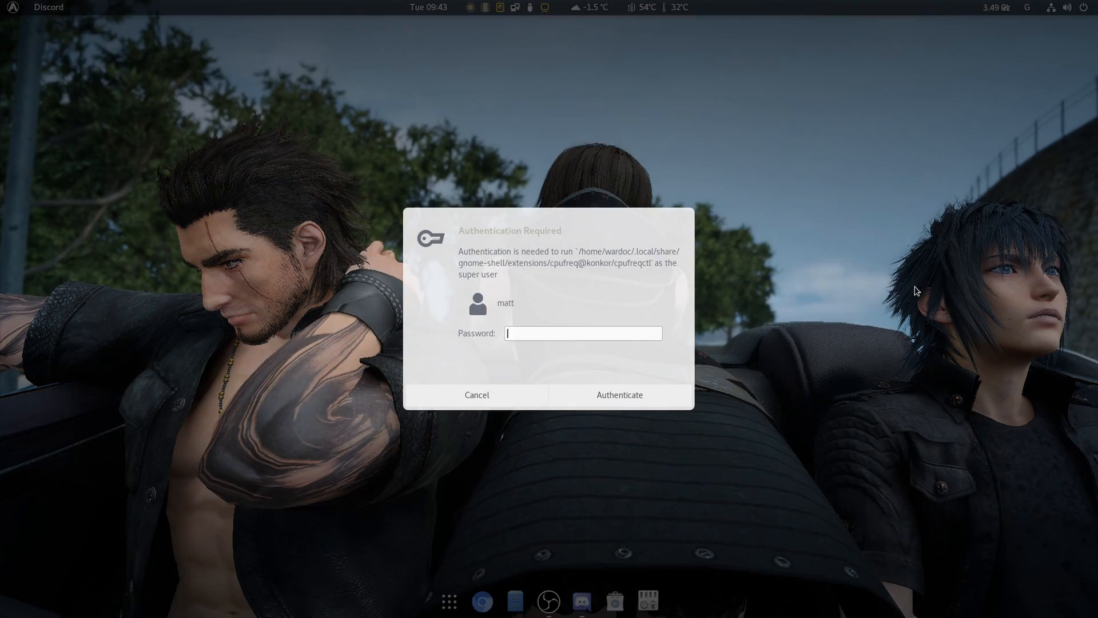
- Dismiss cpufreq's authentication, check its powersave governor, and show the applications overview
click(476, 395)
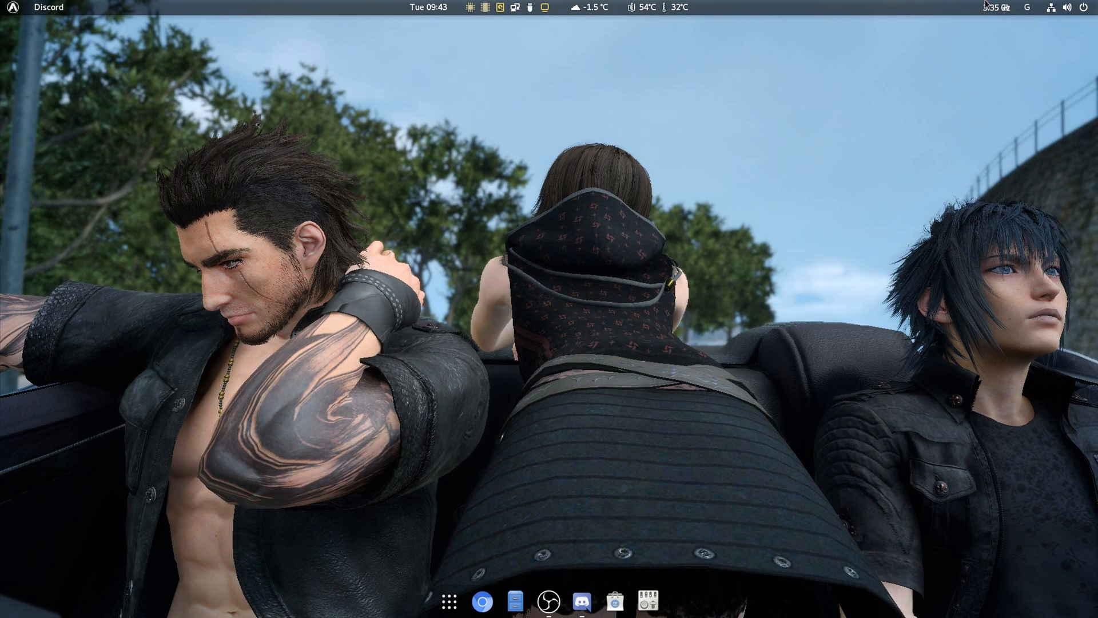
click(995, 8)
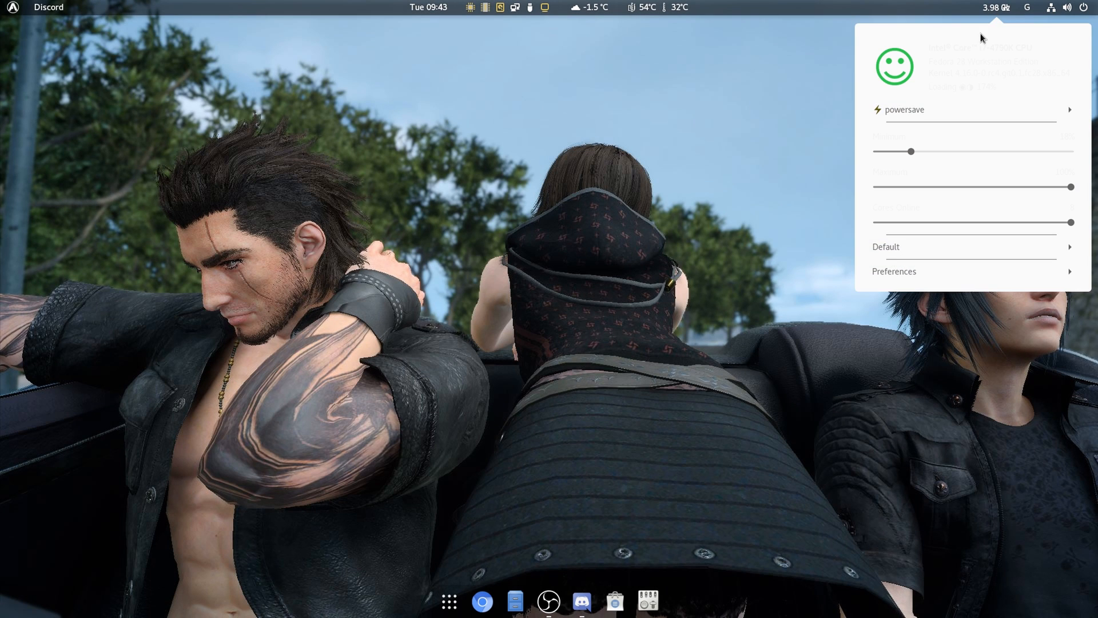
click(989, 8)
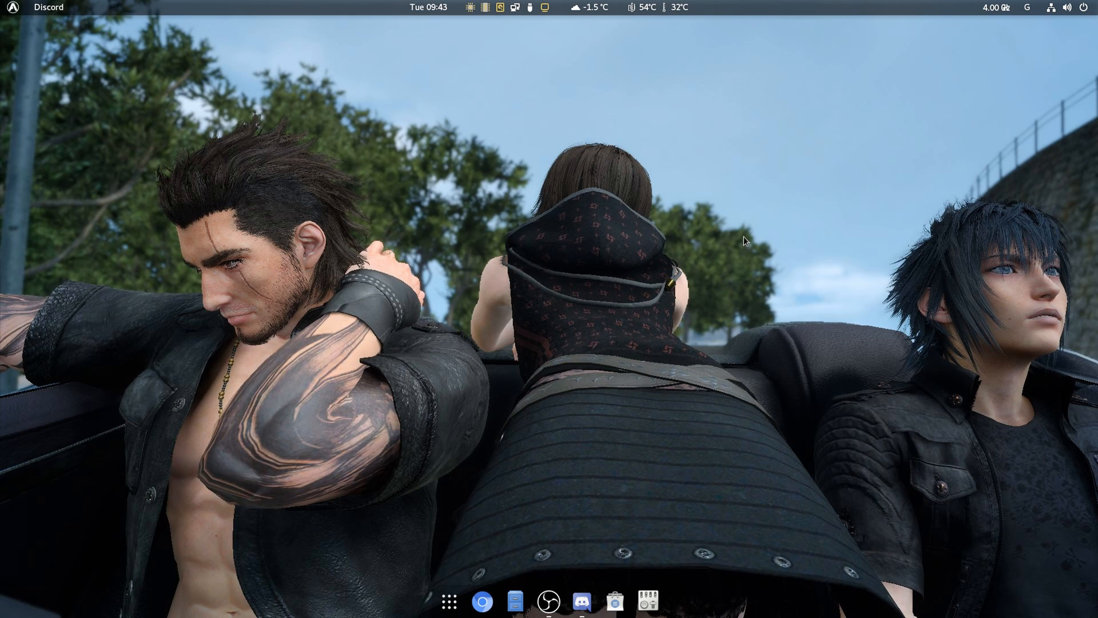
mouse_move(181, 202)
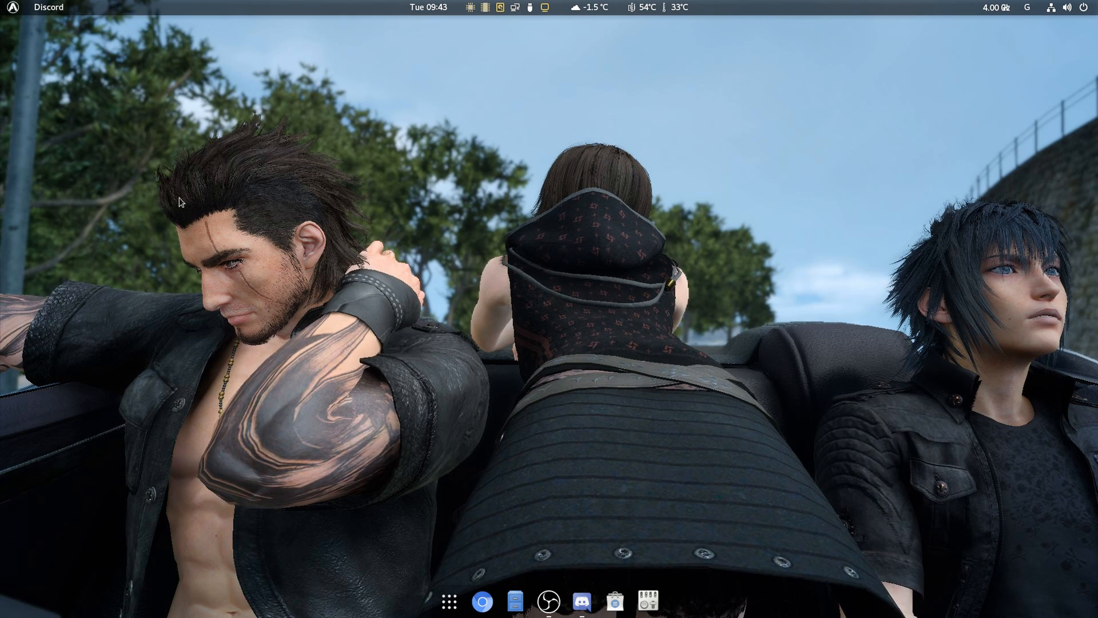
mouse_move(538, 223)
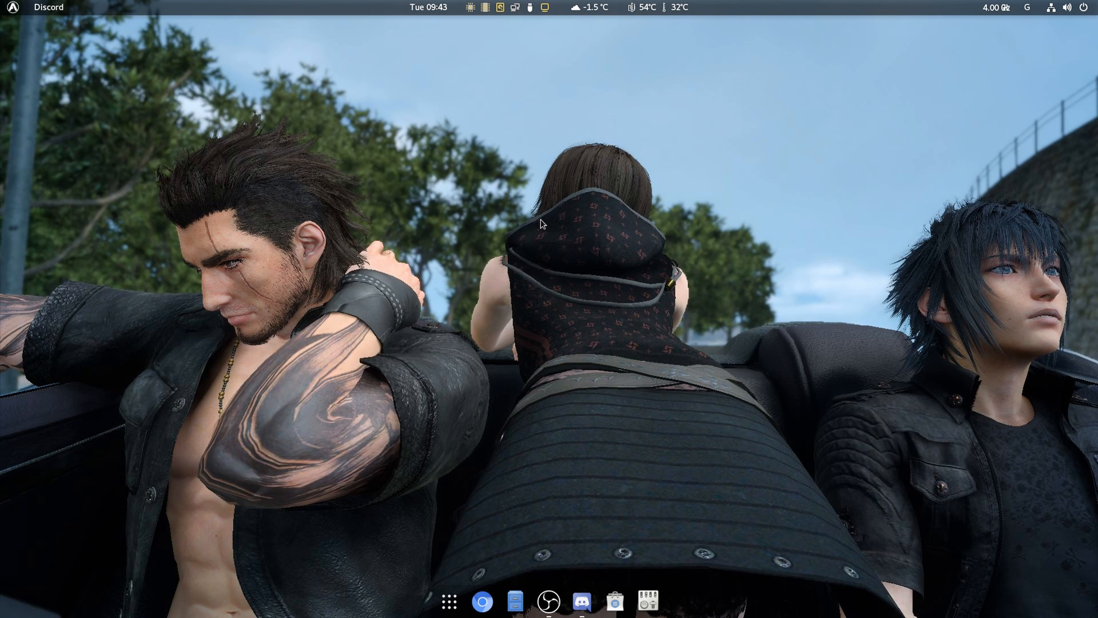
mouse_move(556, 565)
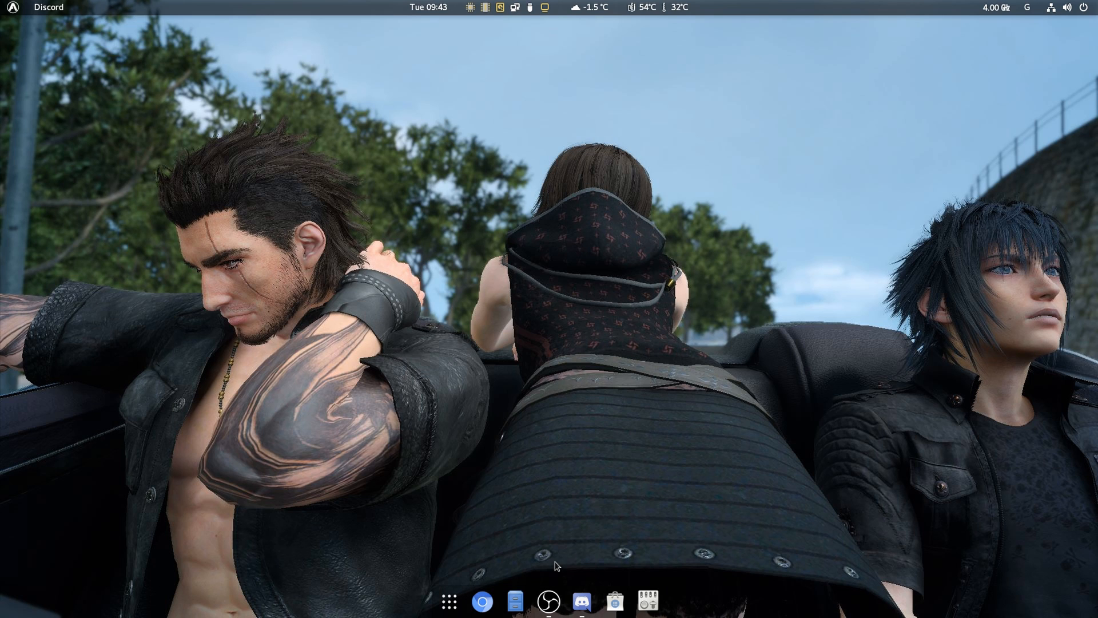
click(448, 601)
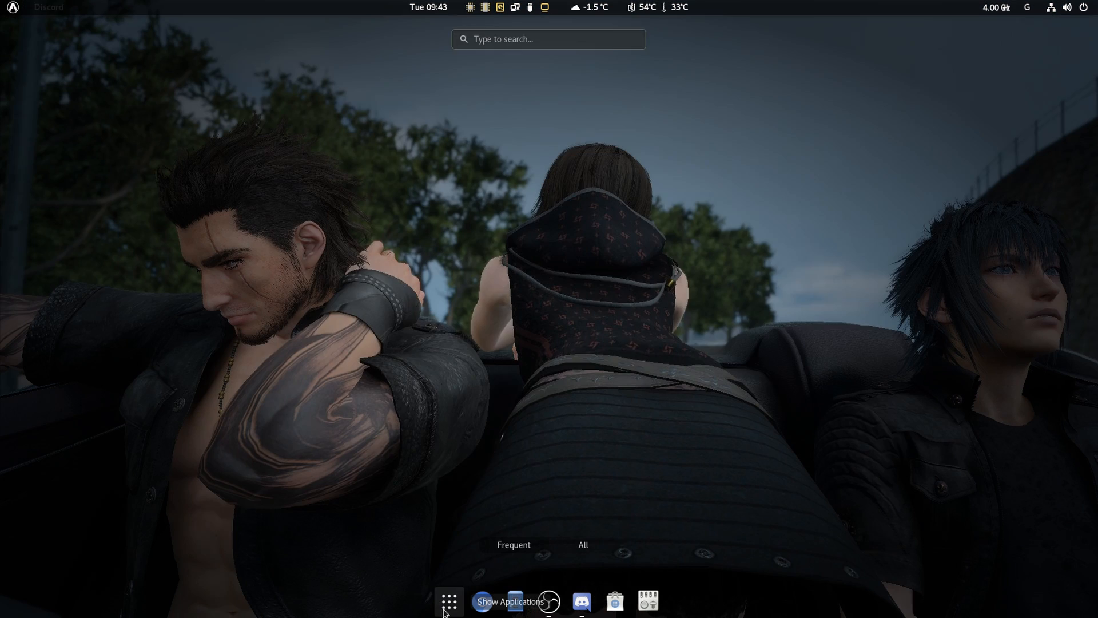
- Launch Terminal and run 'sudo dnf install numix-circle', which finds no matching package
text(ter)
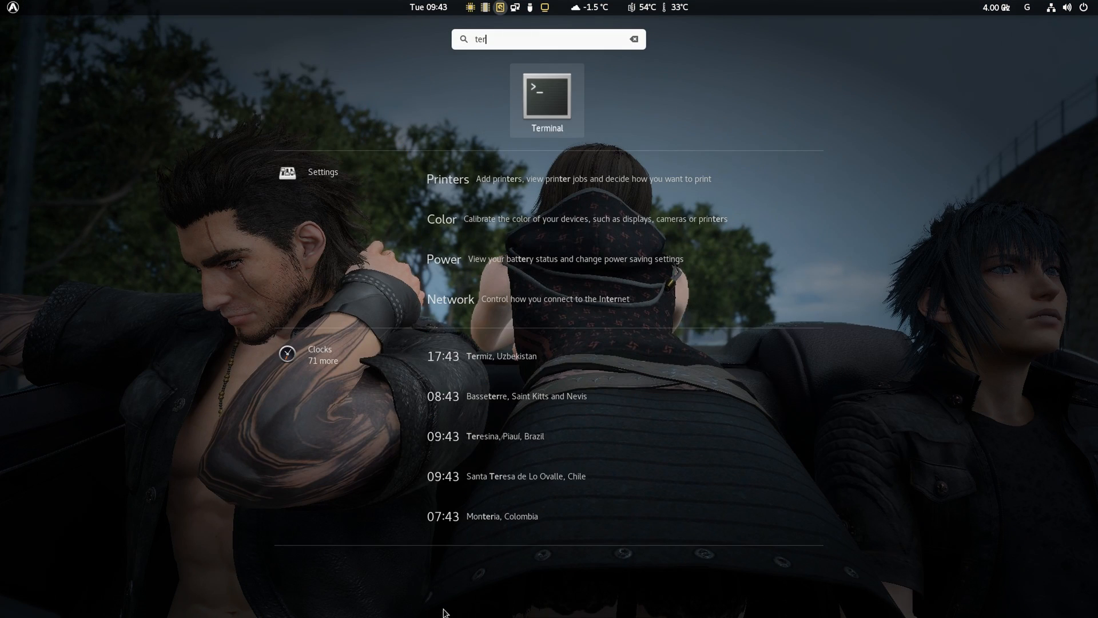
click(547, 100)
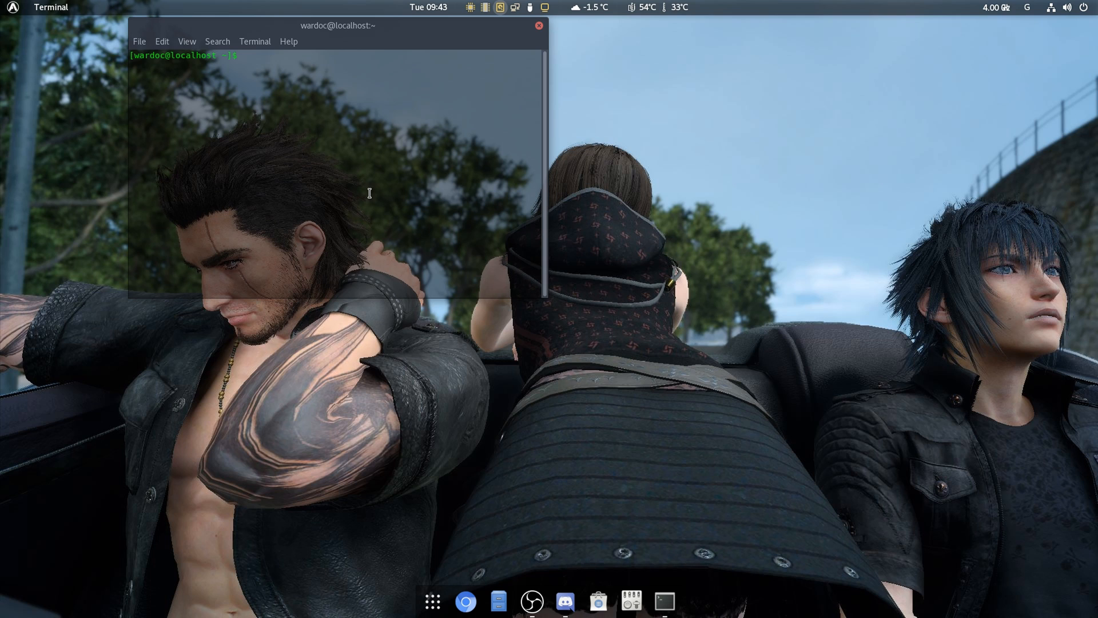
text(sudo dnf install gn)
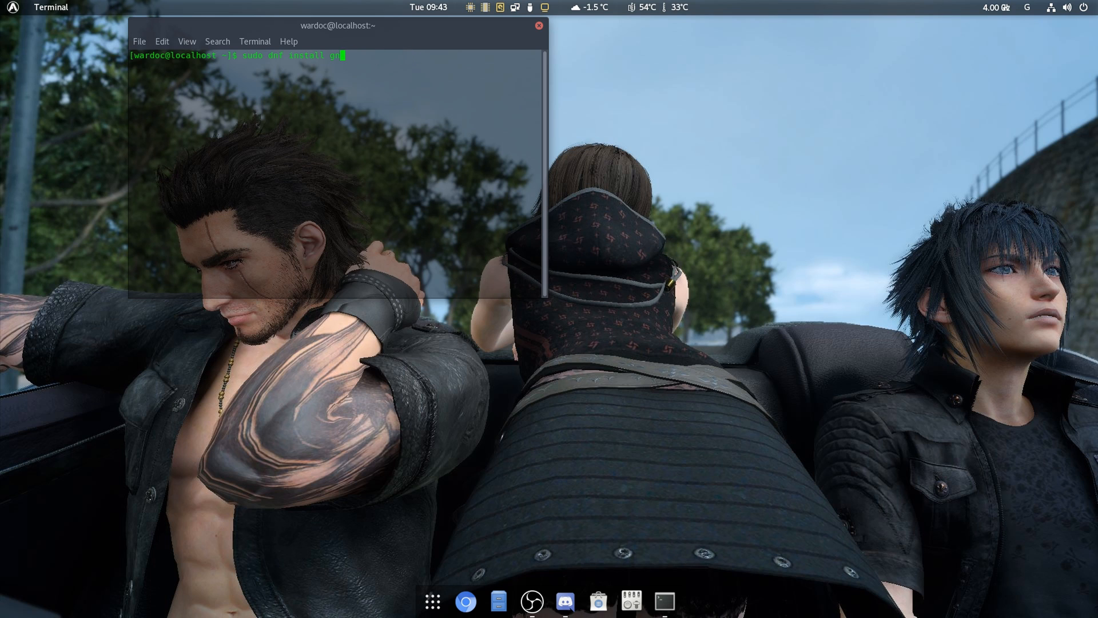
text(umix)
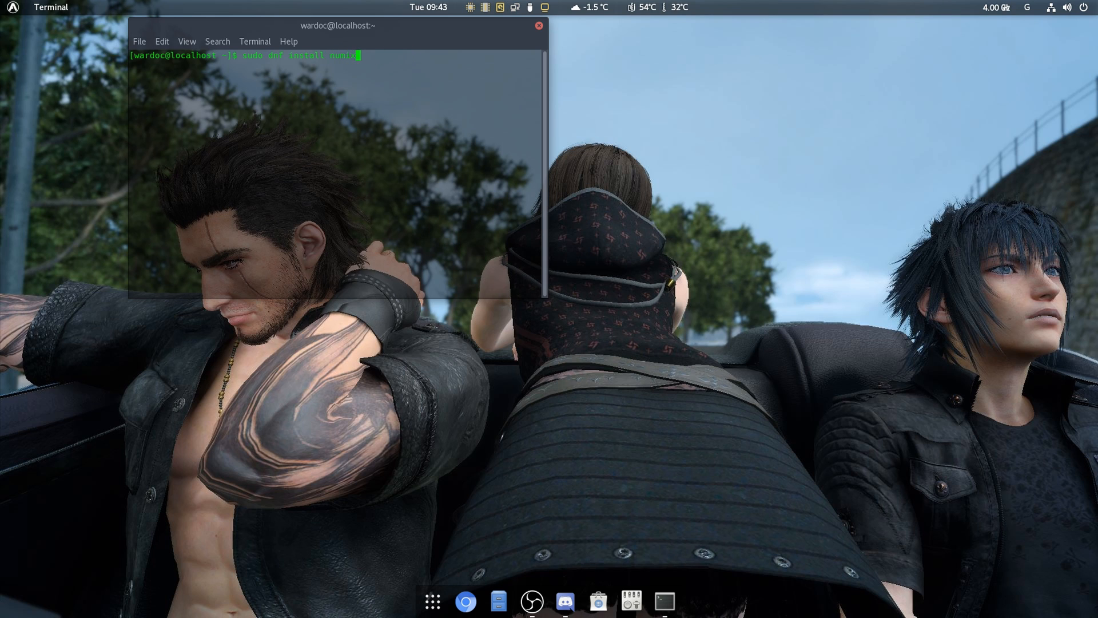
text(-cirlcwe)
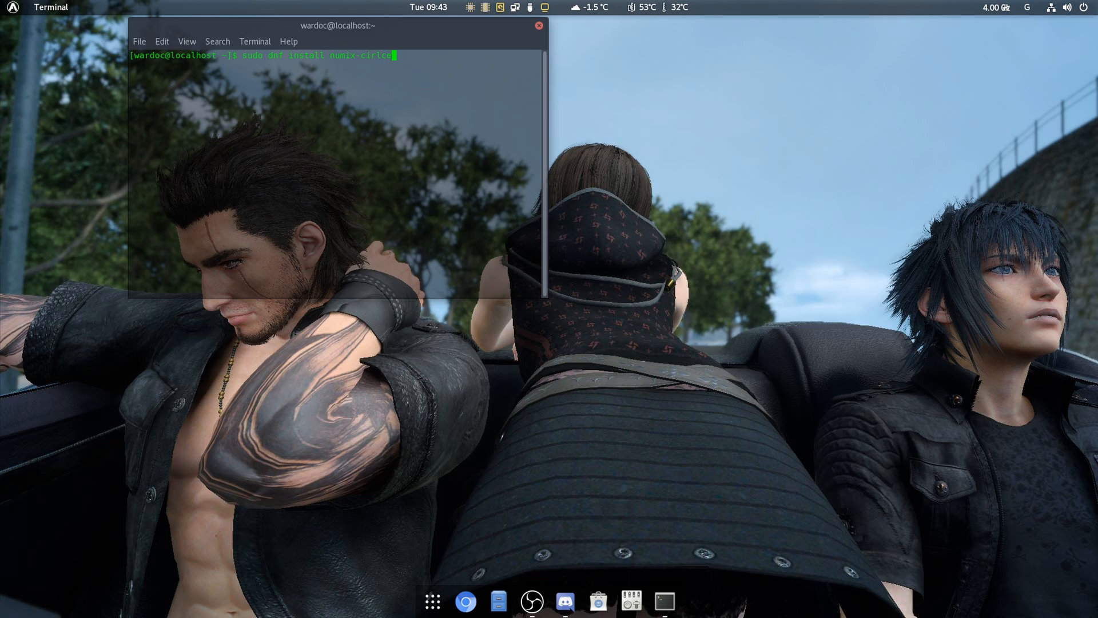
key(BackSpace)
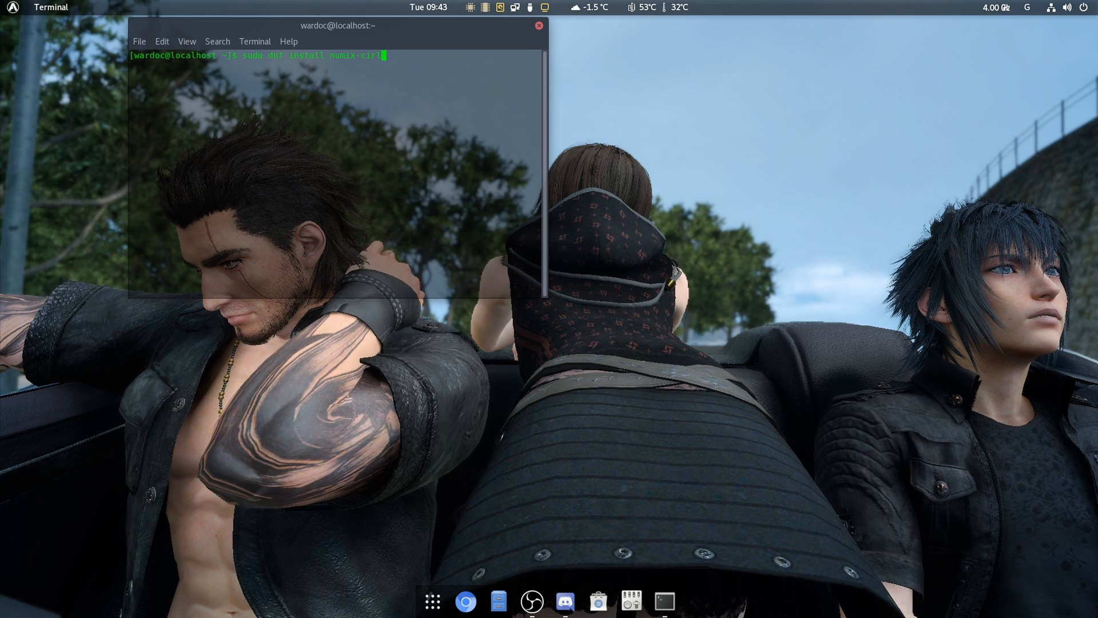
key(Return)
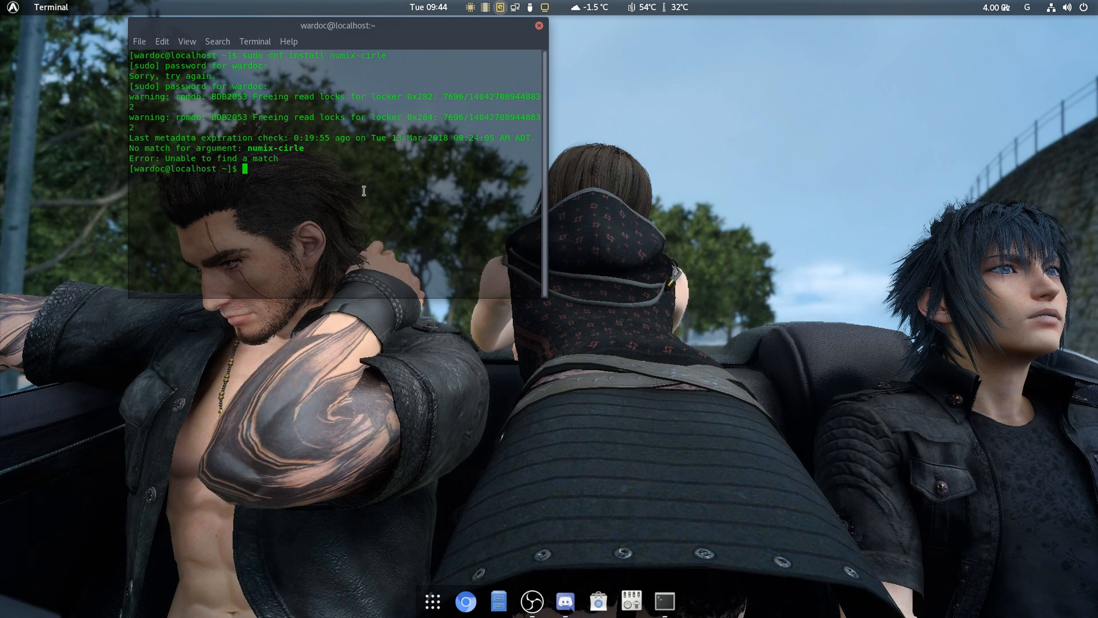
- Enter a second attempt, 'sudo dnf install numix-circle-theme'
text(sudo dnf install numix-ci)
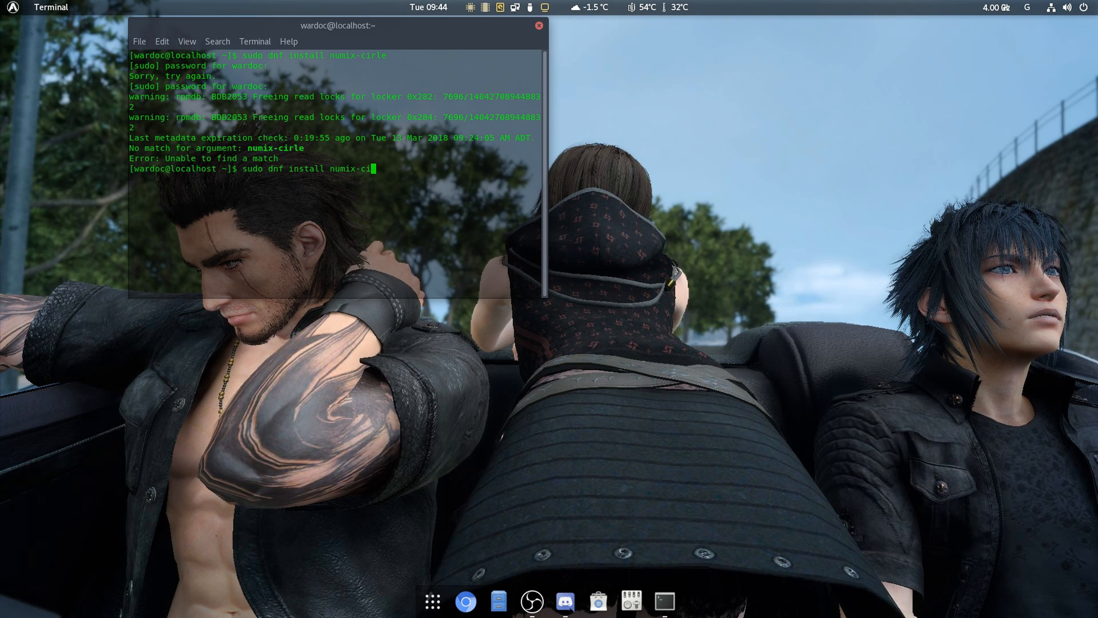
text(cle)
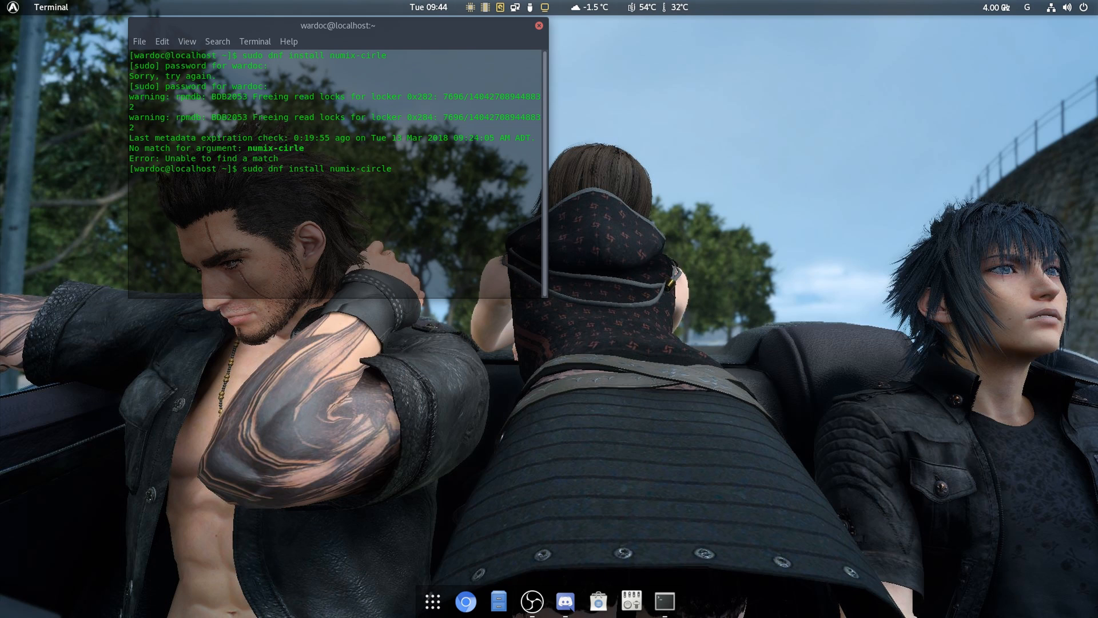
text(-them,e)
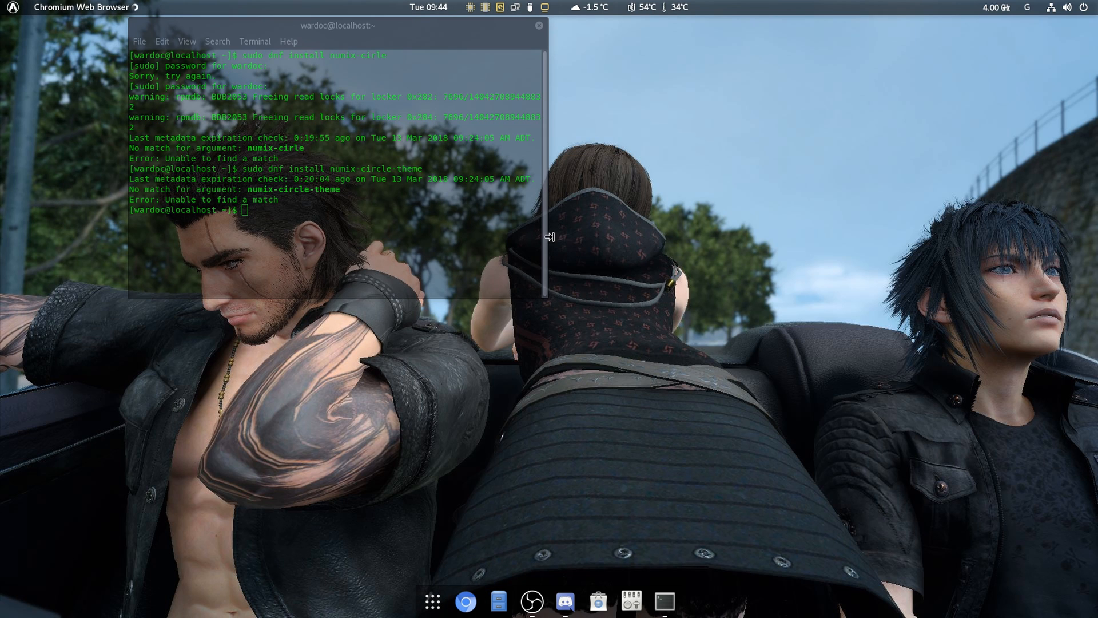
- Search Google in Chromium for 'numix circle icons' and open the numix-icon-theme-circle GitHub result
click(466, 600)
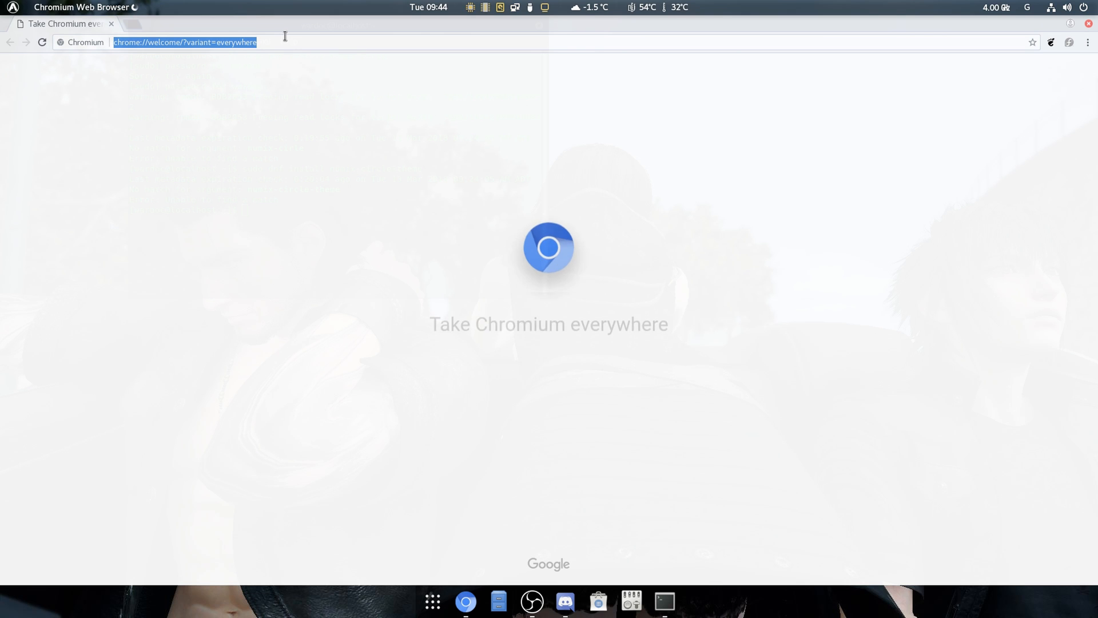
text(numix)
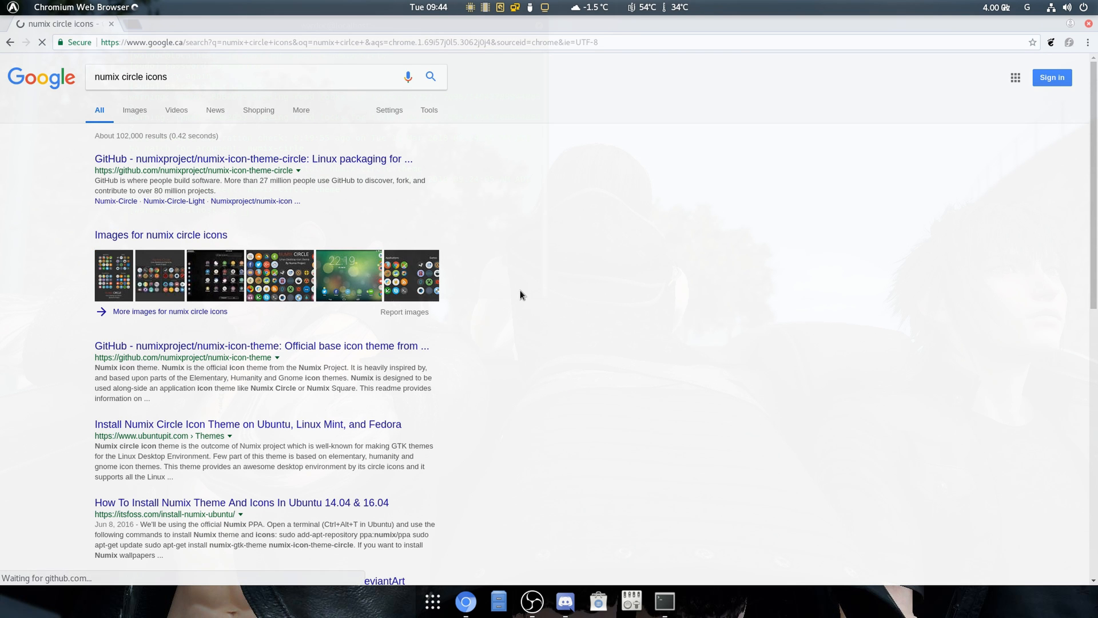
click(254, 158)
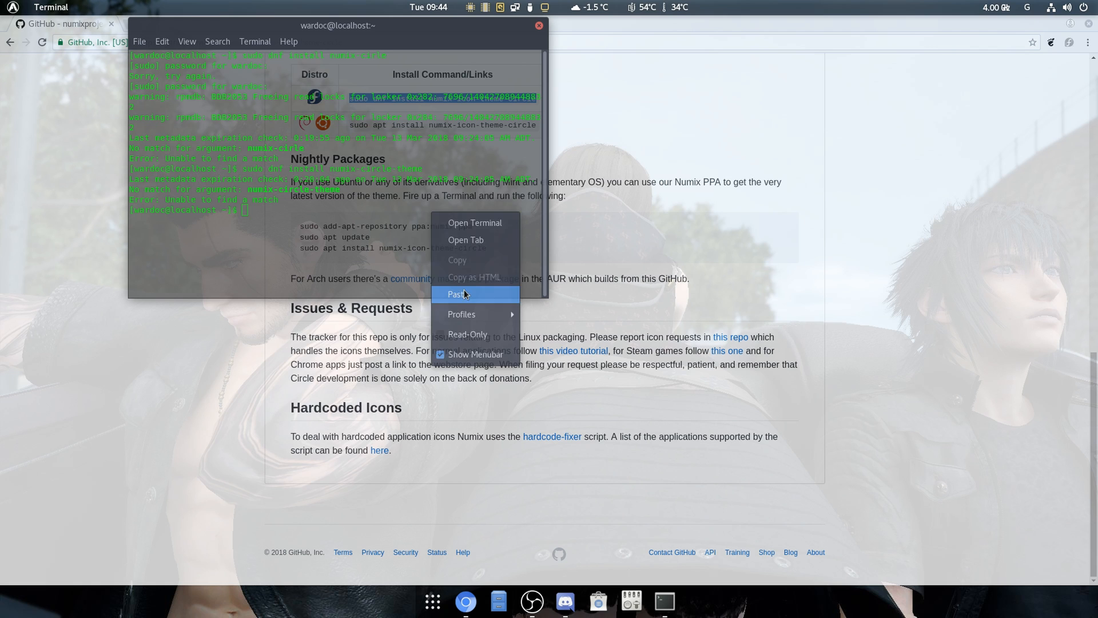
- Paste and run the Fedora dnf command, confirming with 'y' to install numix-icon-theme-circle
click(460, 294)
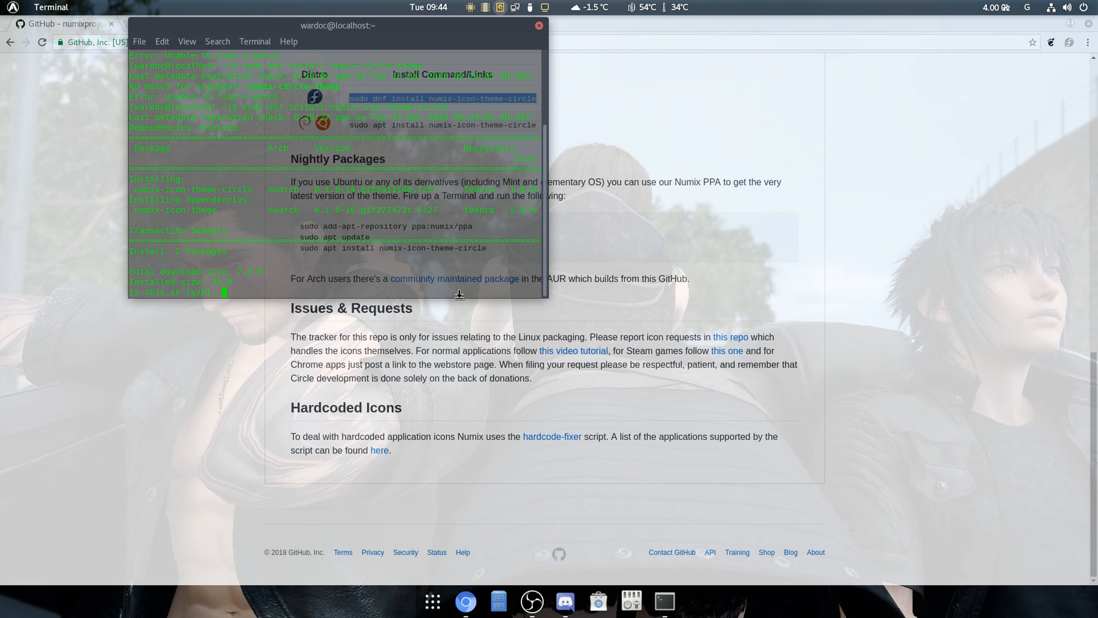
text(y)
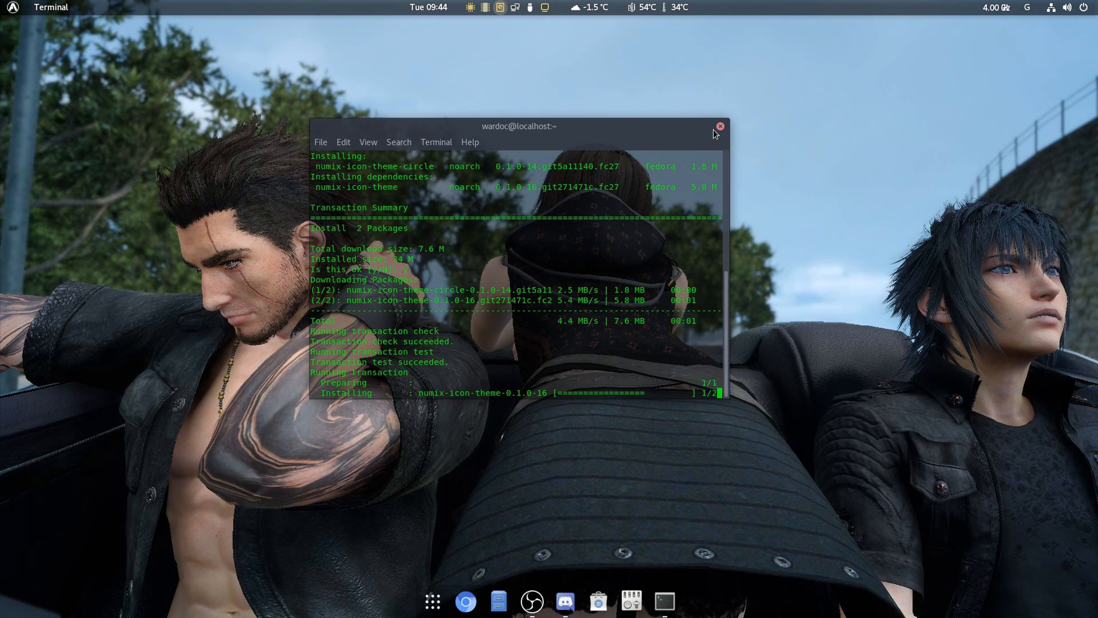
drag(520, 126, 504, 109)
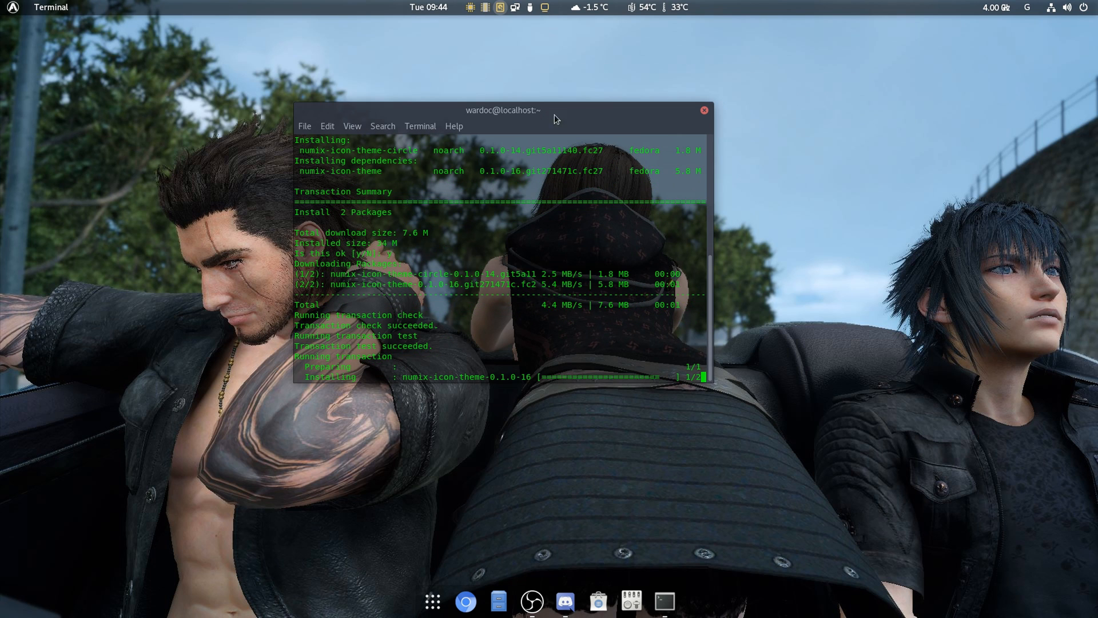
mouse_move(629, 601)
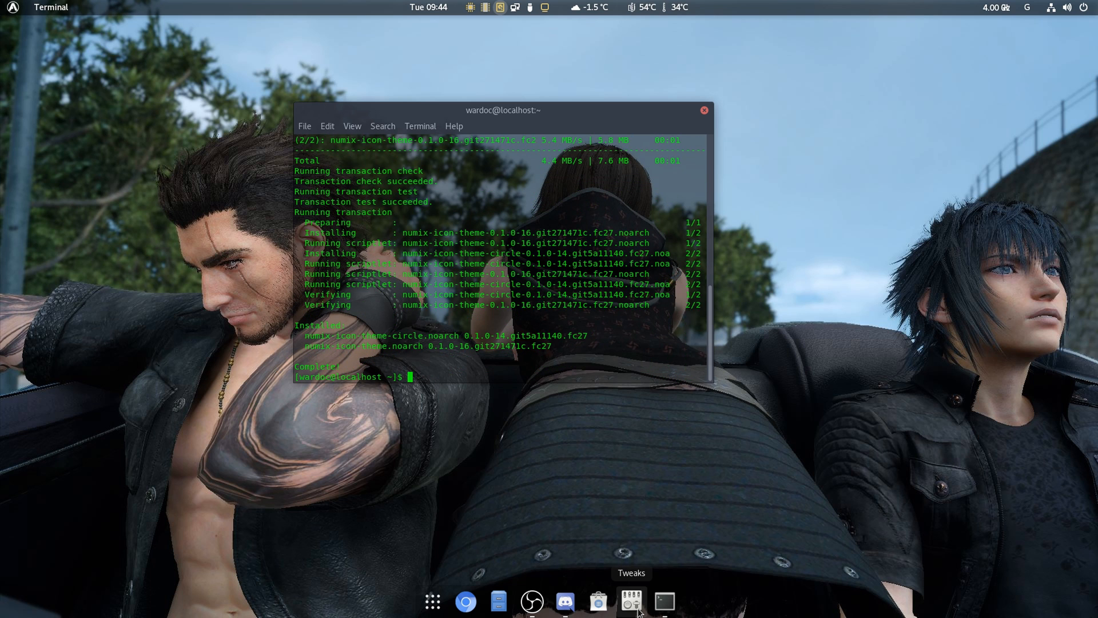
click(629, 601)
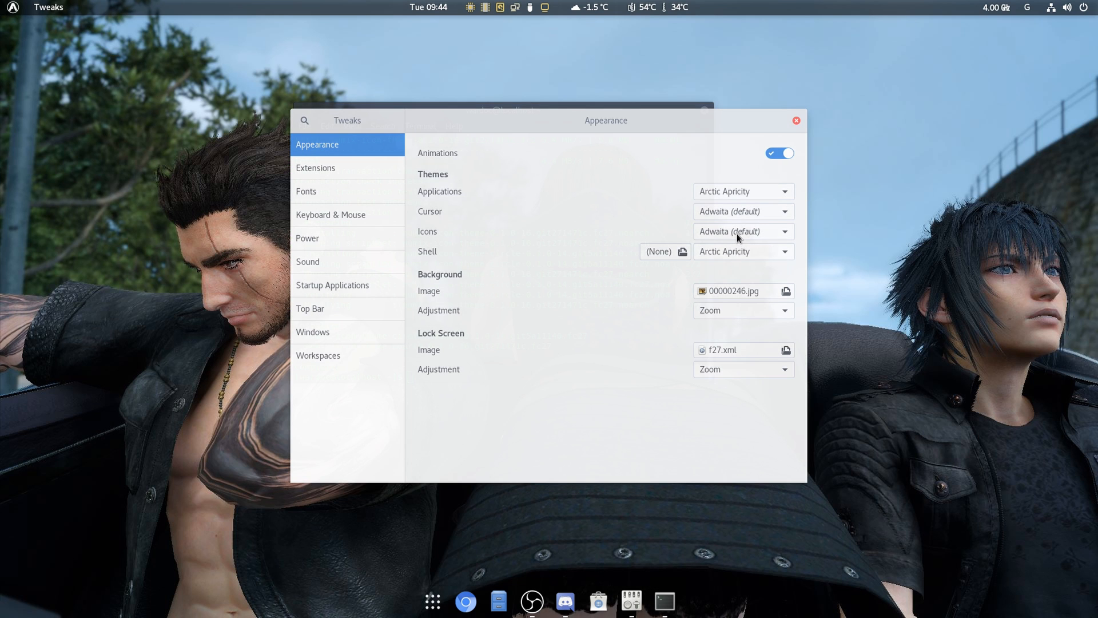
- Set the Icons theme to Numix-Circle, then close Tweaks and the terminal
click(742, 231)
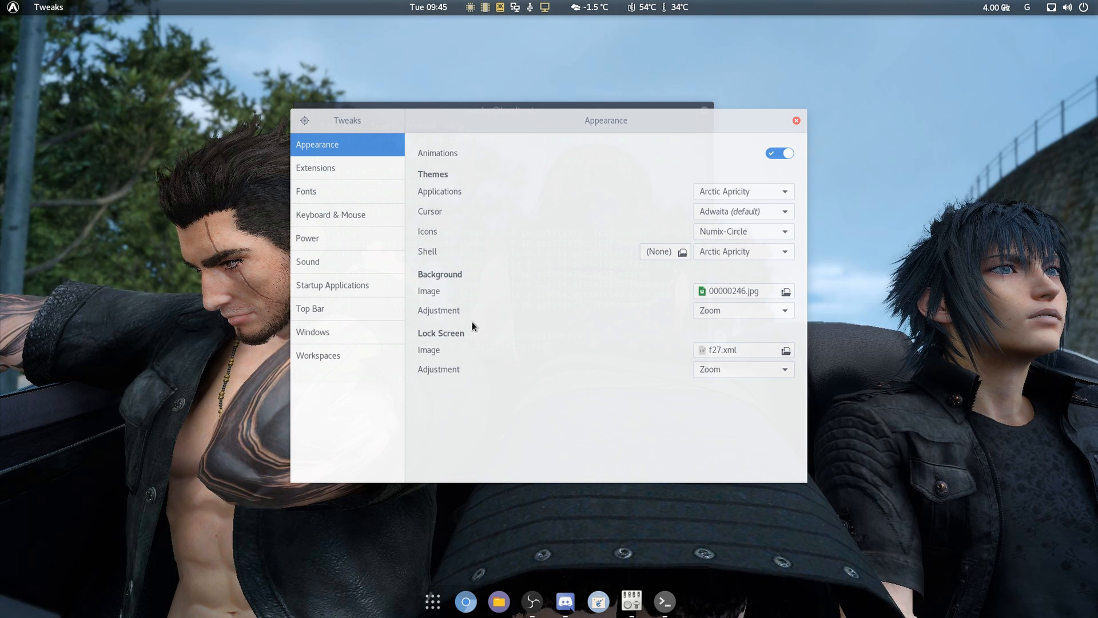
click(314, 332)
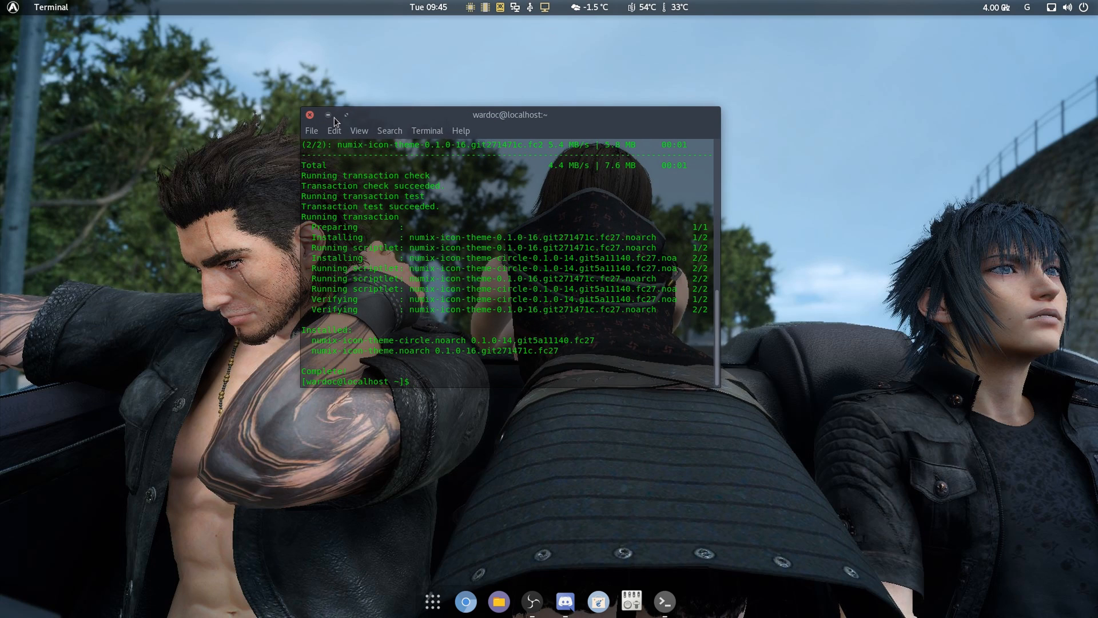
click(310, 114)
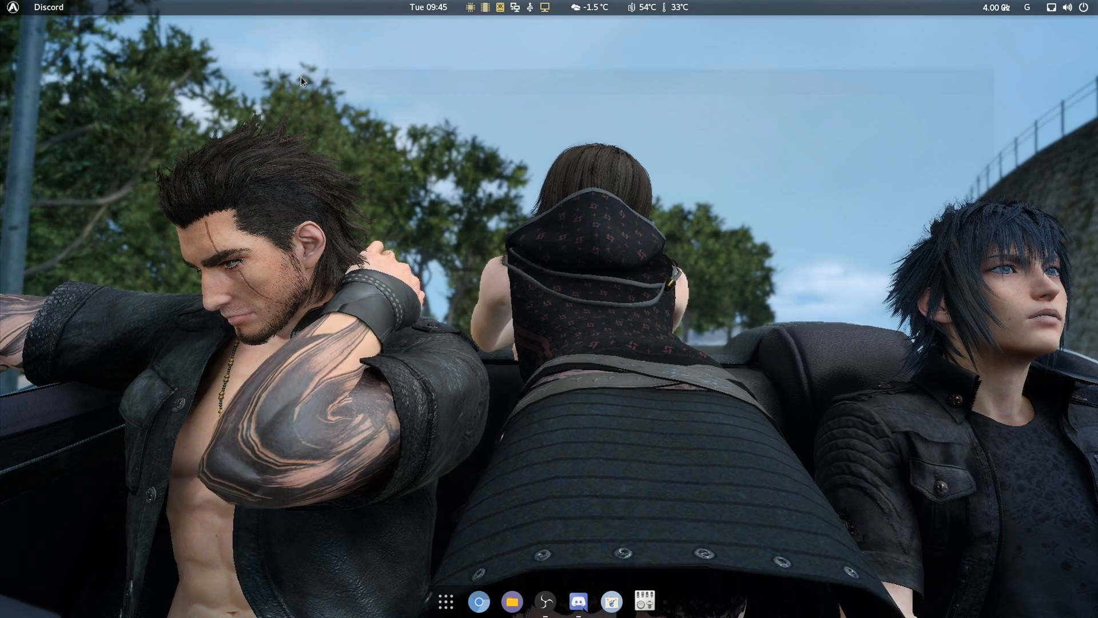